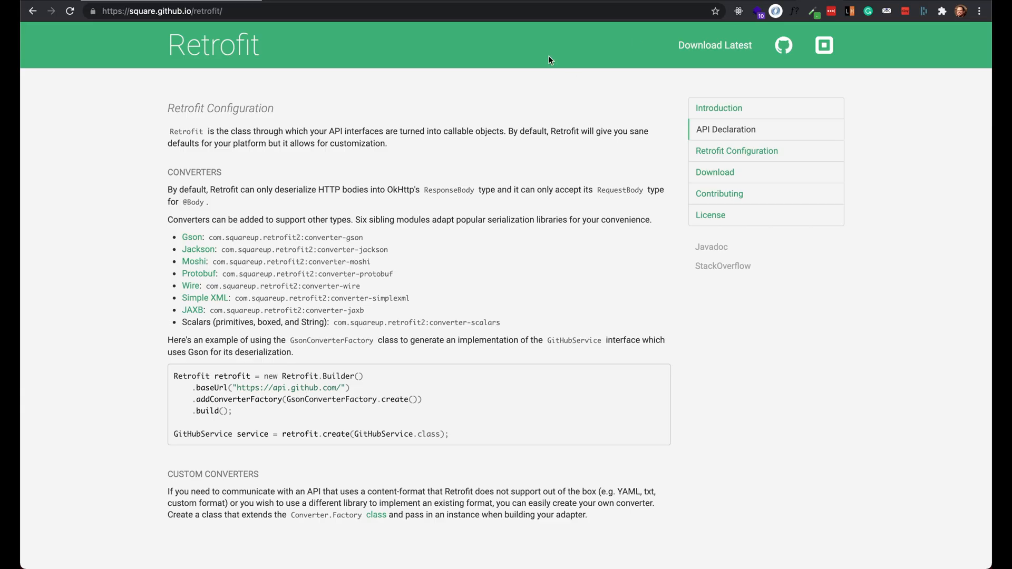
mouse_move(551, 168)
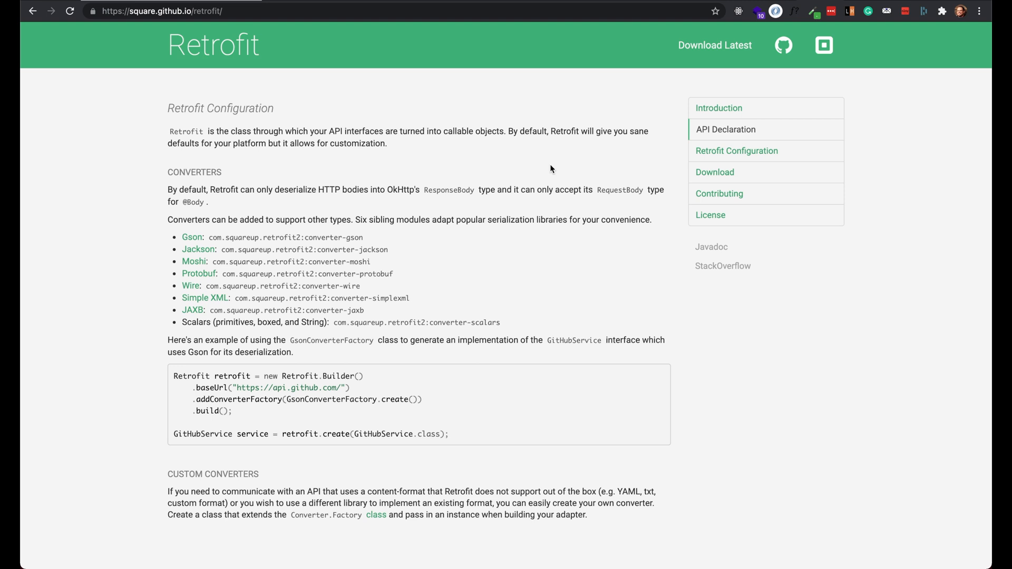
mouse_move(191, 233)
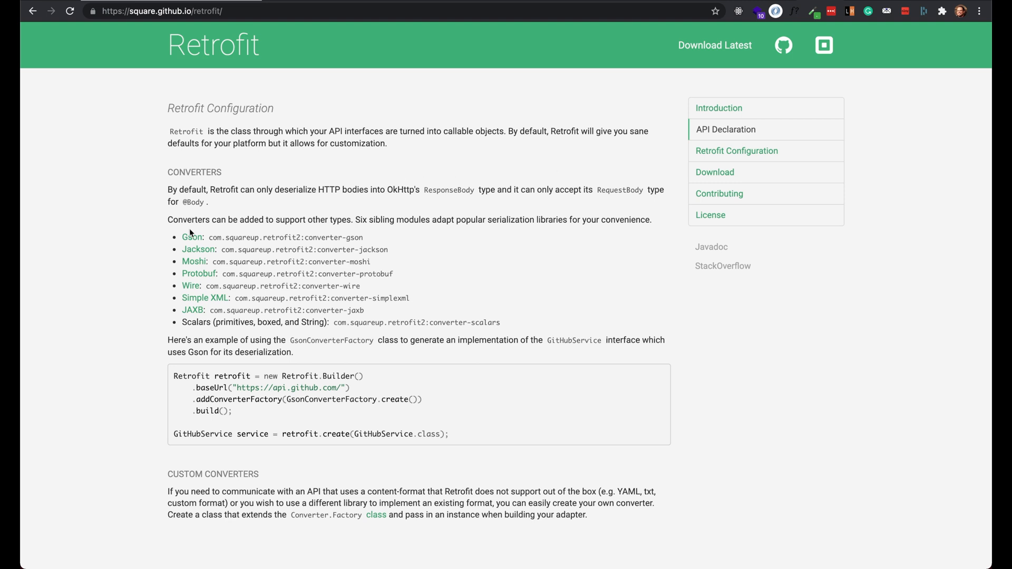
mouse_move(192, 237)
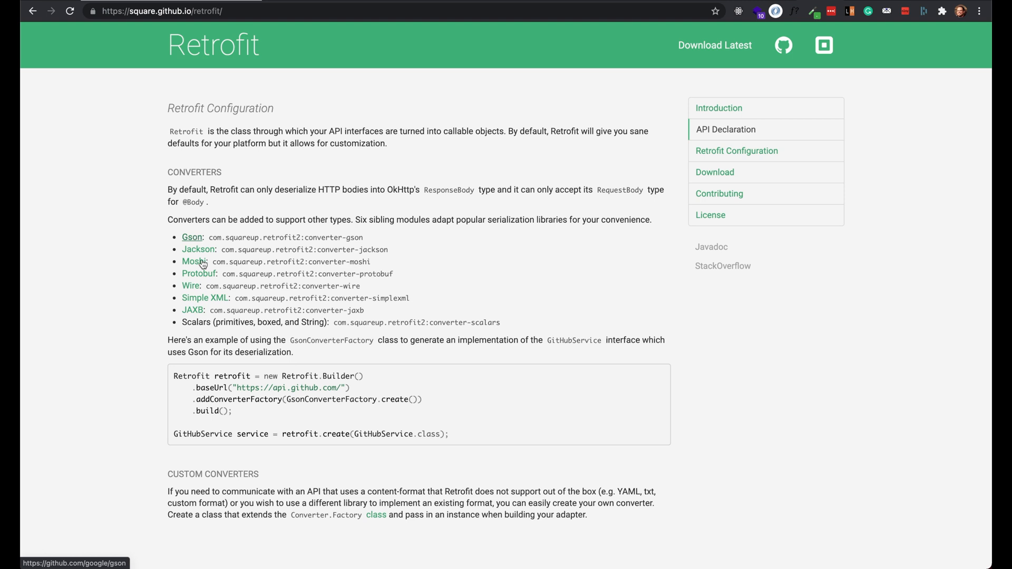
mouse_move(194, 261)
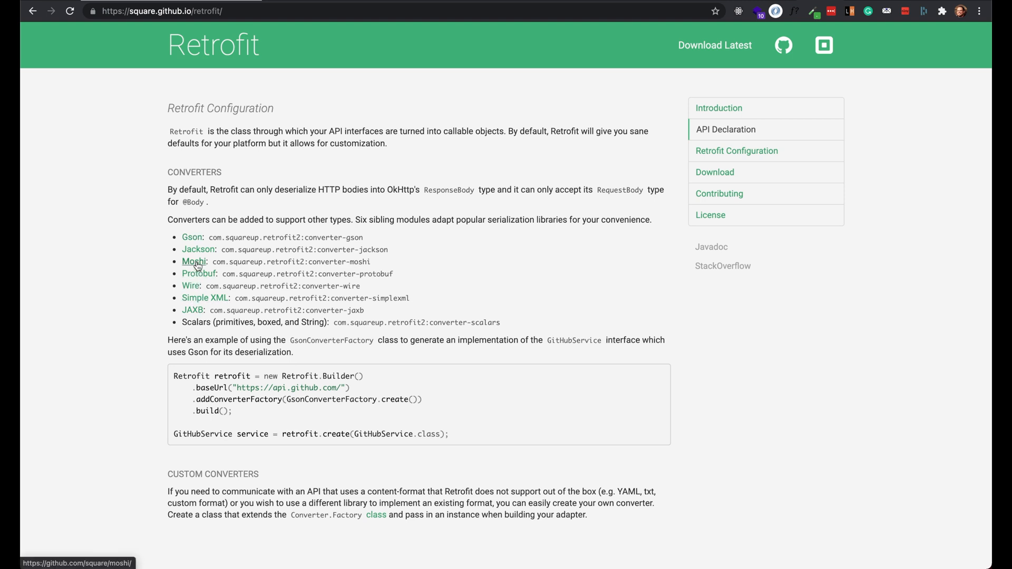
mouse_move(232, 462)
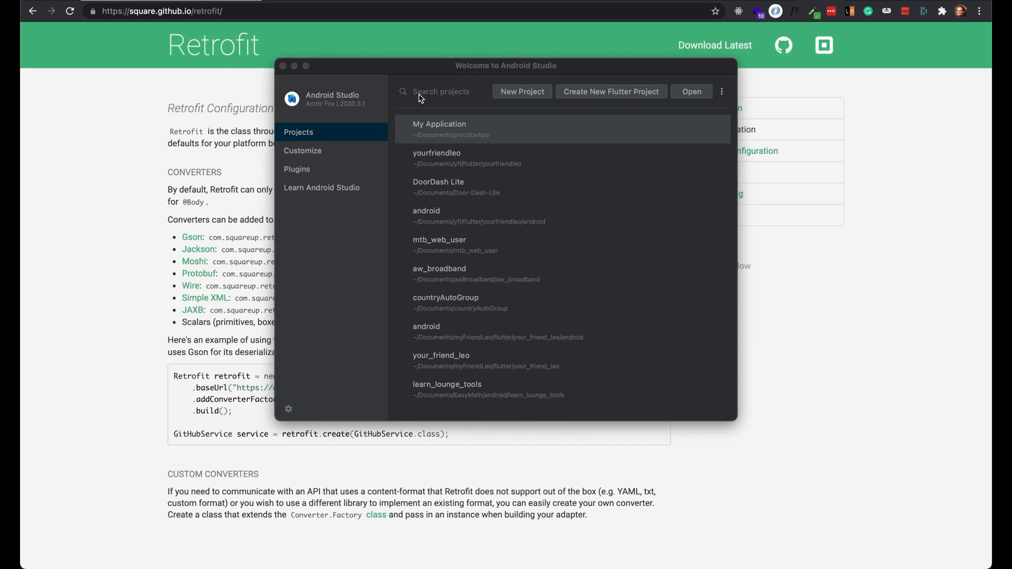
Begin a new Empty Activity project and name it 'Retrofit Example'.
left_click(522, 91)
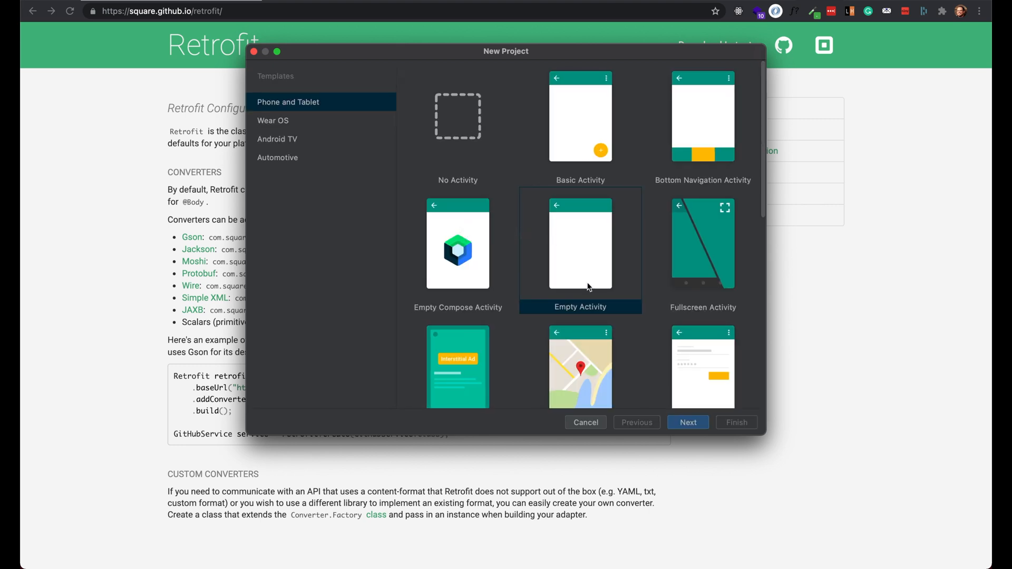
left_click(688, 422)
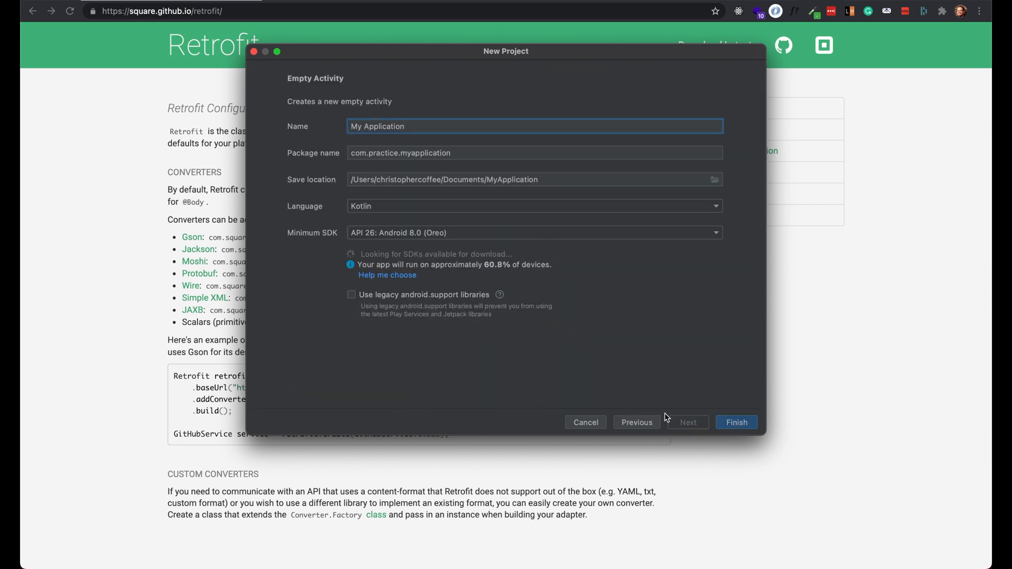
type("R")
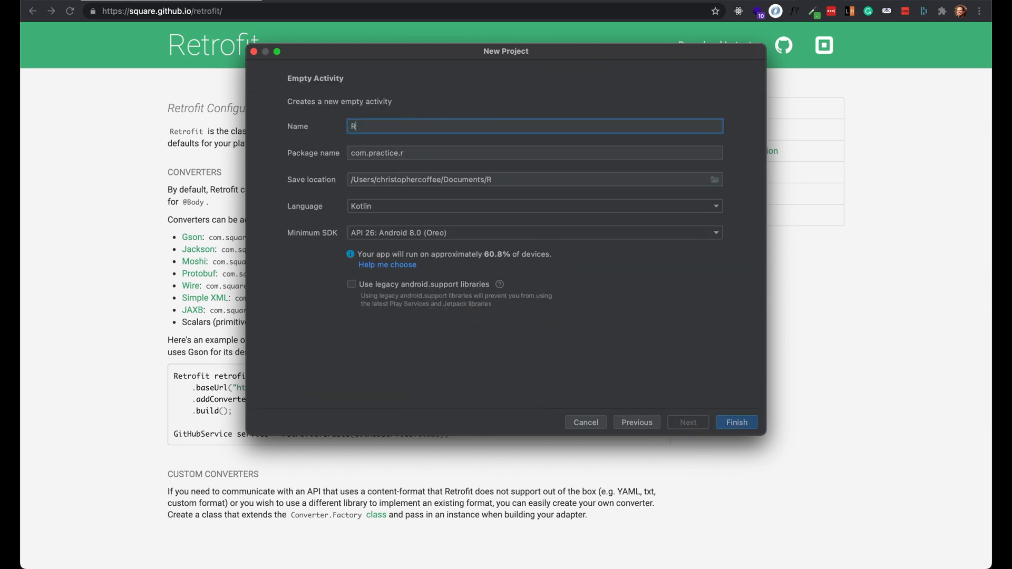
type("etrofit")
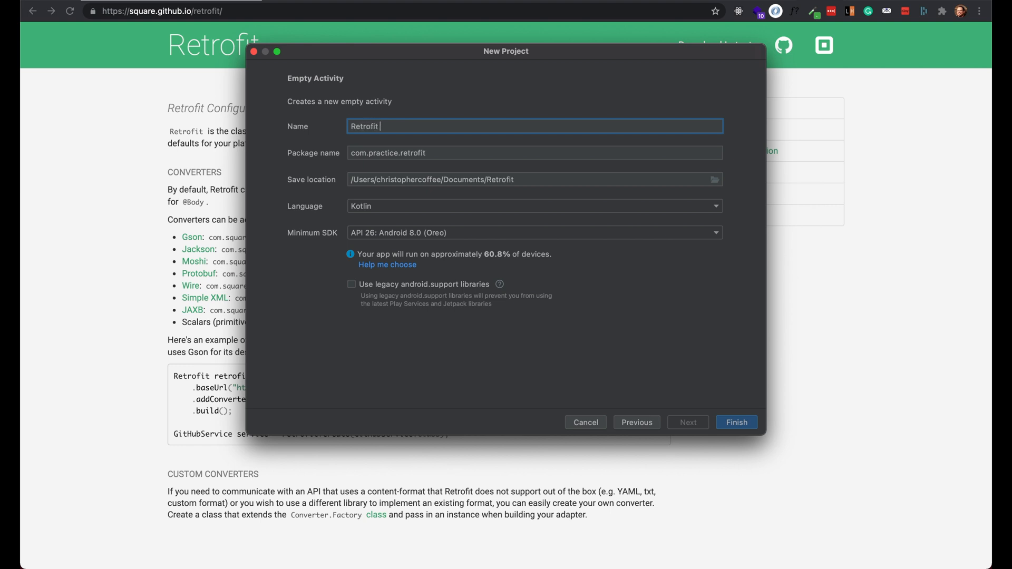
type("Examp")
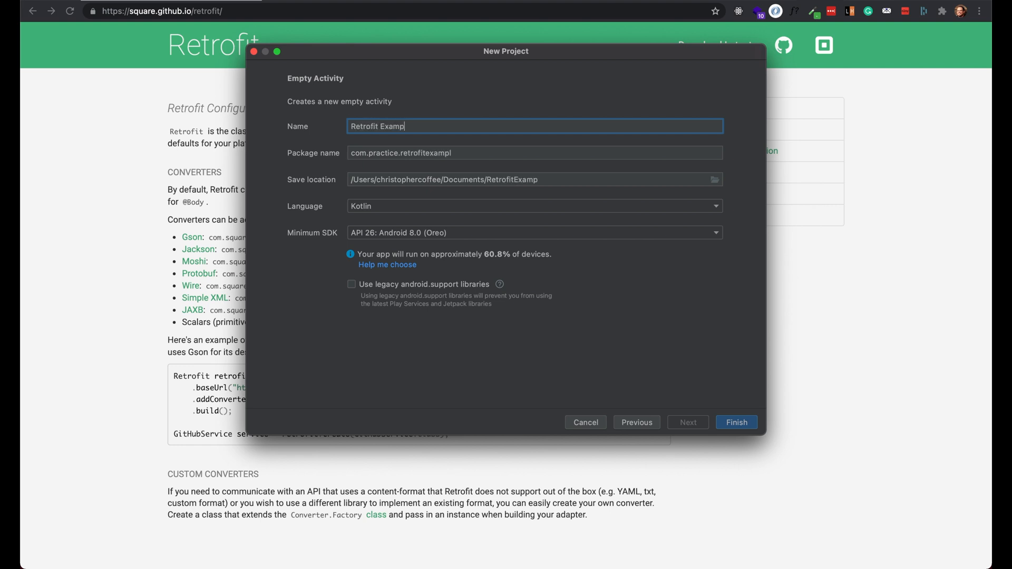
type("le")
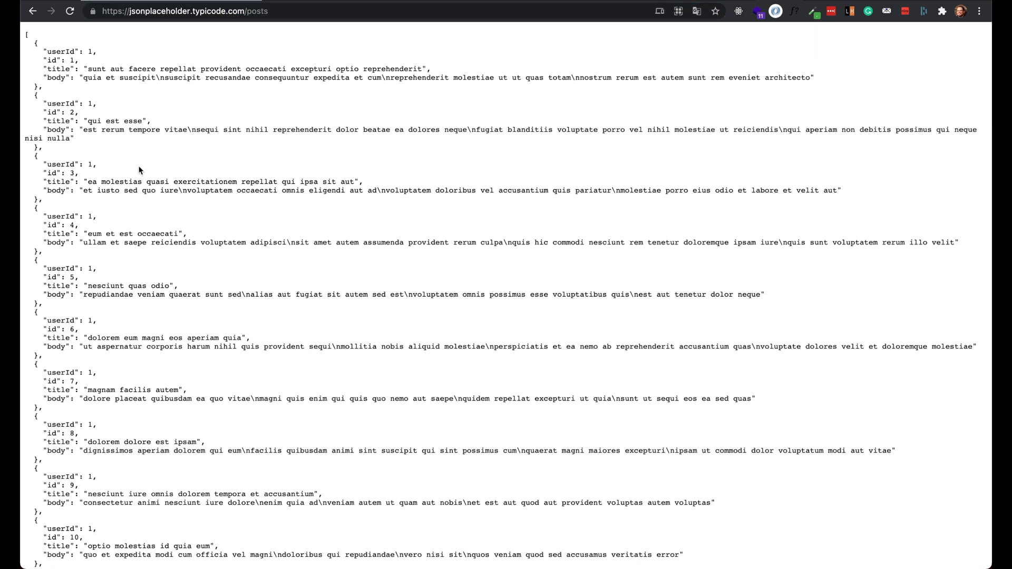
mouse_move(50, 73)
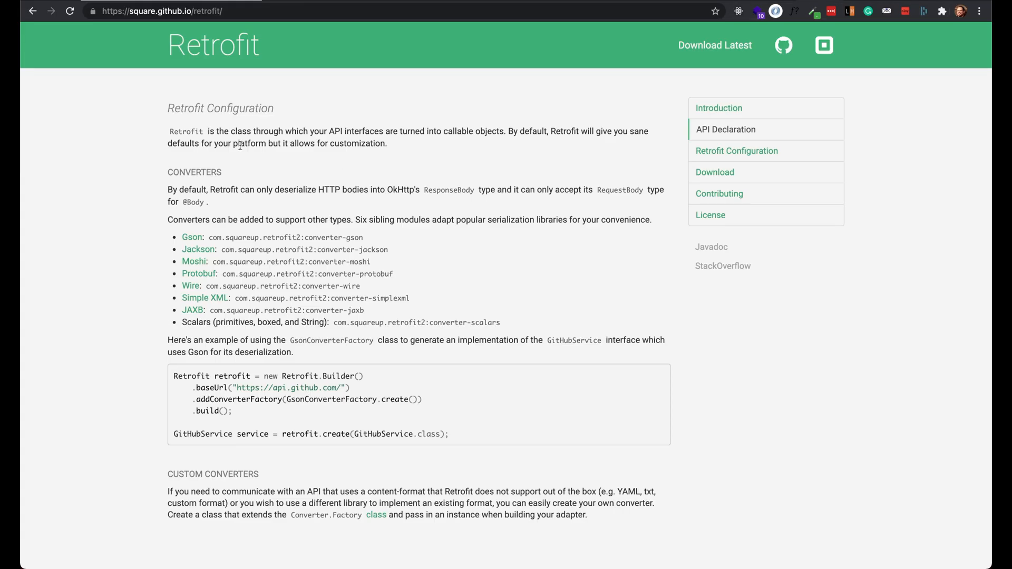
Scroll to Retrofit's Download section and select the Gradle implementation line.
scroll("down", 3)
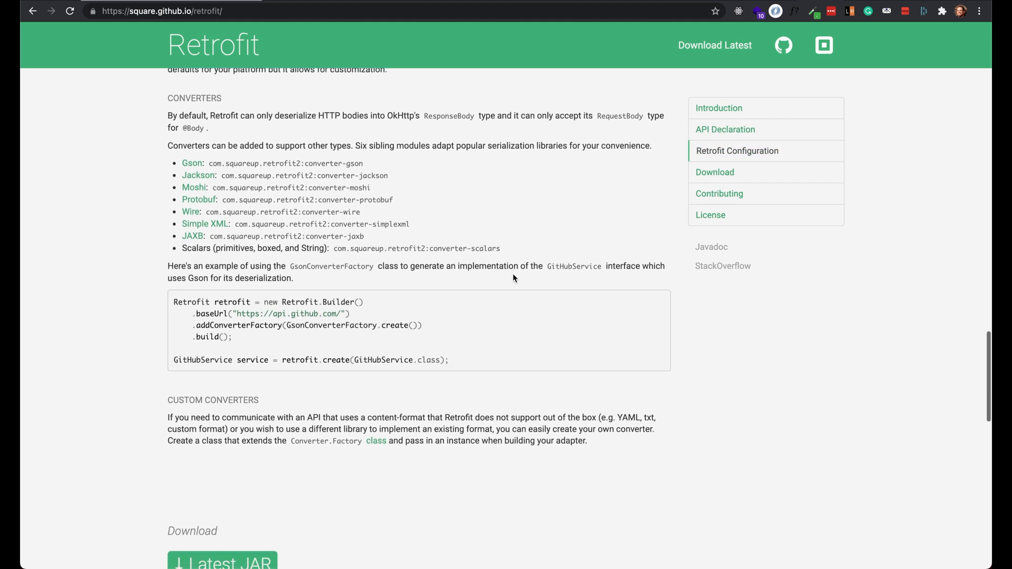
scroll("down", 3)
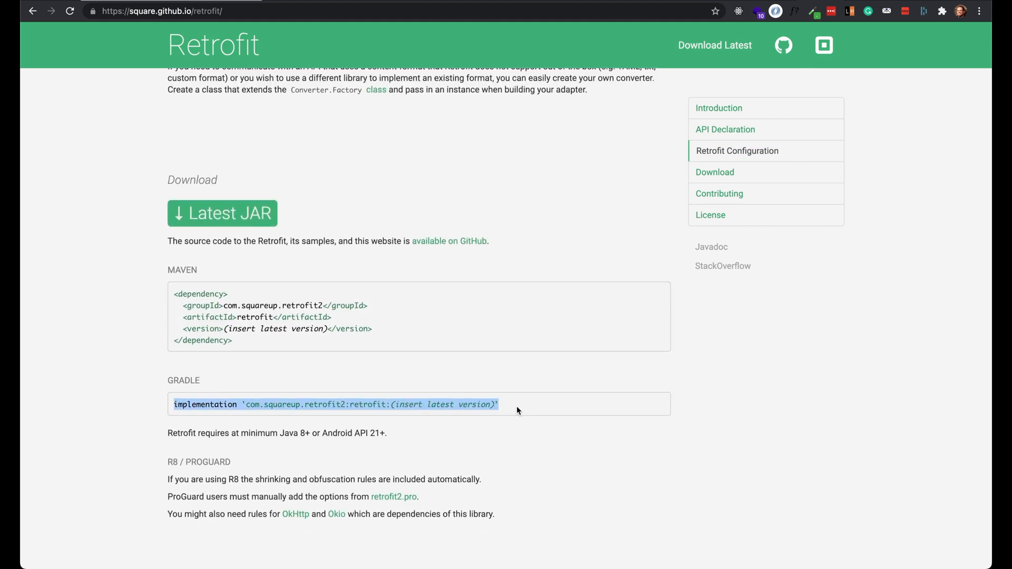
mouse_move(450, 405)
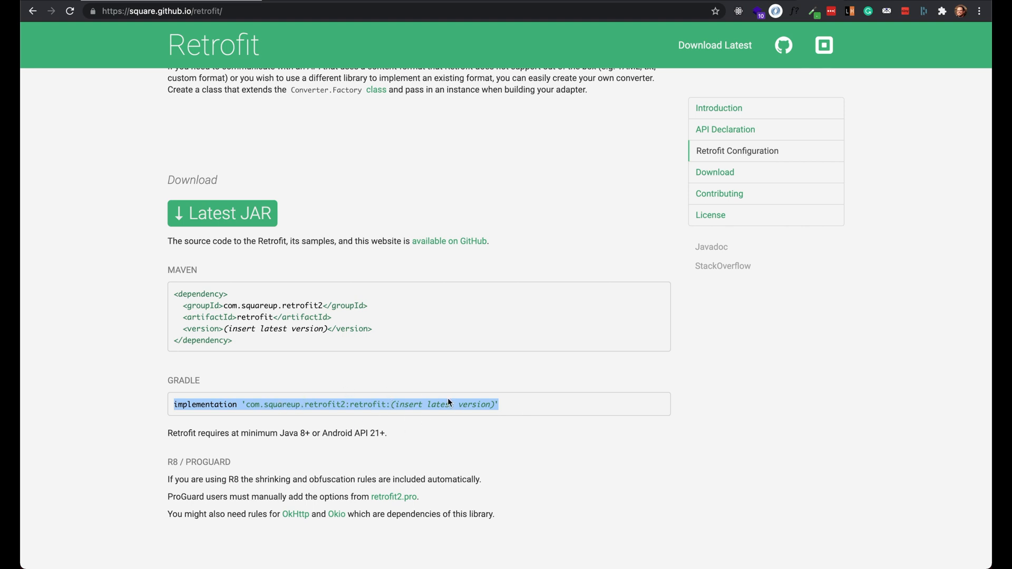
left_click(449, 241)
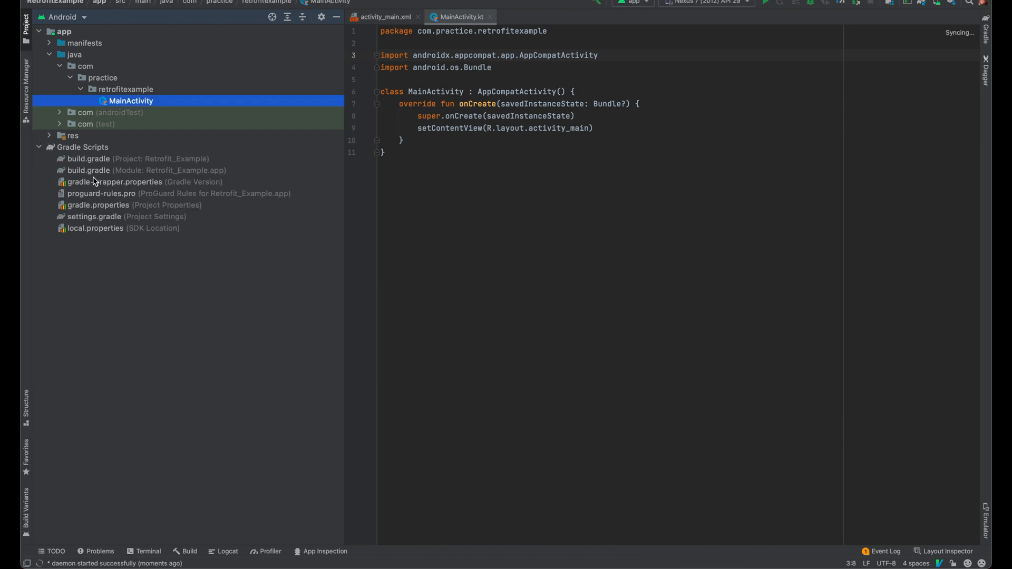
Add a //retrofit comment and the retrofit:2.9.0 implementation line to the app's build.gradle.
double_click(89, 170)
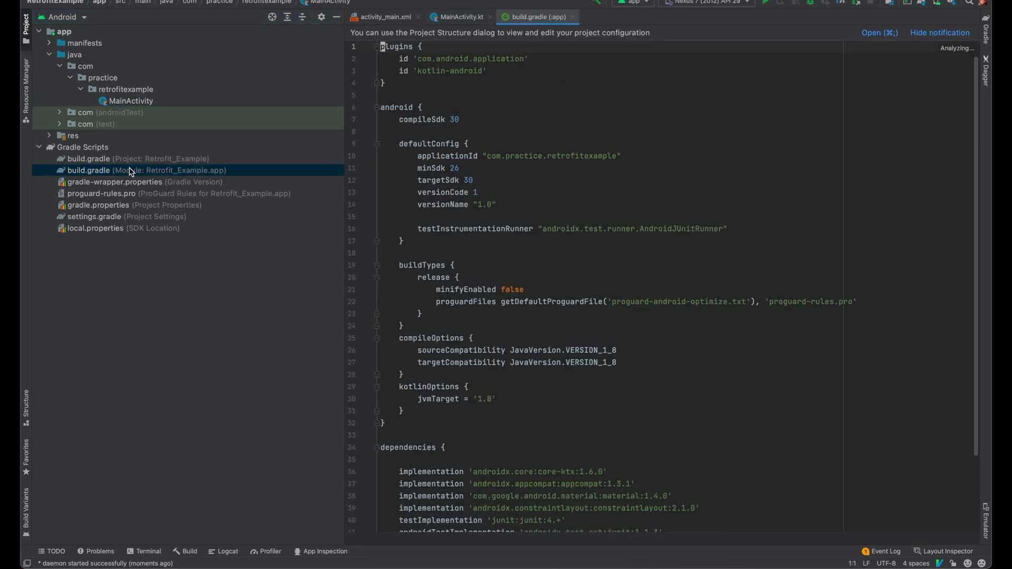
scroll("down", 3)
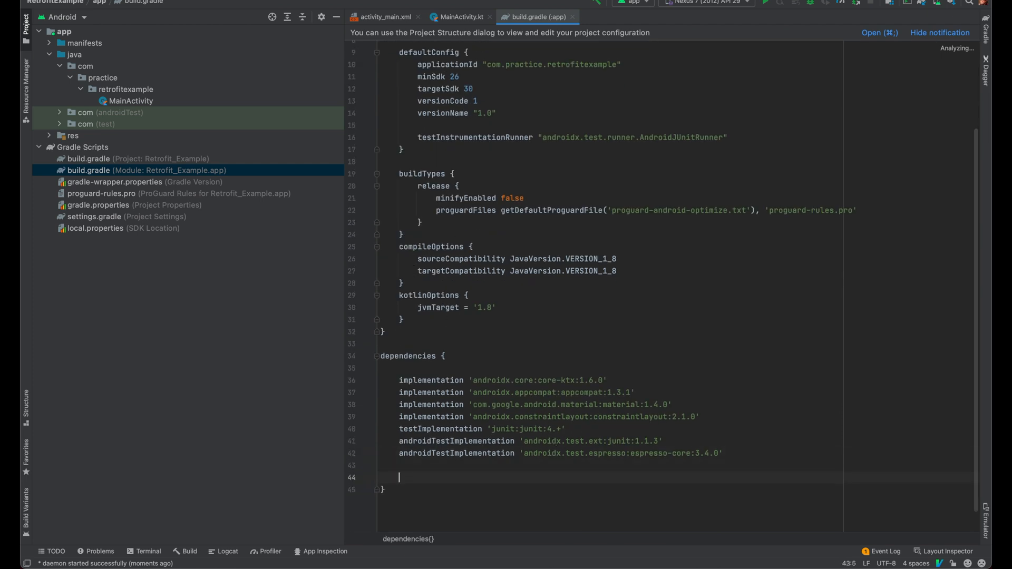
type("//retro")
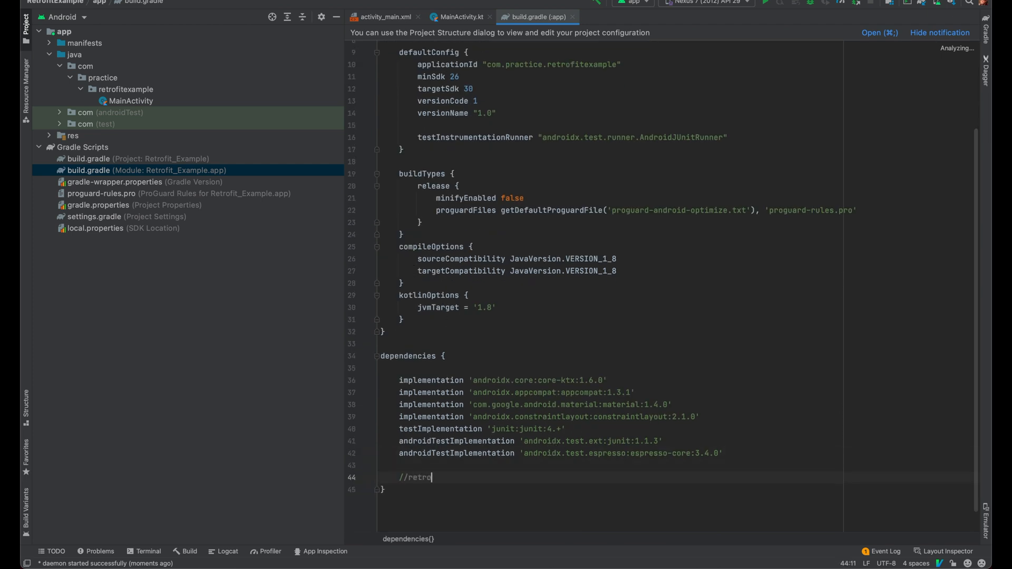
type("implementation 'com.squareup.retrofit2:retrofit:(insert latest version)'")
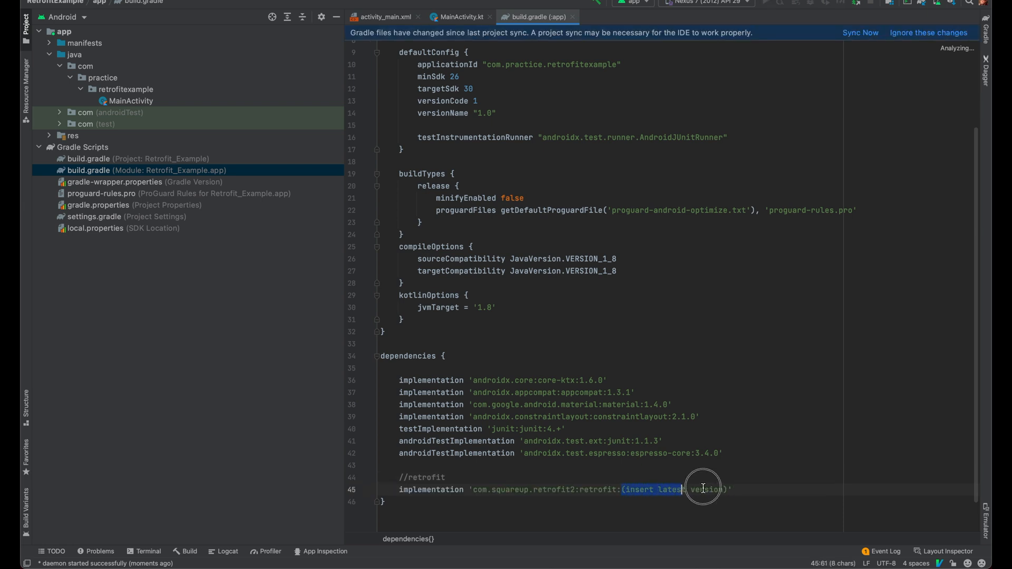
key("Delete")
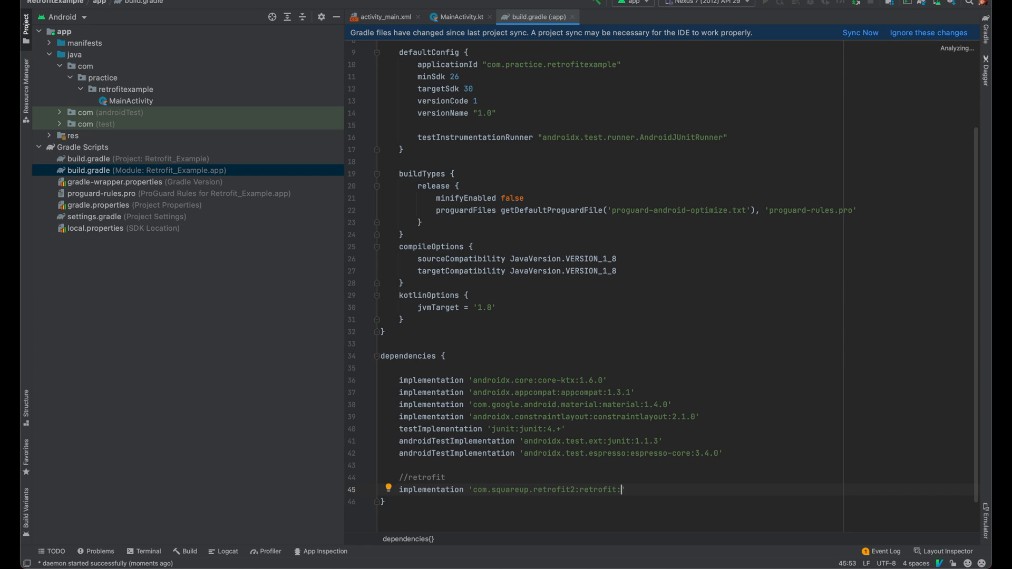
type("2.9.0'")
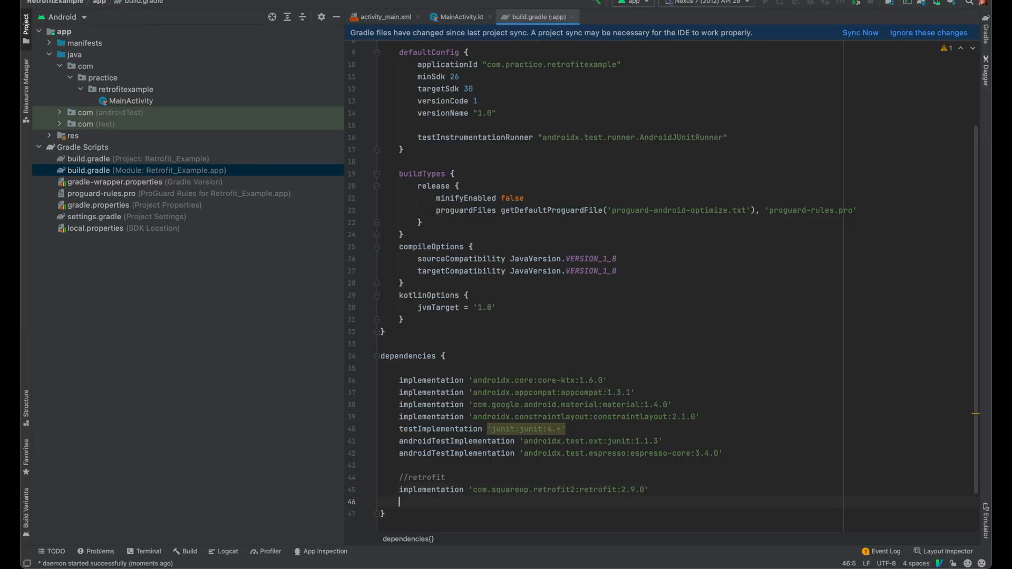
Add the converter-gson:2.6.2 implementation line and sync the project.
type("implementation 'com.squareup.retrofit2:converter-gson:latest.version'")
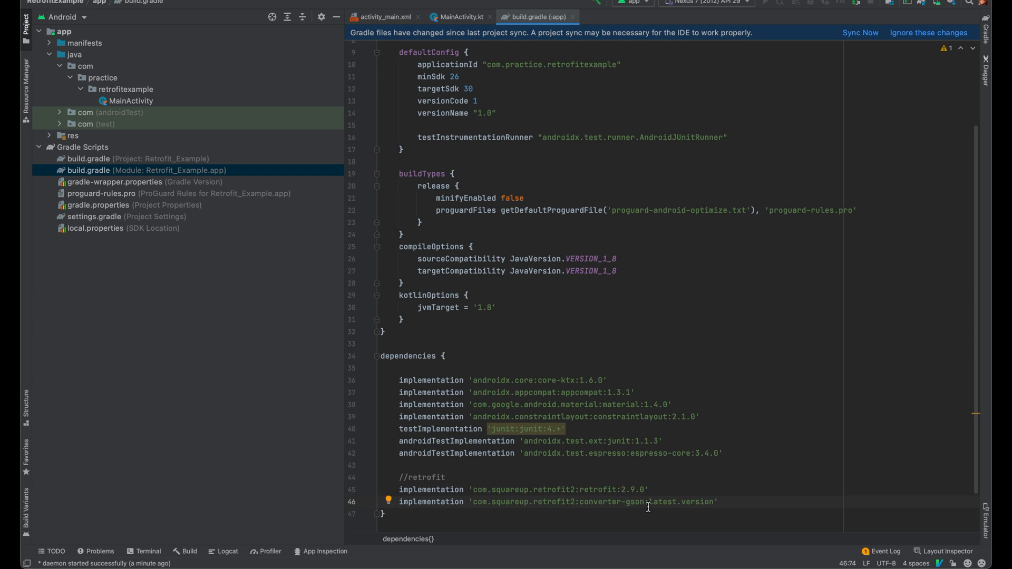
double_click(681, 502)
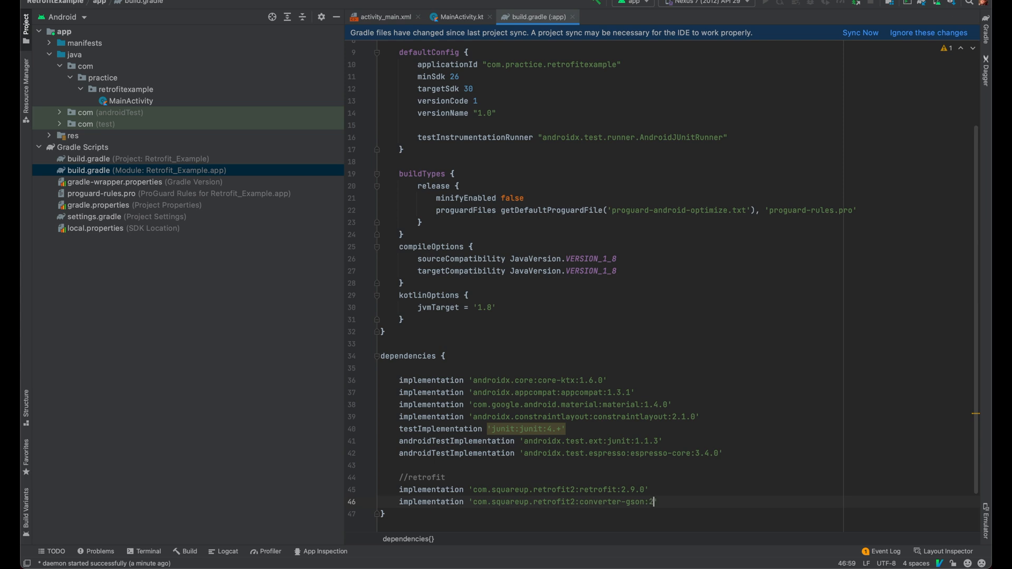
type("6.2'")
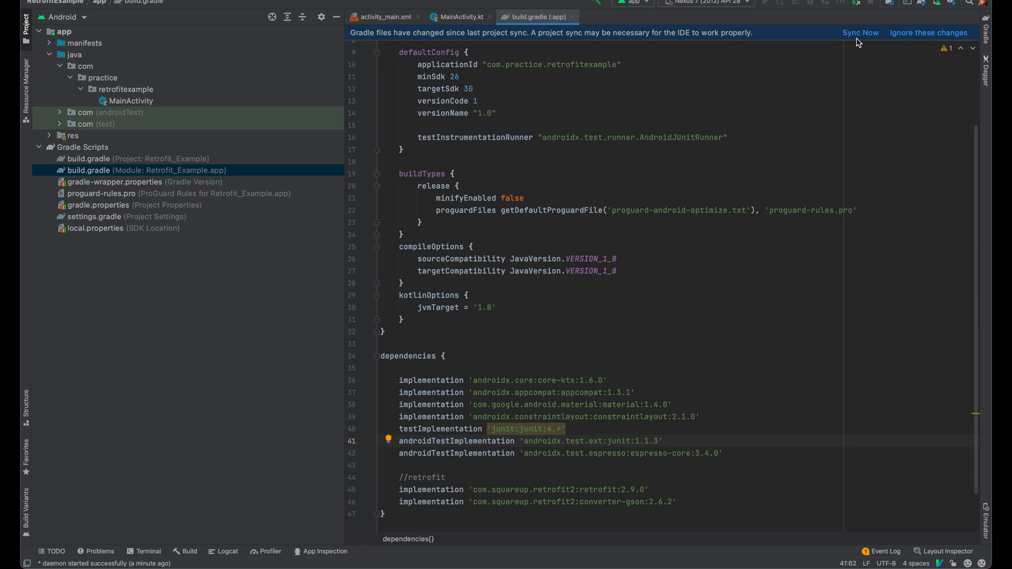
left_click(860, 33)
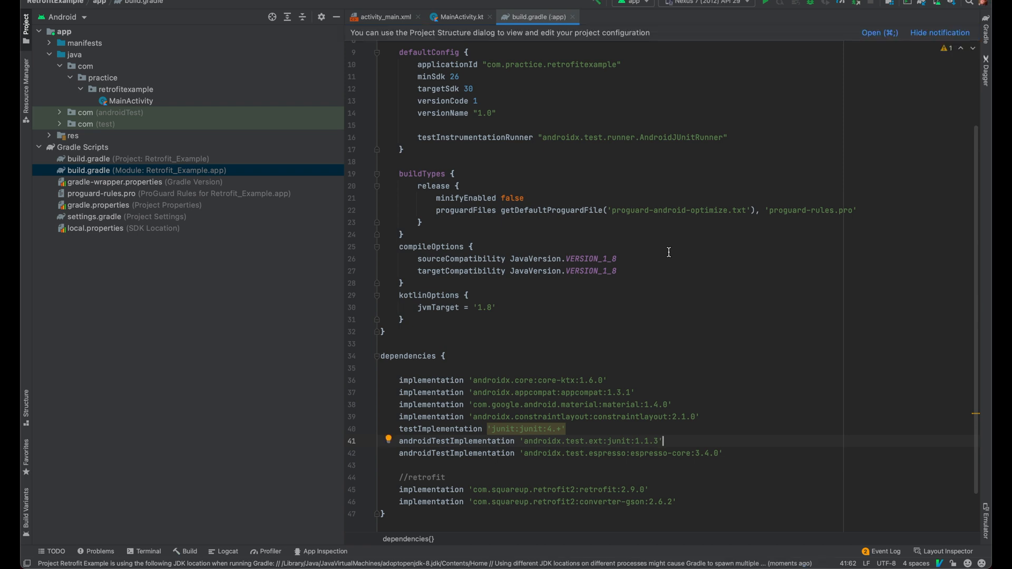
Create an api package under retrofitexample and start a new Kotlin file inside it.
left_click(126, 89)
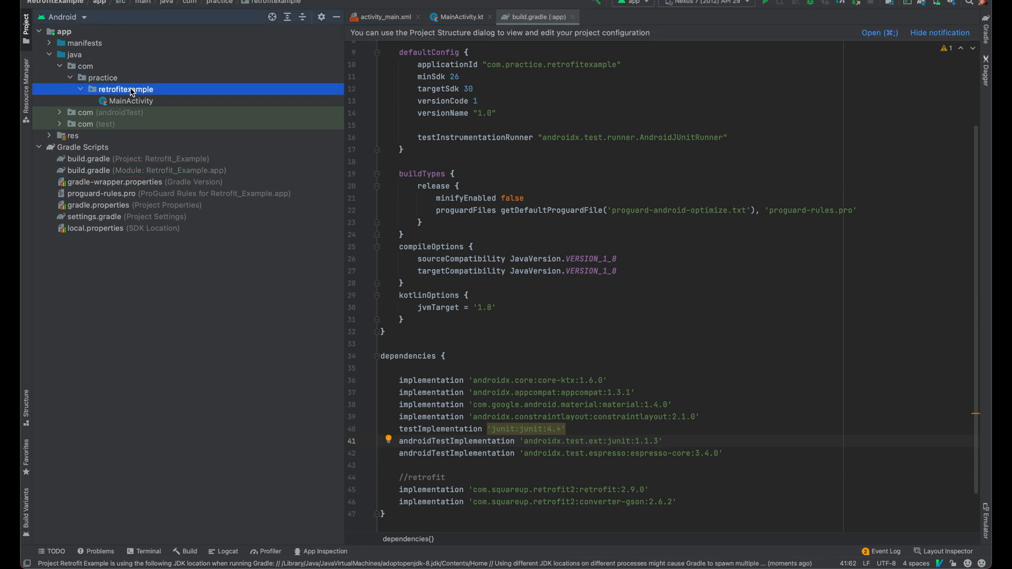
right_click(126, 88)
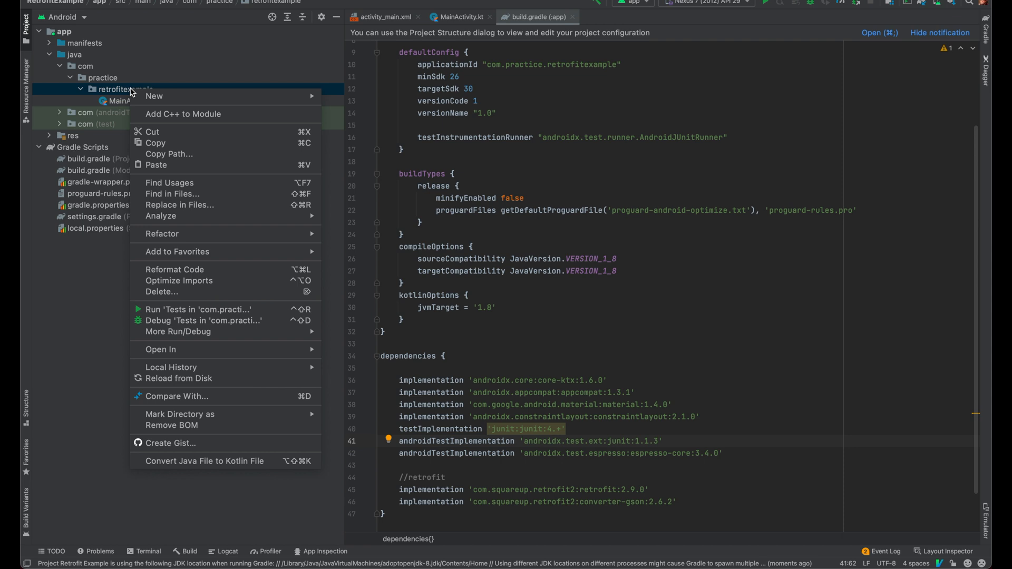
mouse_move(250, 332)
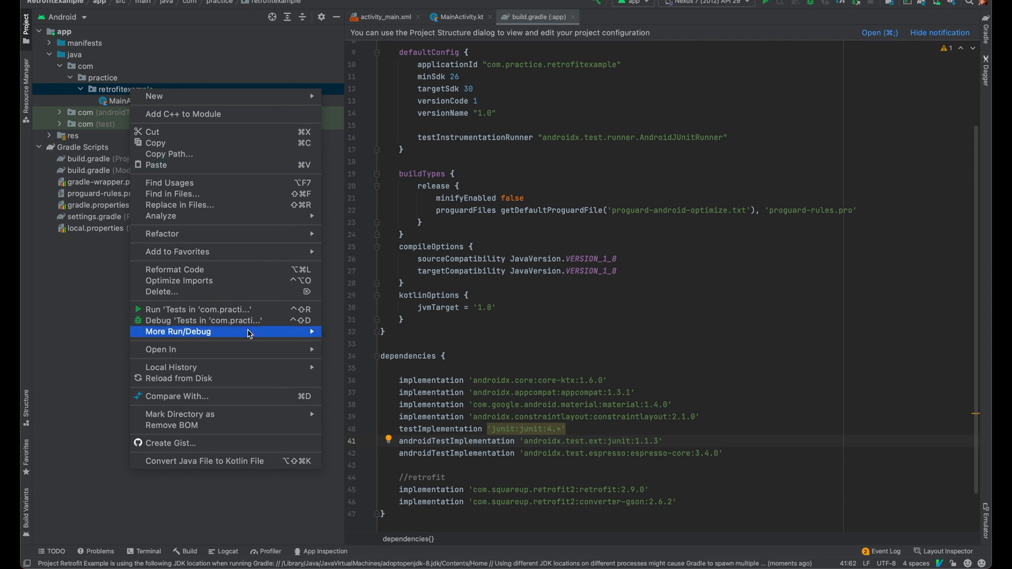
mouse_move(294, 110)
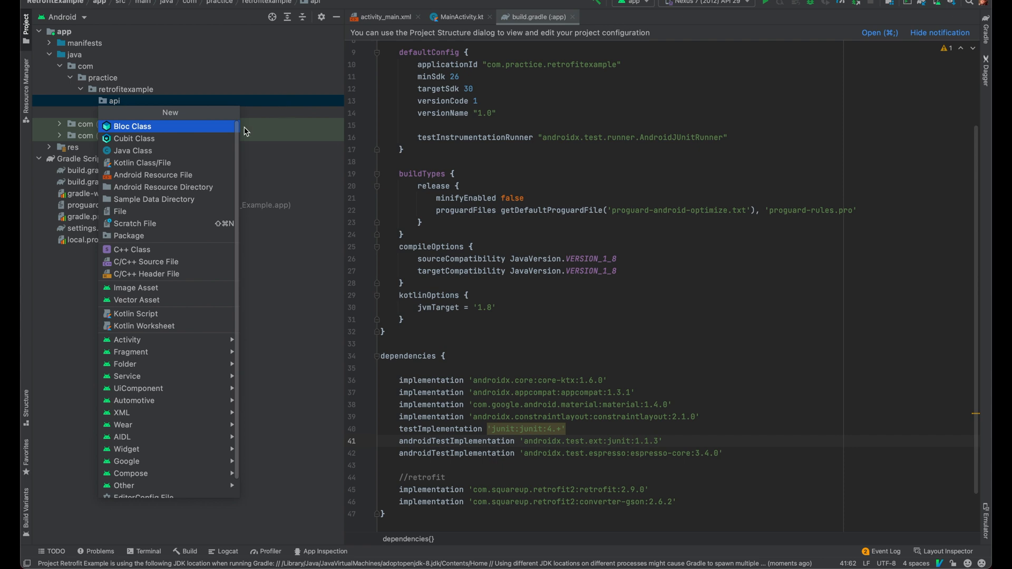
mouse_move(149, 242)
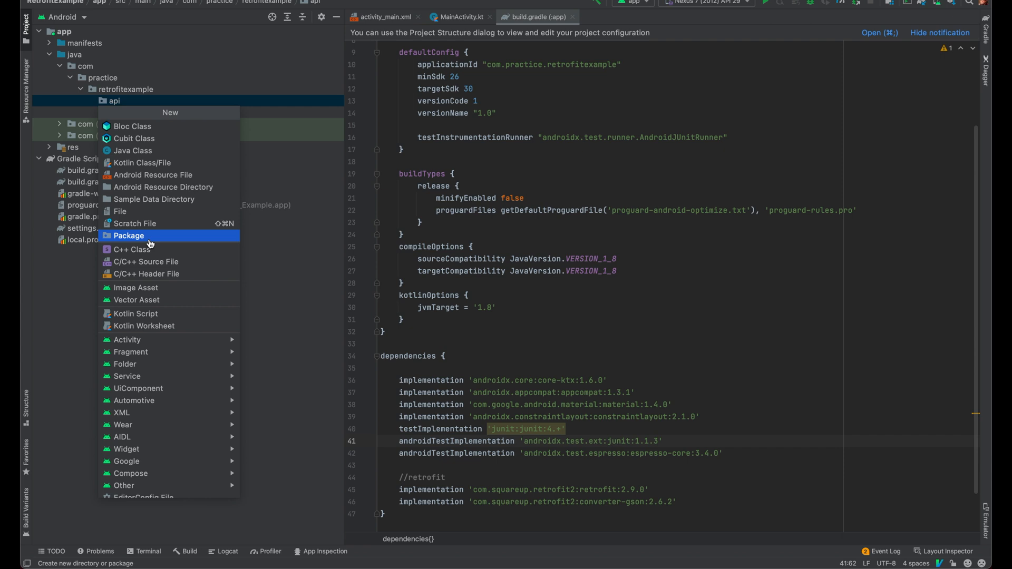
left_click(141, 163)
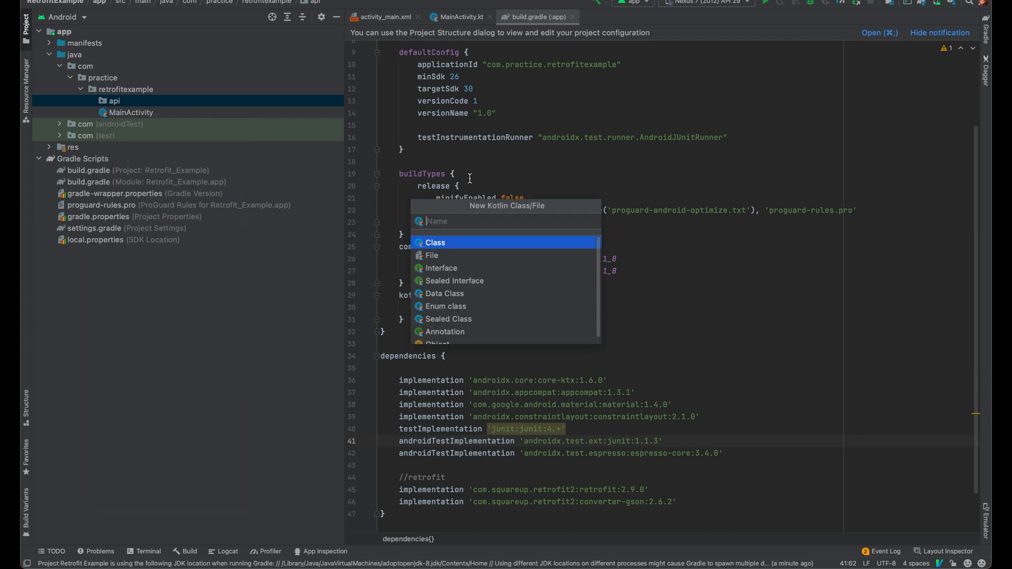
Name the new file PostService and create it as an Interface.
type("Ret")
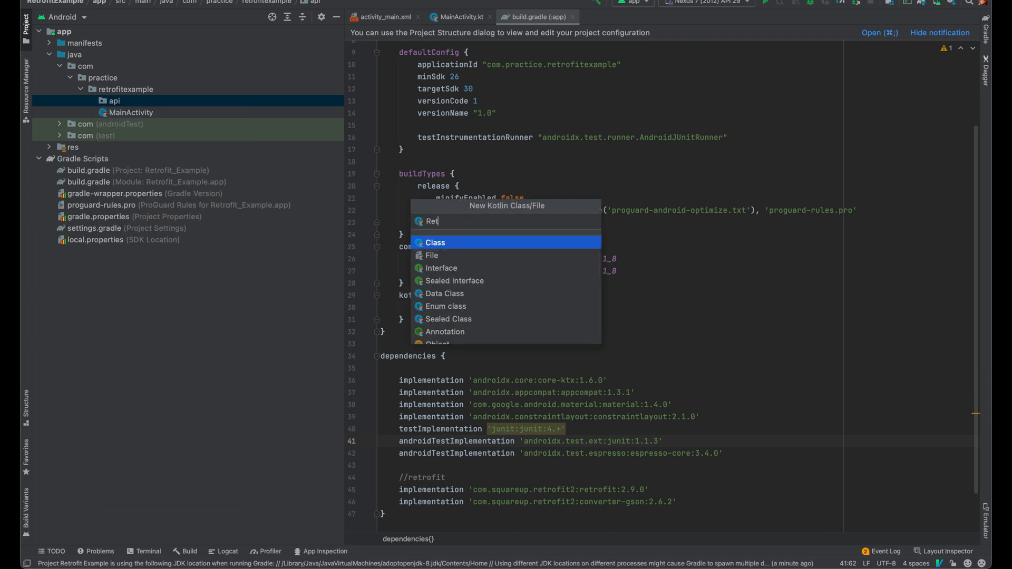
key("Backspace")
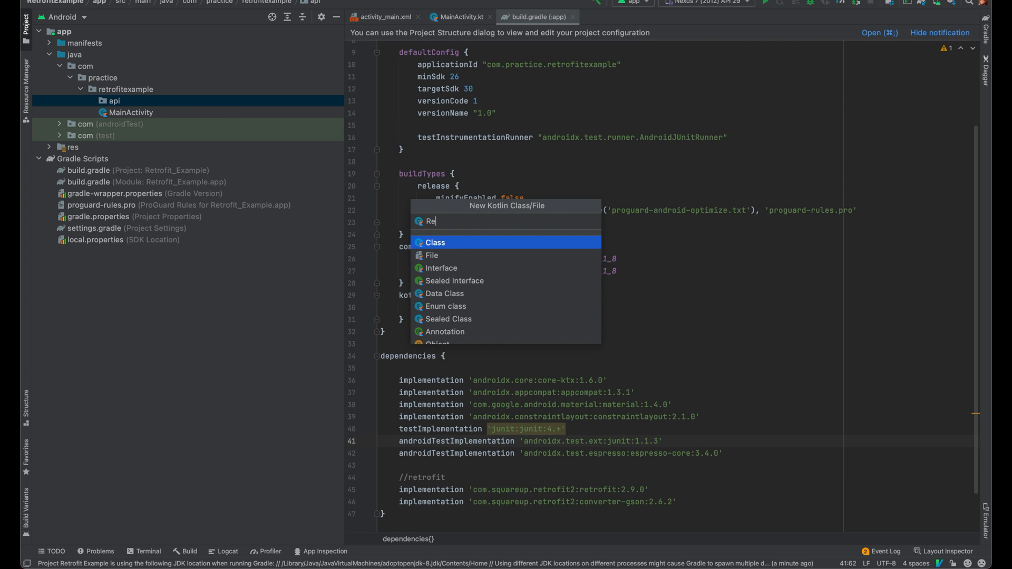
type("PostService")
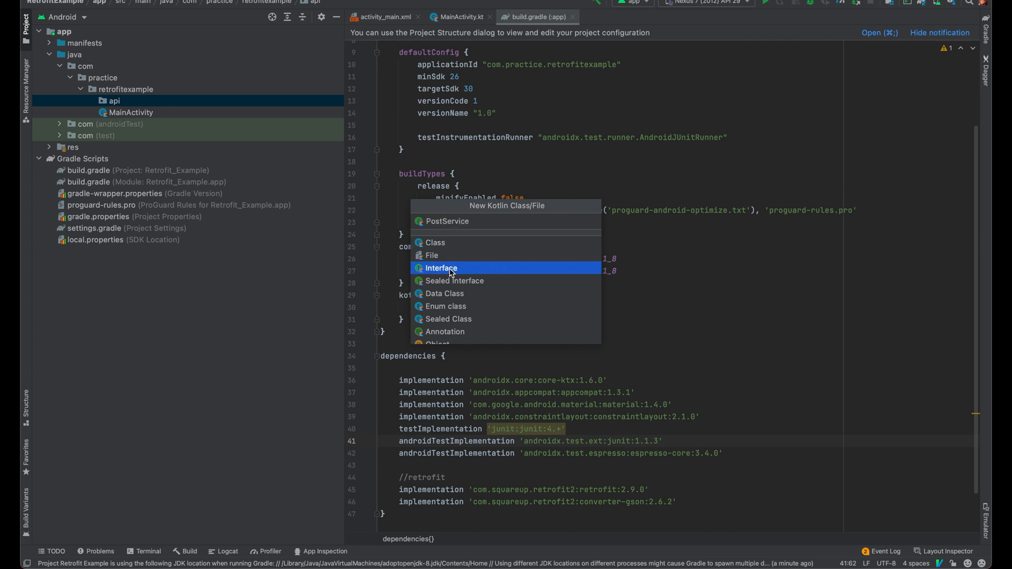
left_click(442, 268)
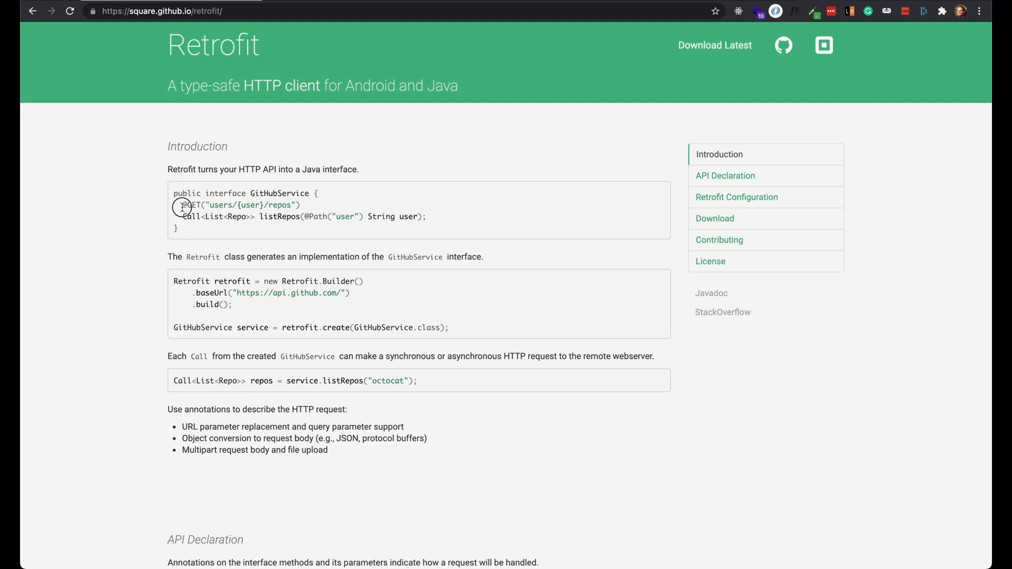
mouse_move(186, 208)
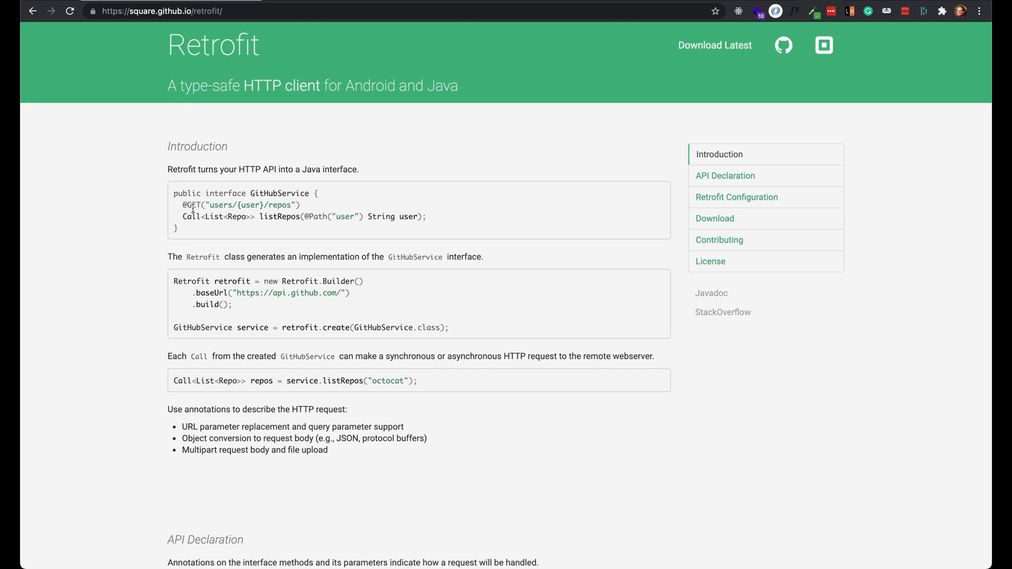
mouse_move(242, 206)
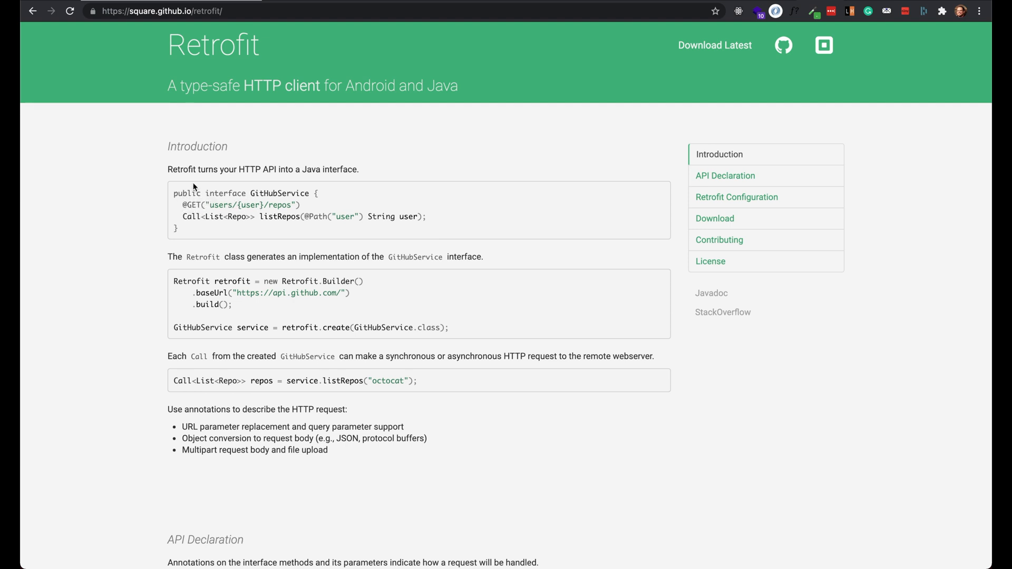
double_click(192, 216)
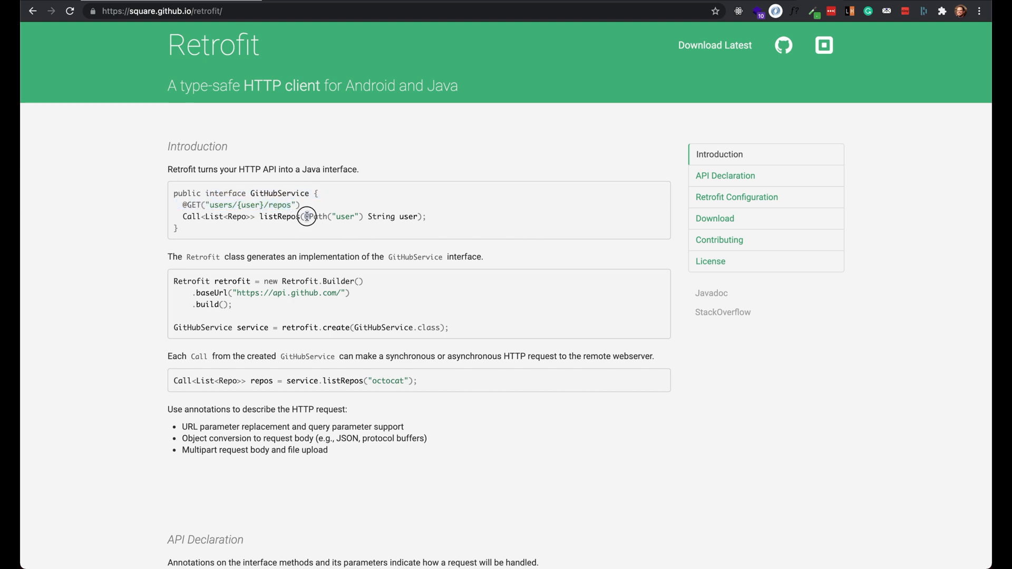
left_click_drag(307, 216, 189, 206)
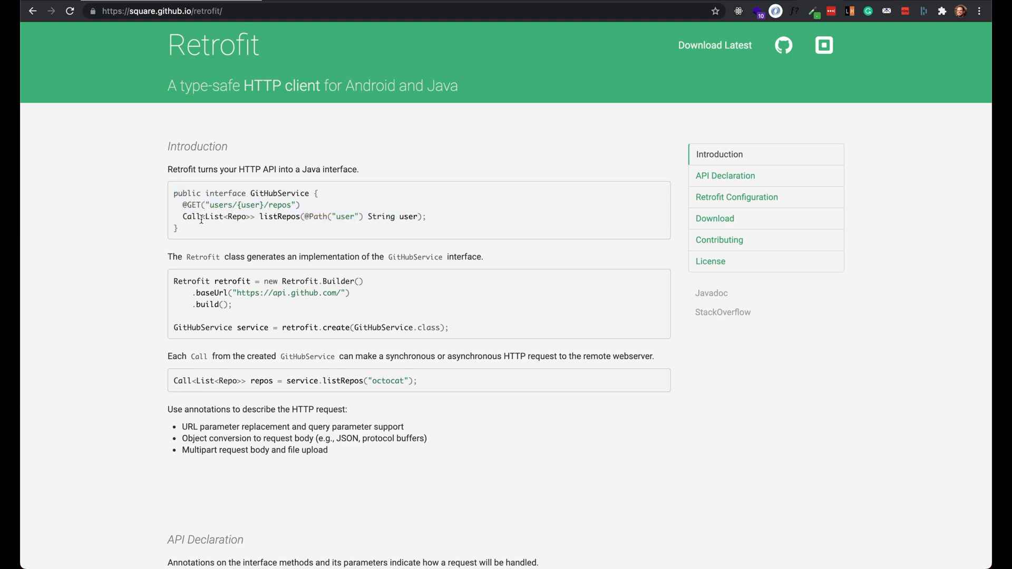
double_click(190, 216)
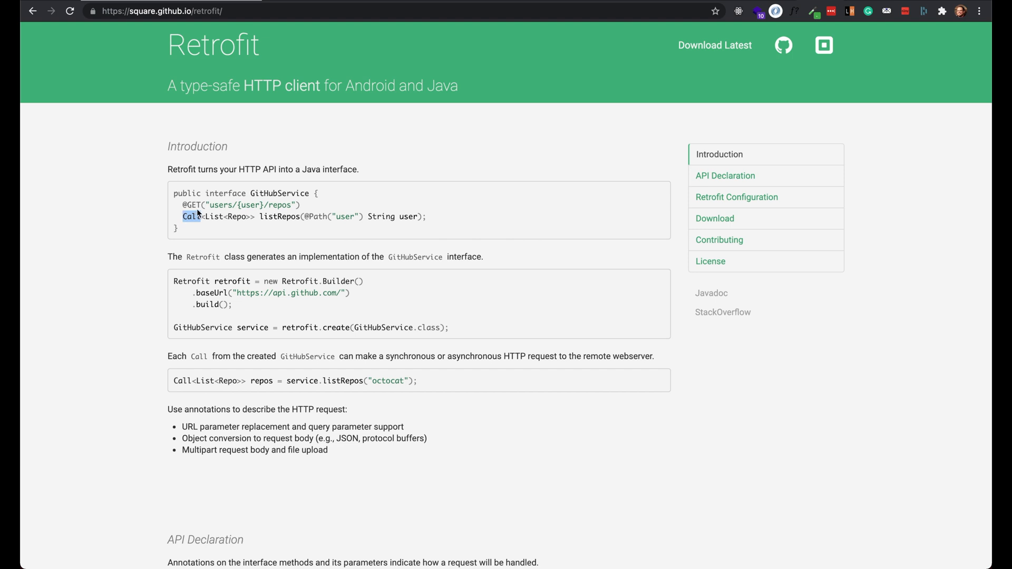
mouse_move(235, 219)
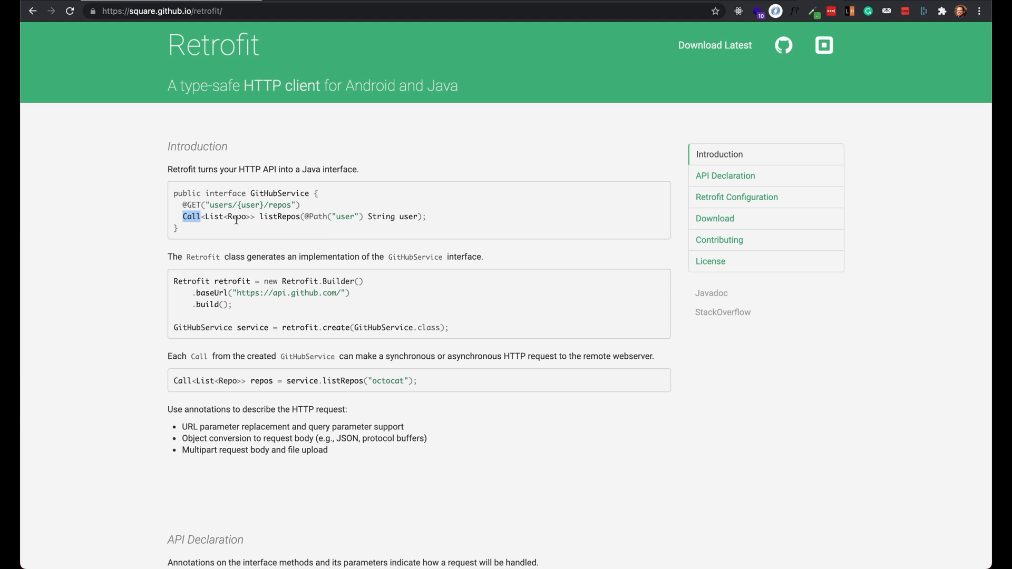
mouse_move(187, 294)
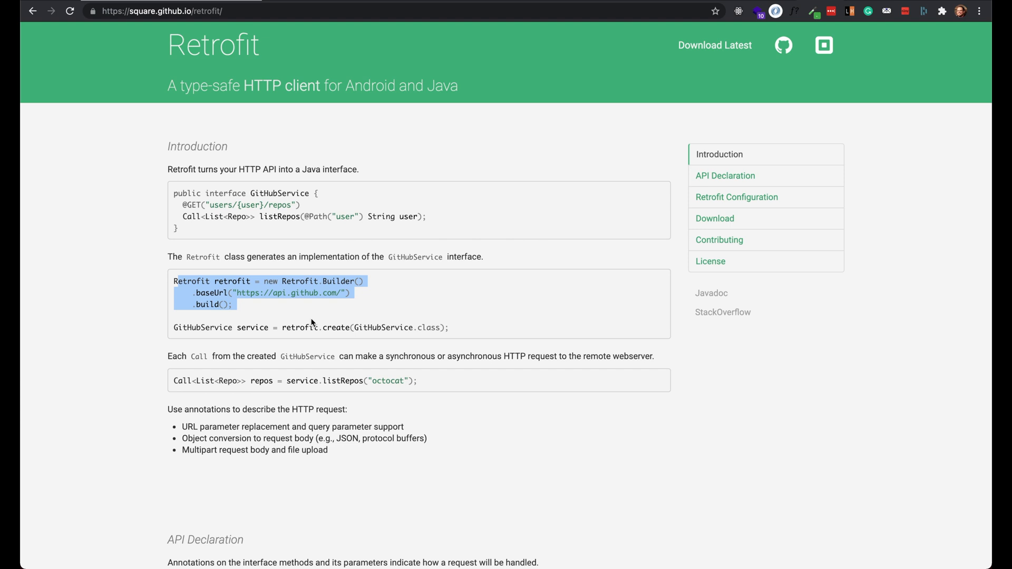
mouse_move(349, 331)
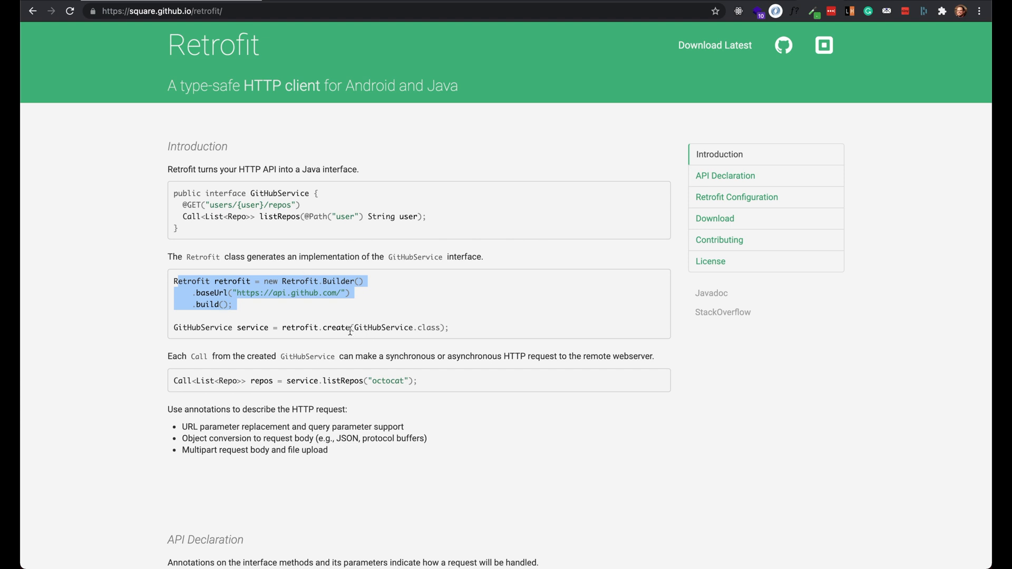
left_click(340, 375)
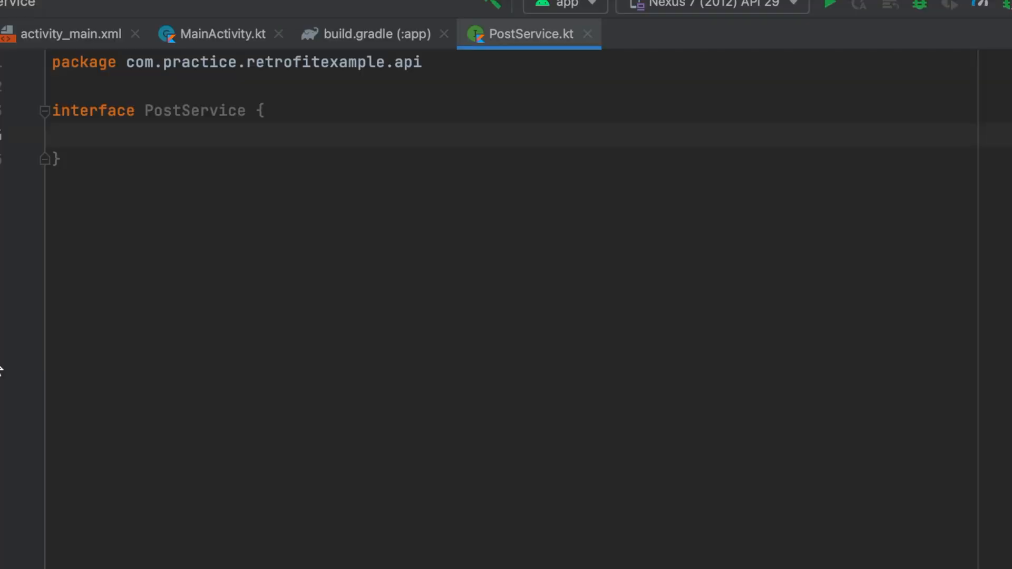
type("@")
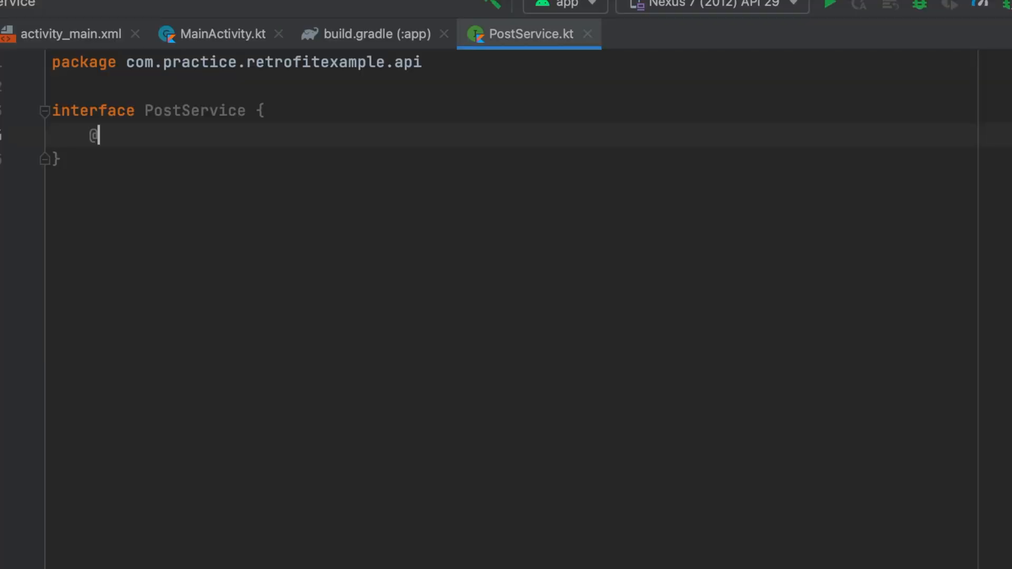
type("GET")
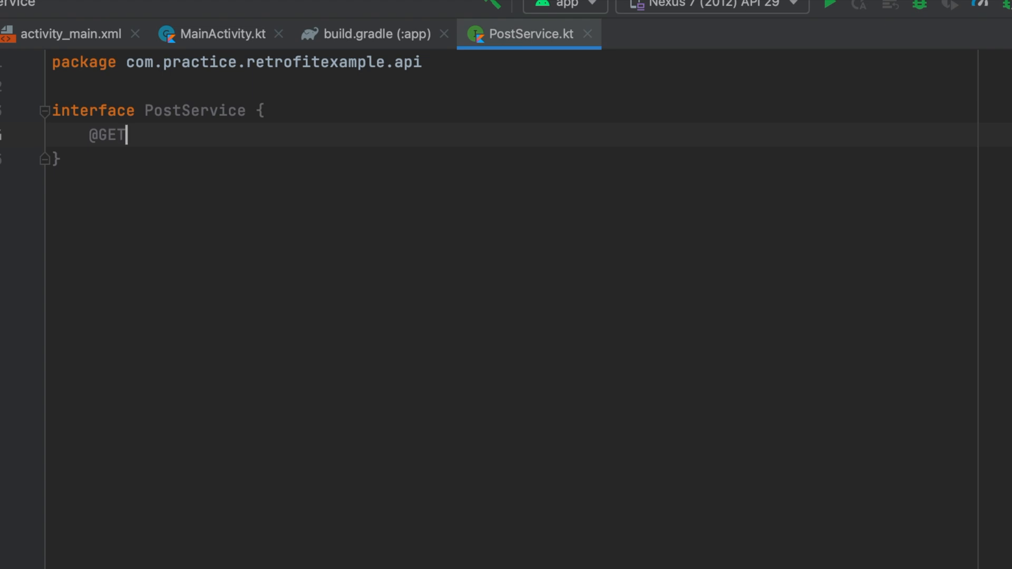
mouse_move(160, 165)
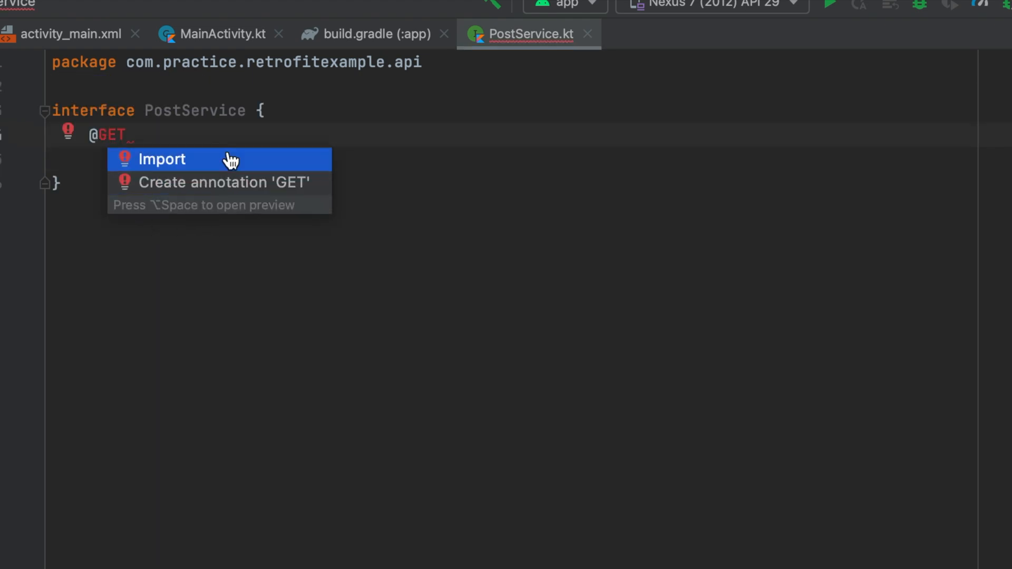
left_click(160, 159)
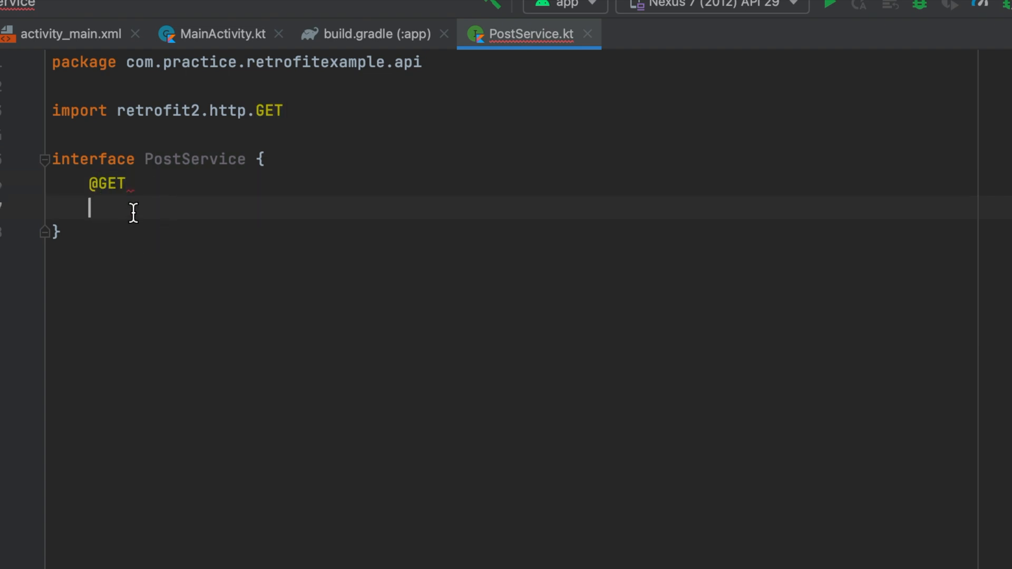
Declare fun getPosts() returning Call<List<Posts>>.
type("fun")
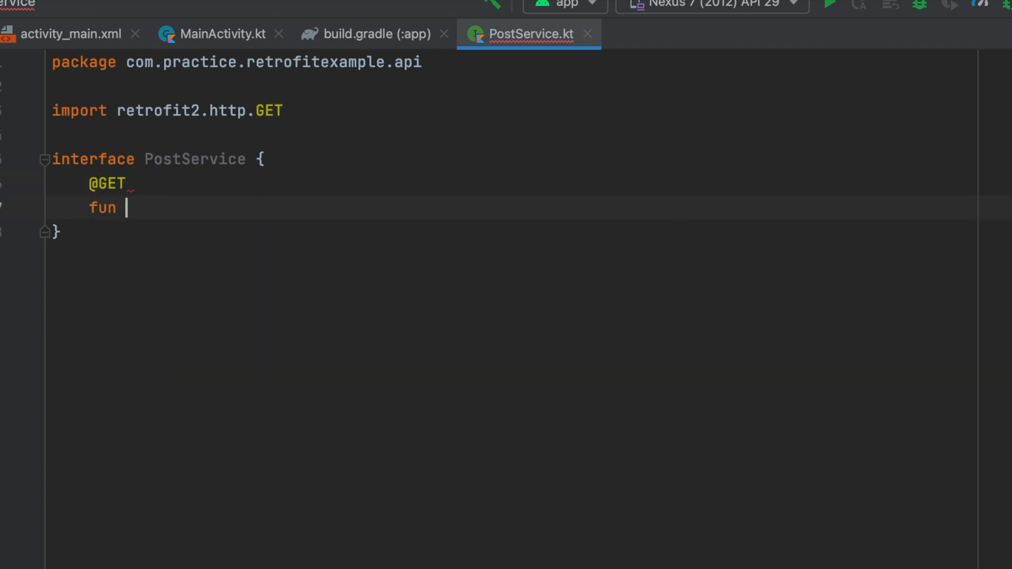
type("getPosts():")
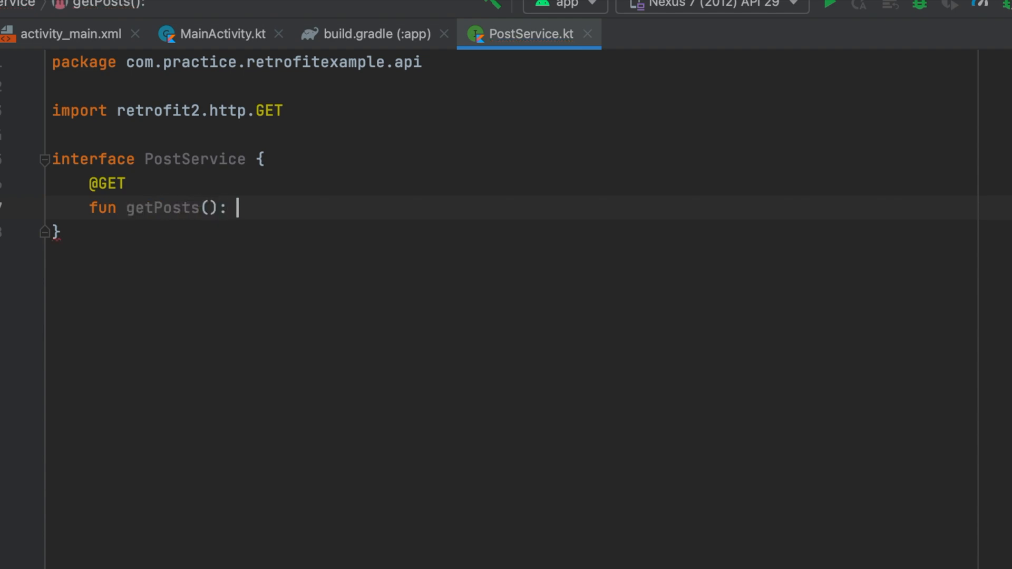
type("C")
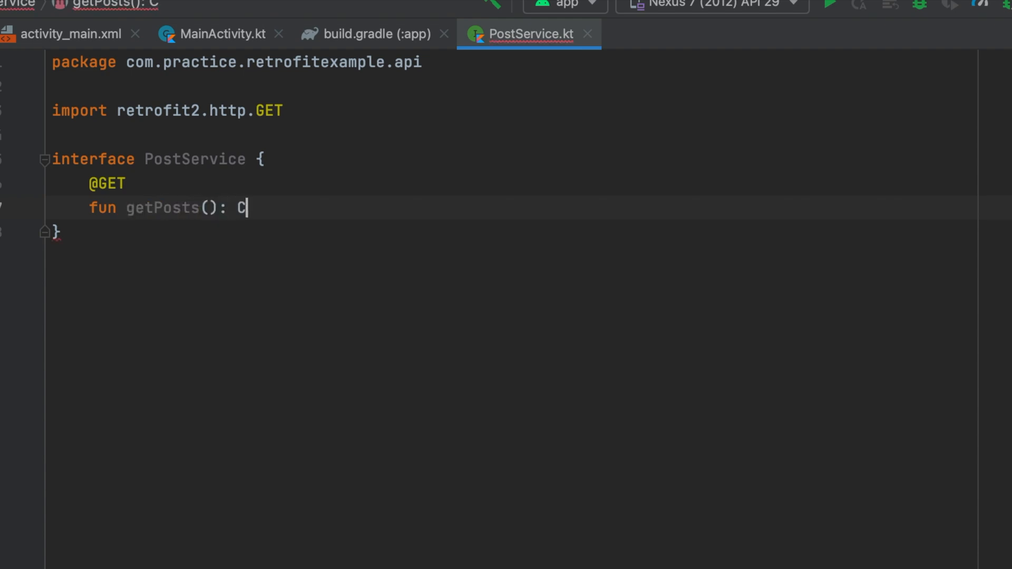
type("all")
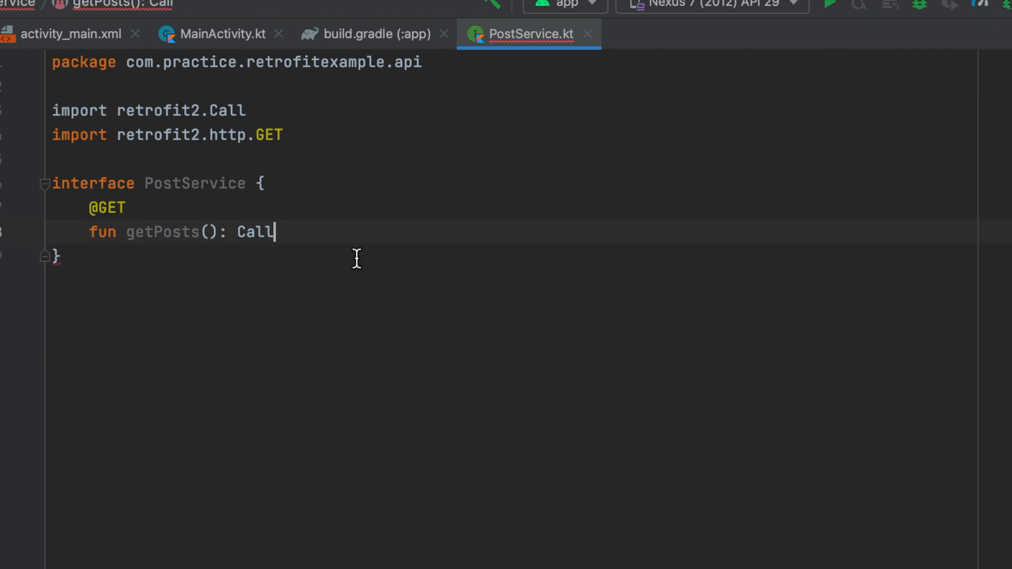
type("<L>")
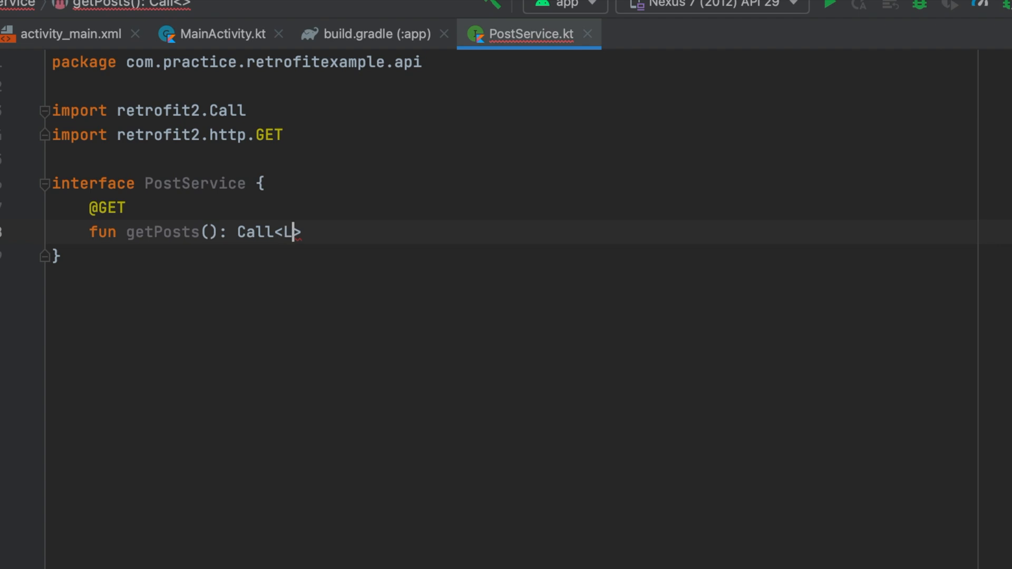
type("ist<Posts>>")
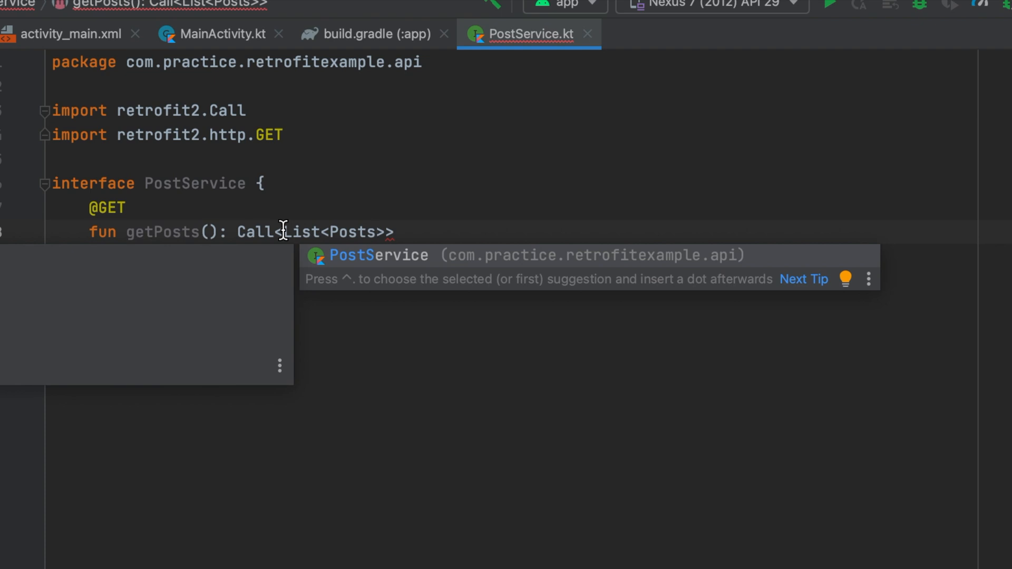
mouse_move(395, 232)
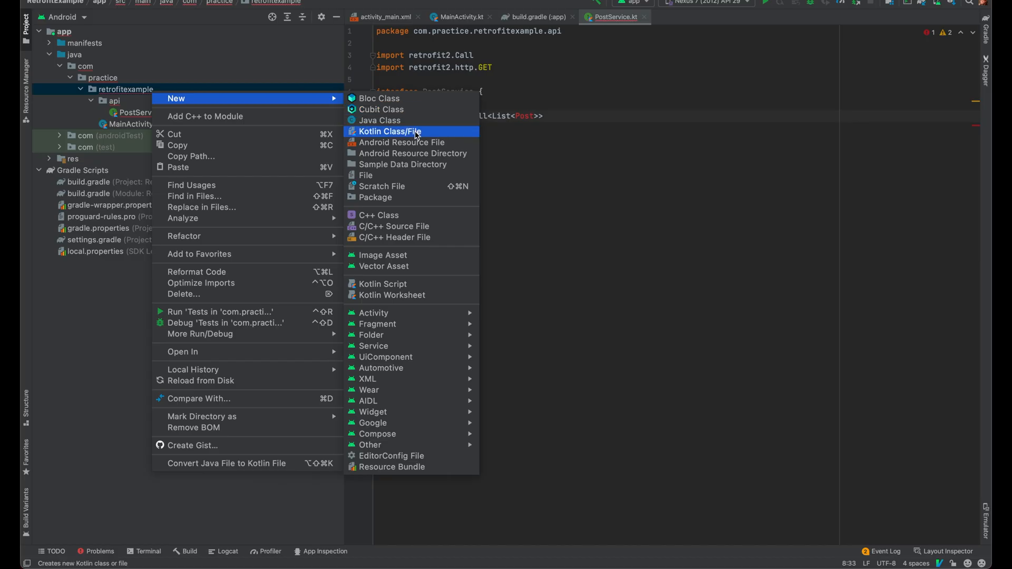
left_click(390, 131)
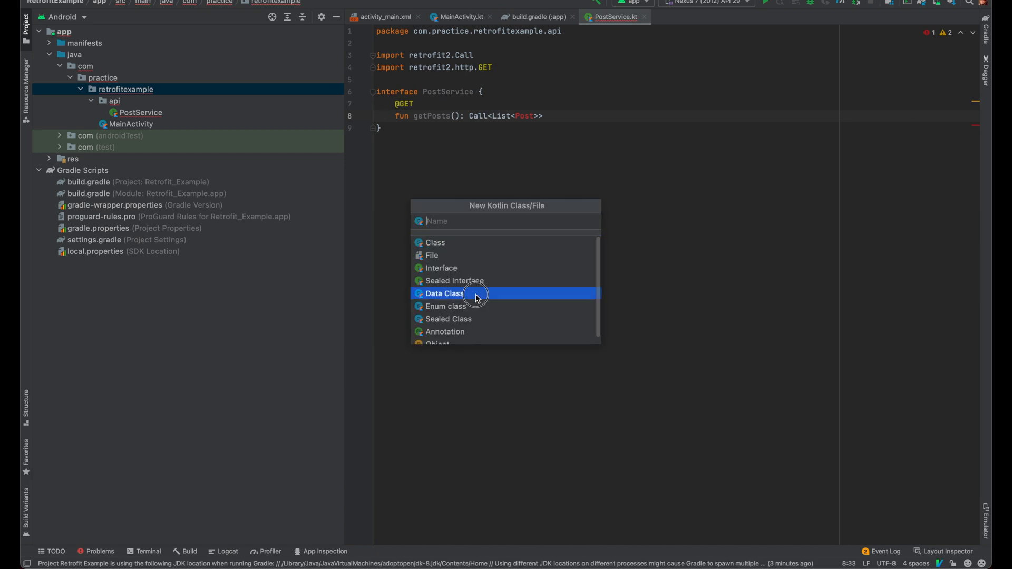
type("Post")
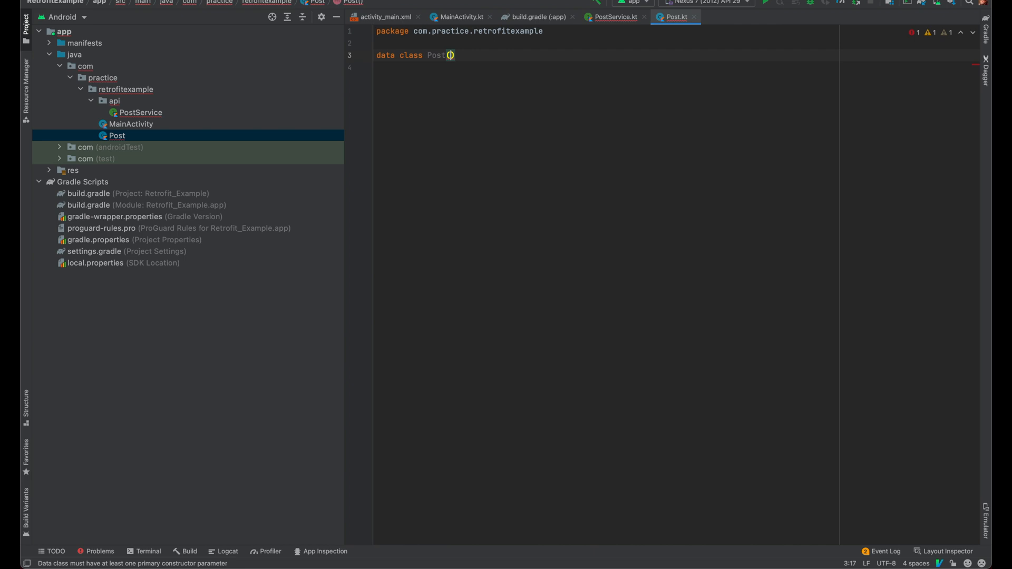
type("@SerializedName(")
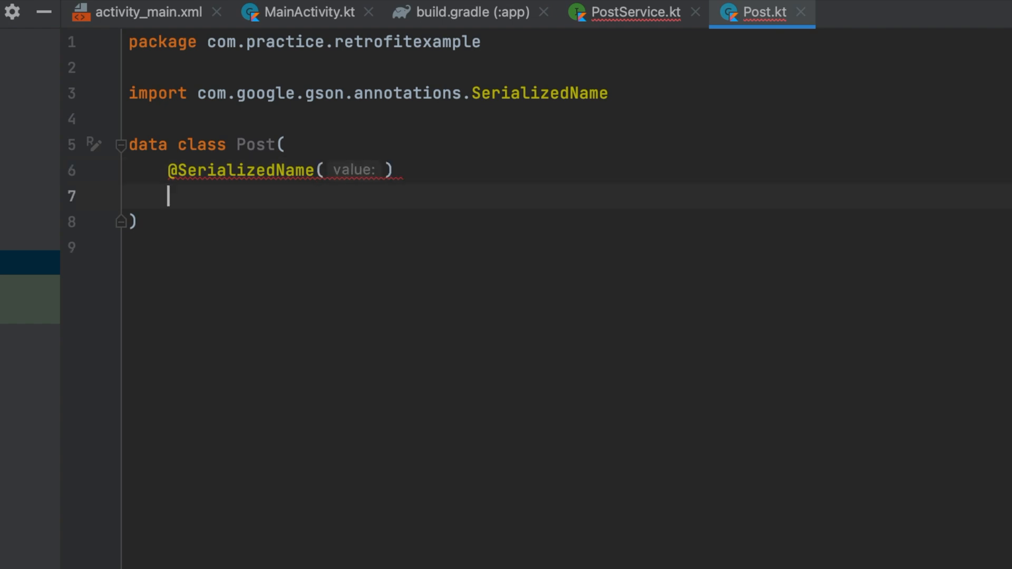
left_click(325, 170)
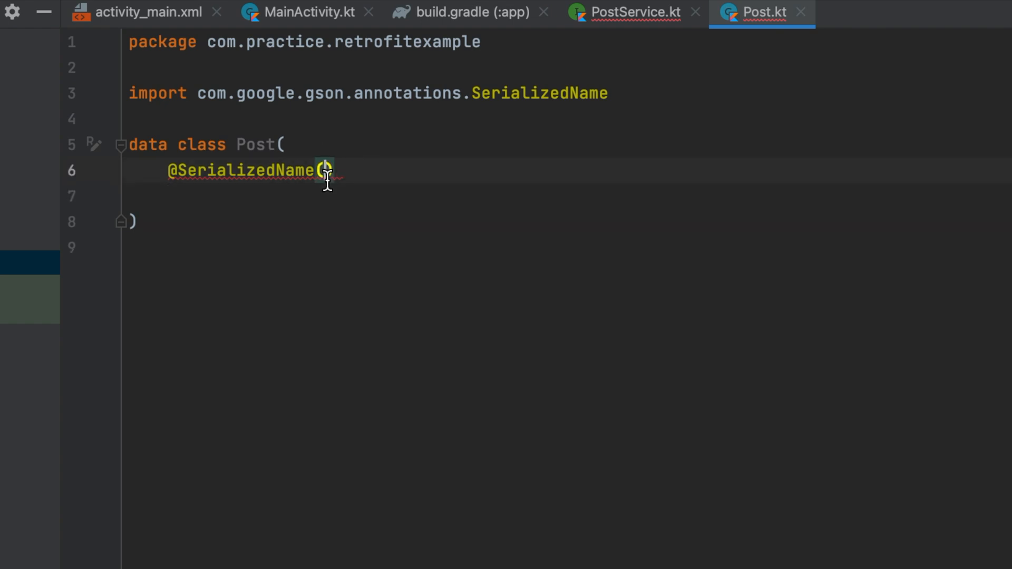
type("\"\"")
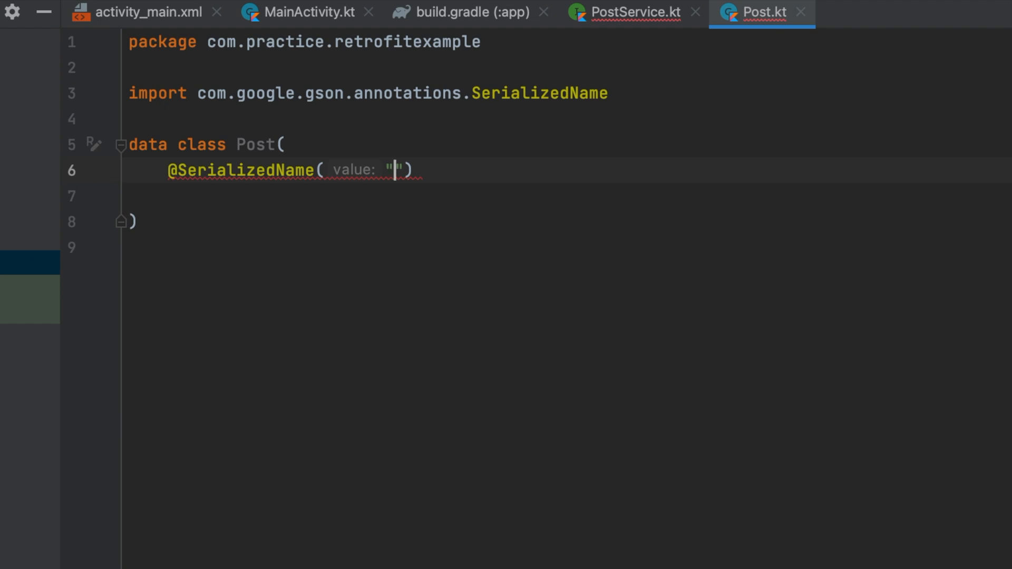
type("userid")
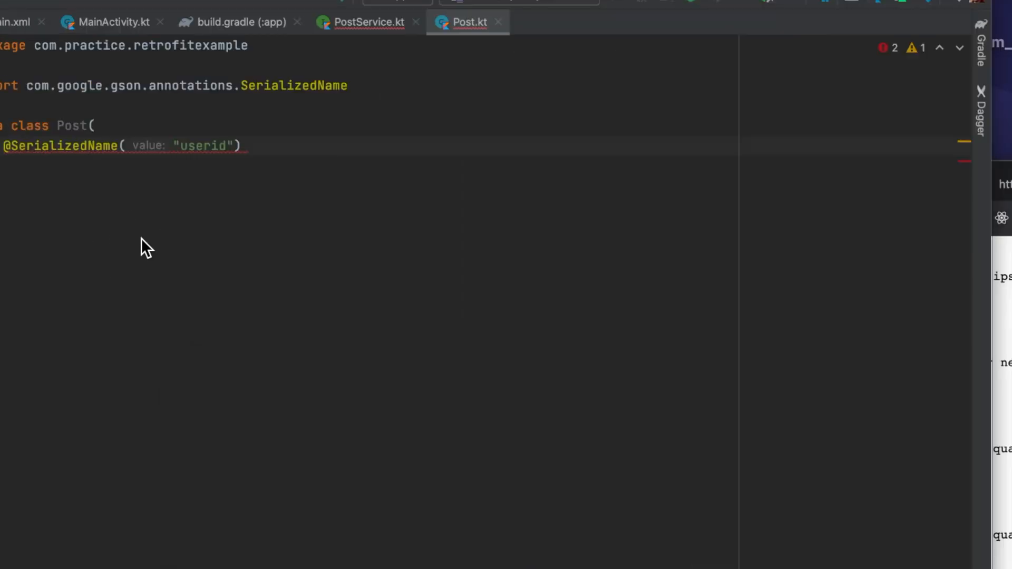
type("k")
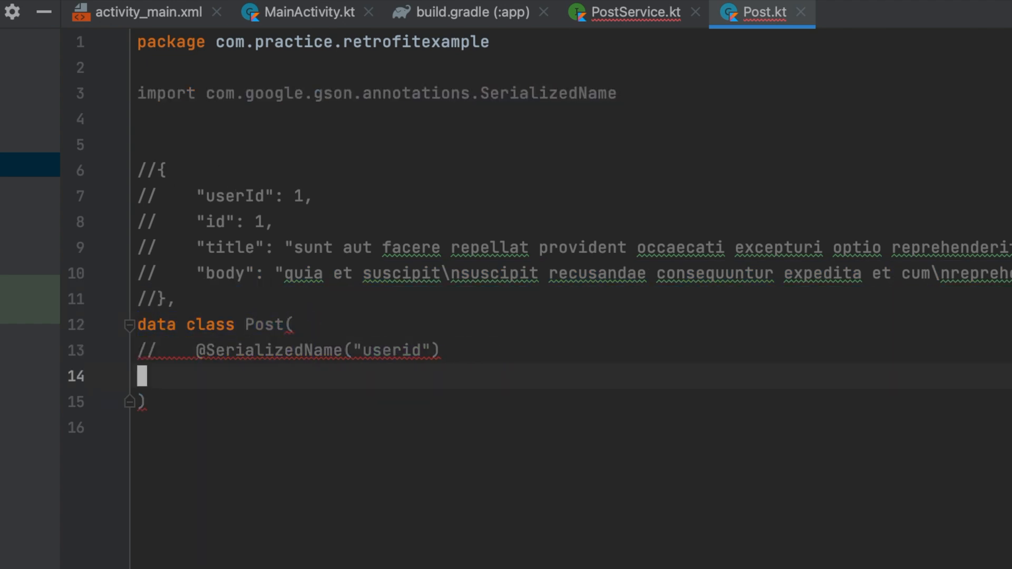
type("k")
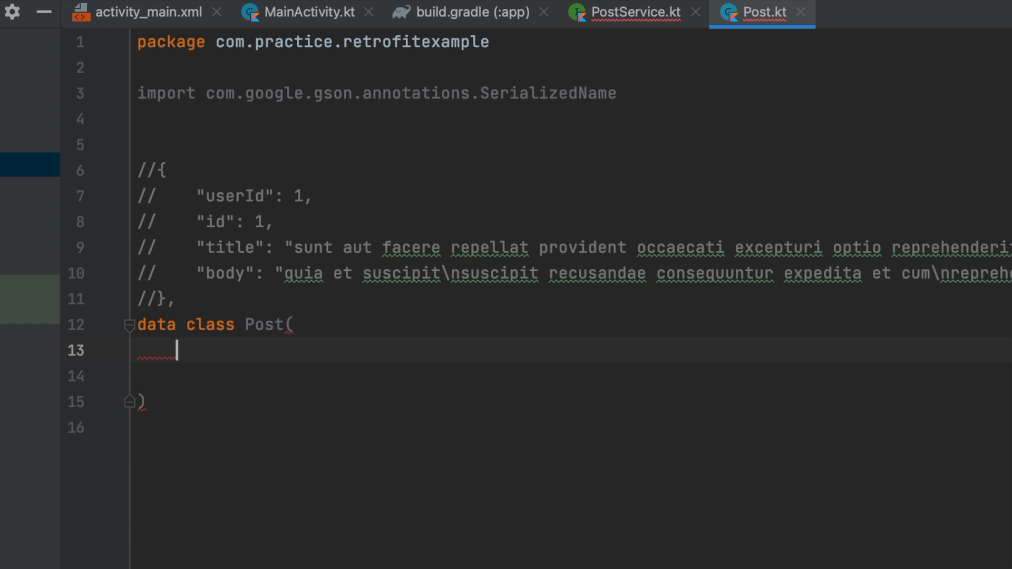
type("val i")
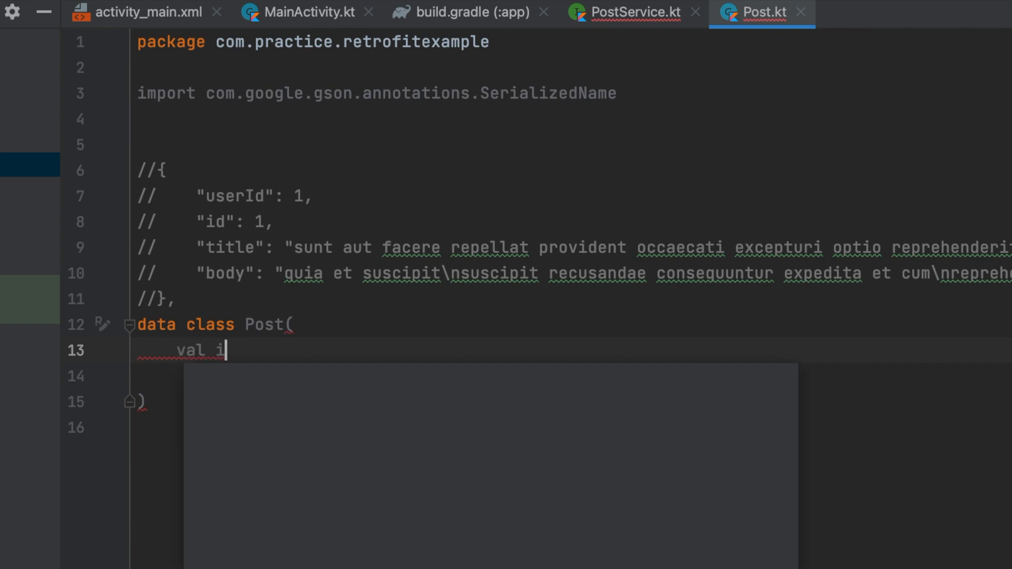
type("serId")
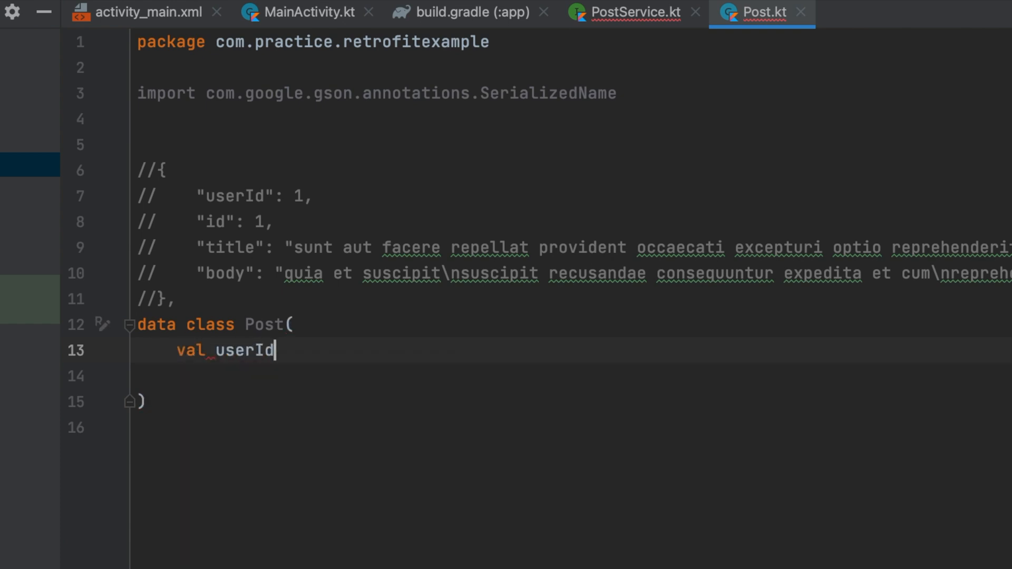
type(": INT")
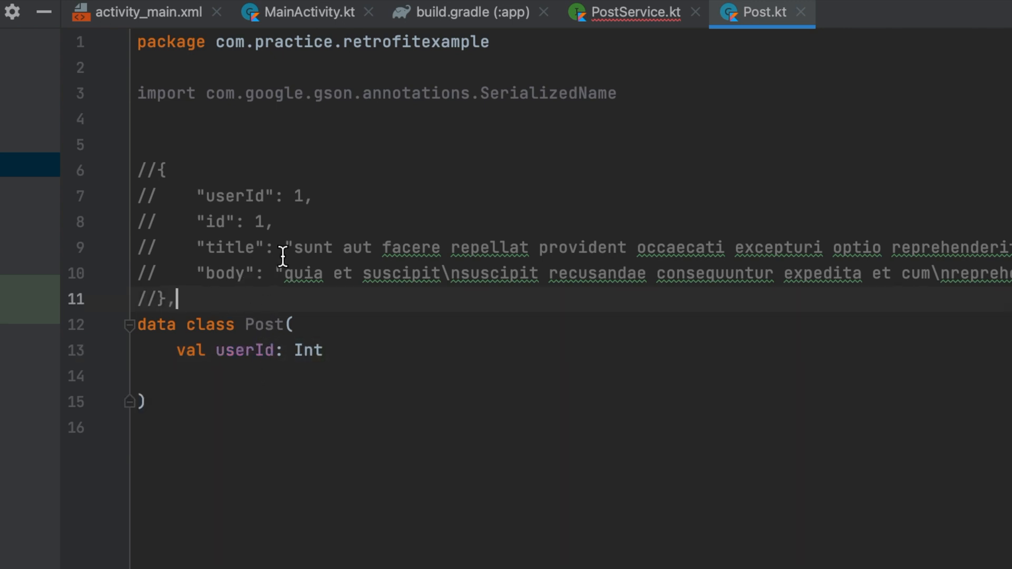
left_click(246, 197)
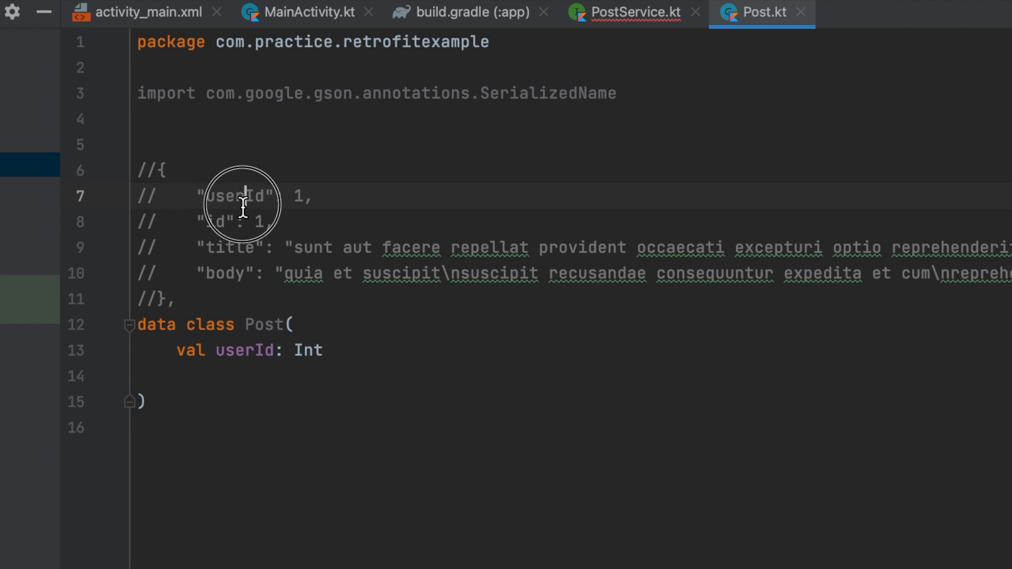
type("_")
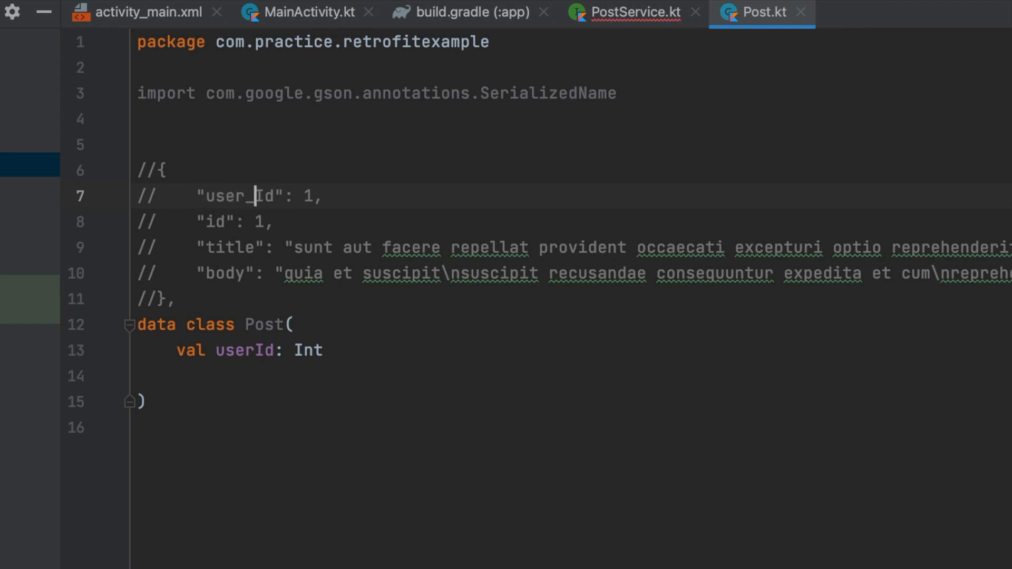
key("Enter")
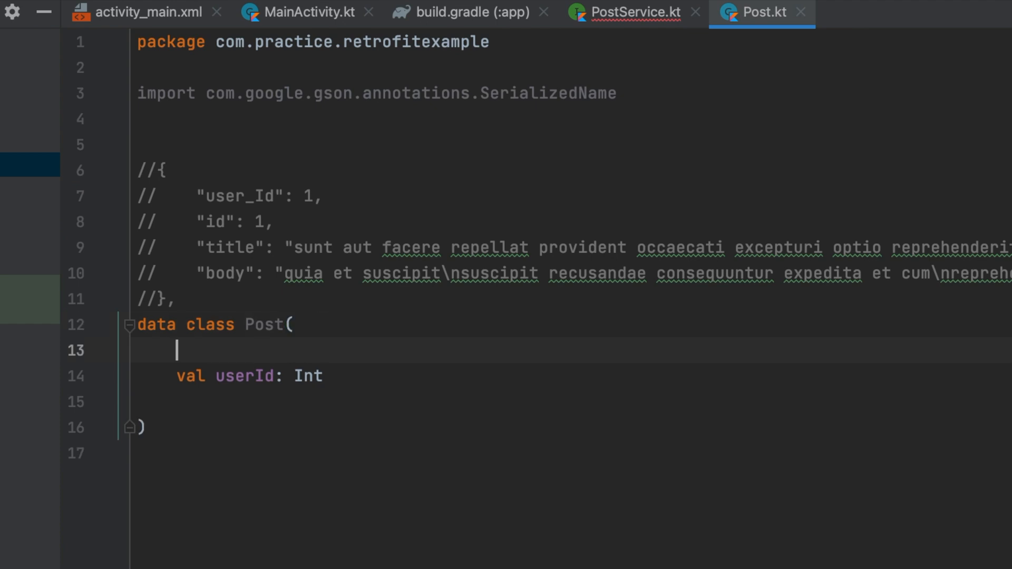
double_click(243, 376)
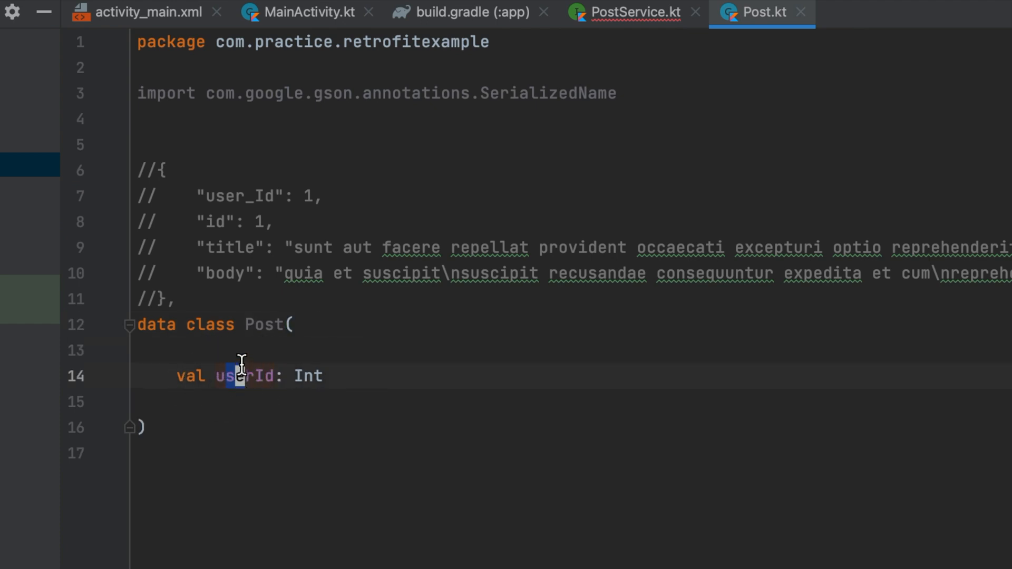
type("@SerializedName(")
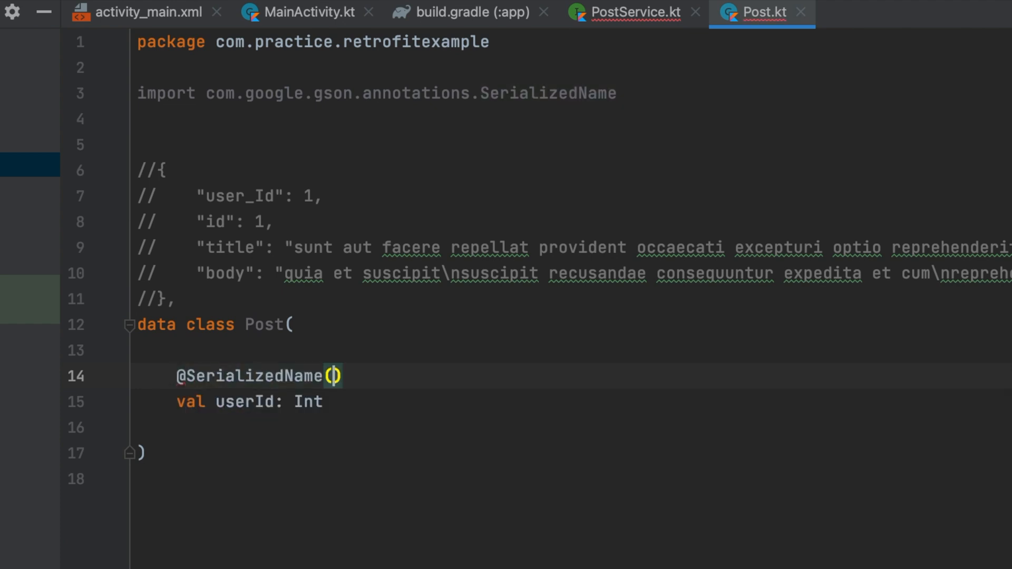
type("\"user\"")
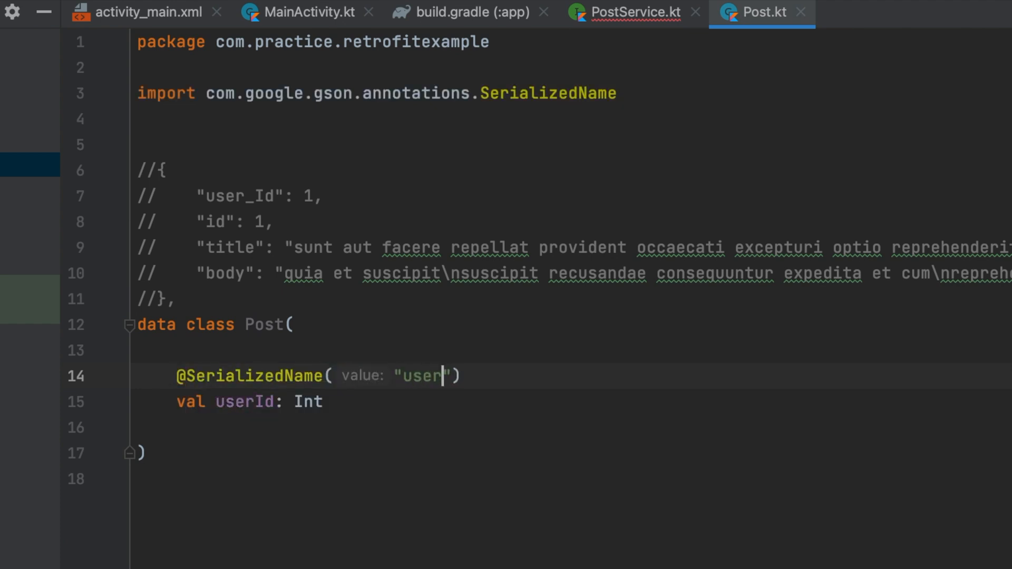
type("_Id")
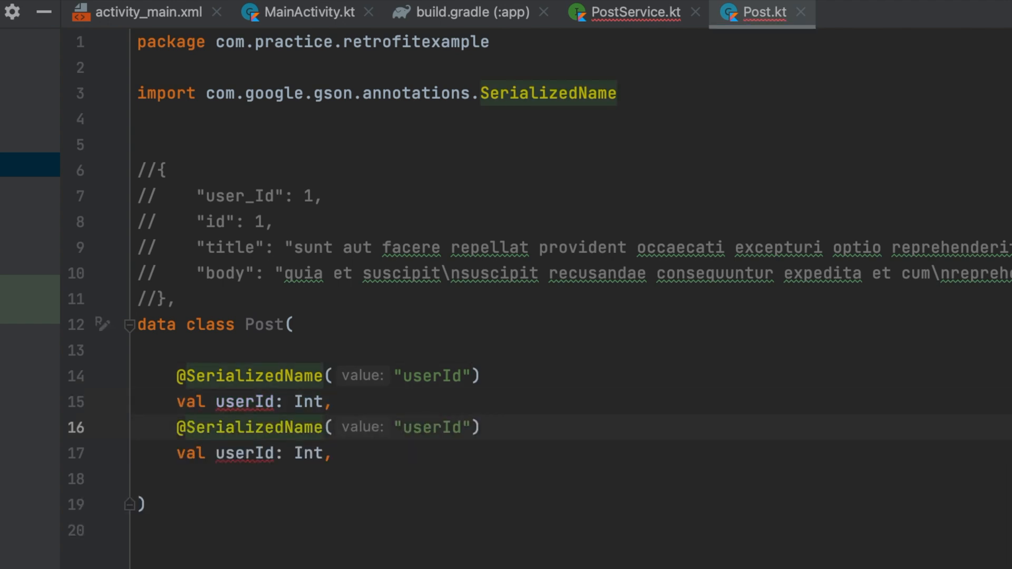
Add the id, title: String and body properties to Post.
type("id")
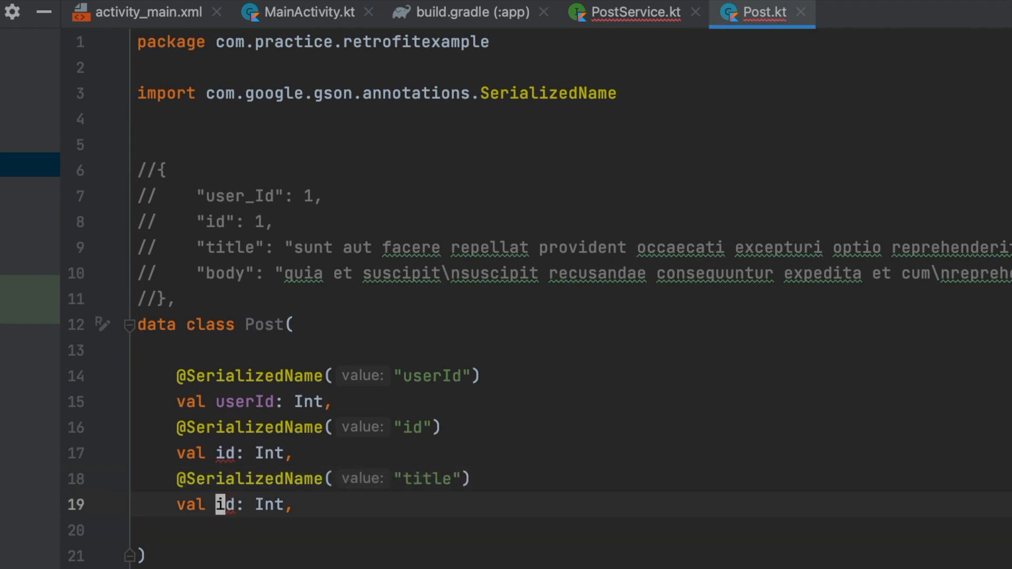
type("title")
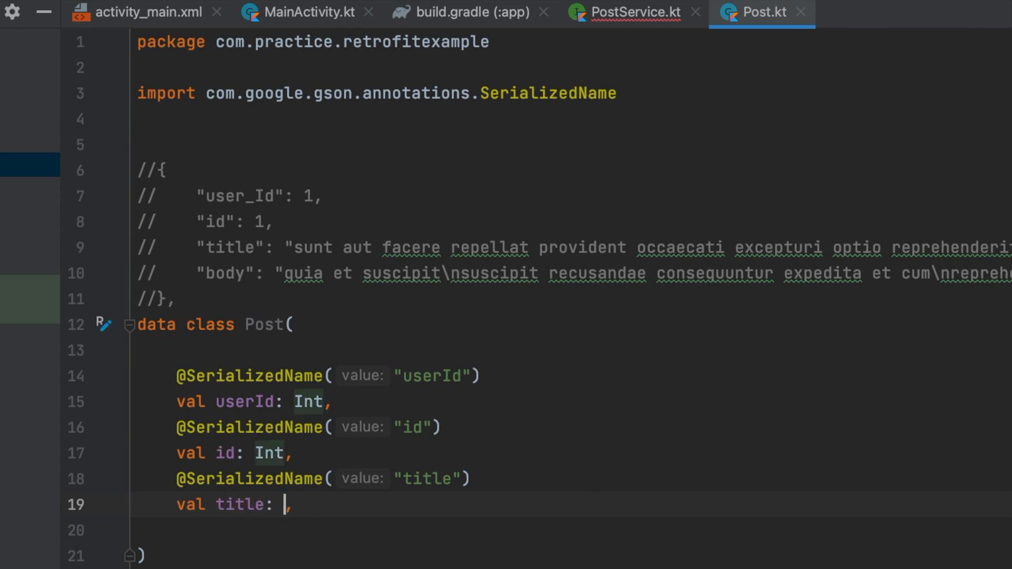
type("String")
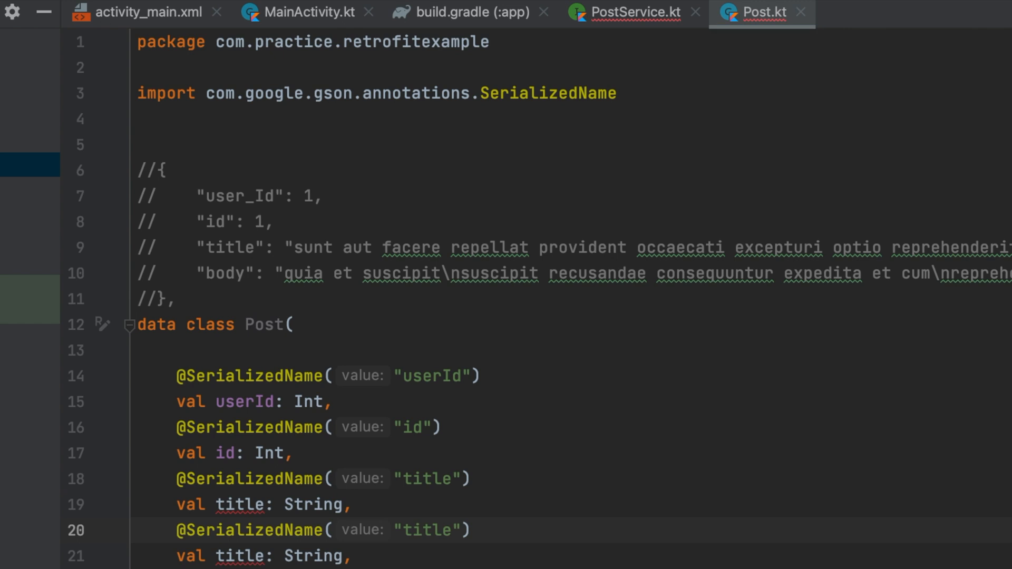
type("body")
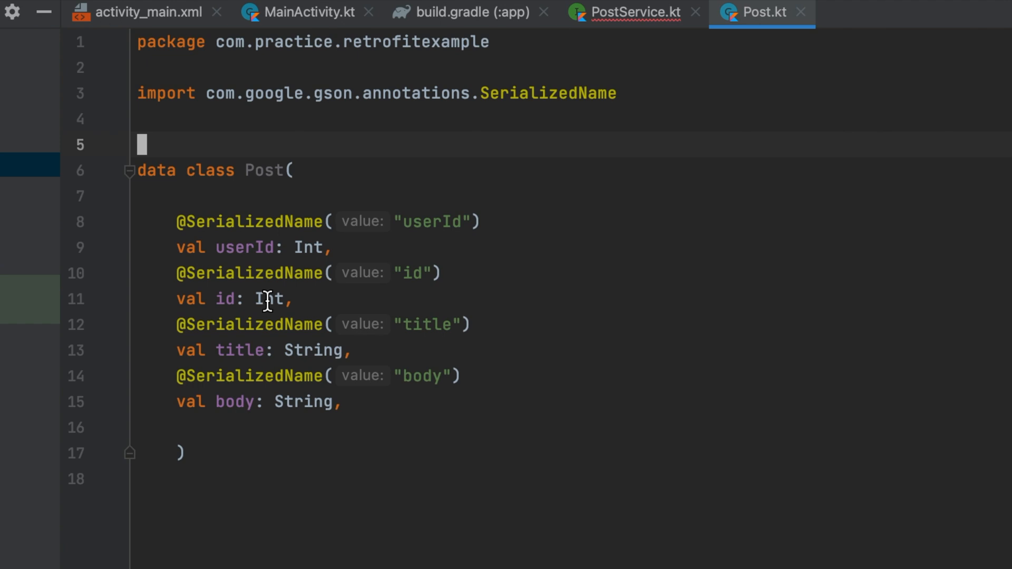
left_click(306, 12)
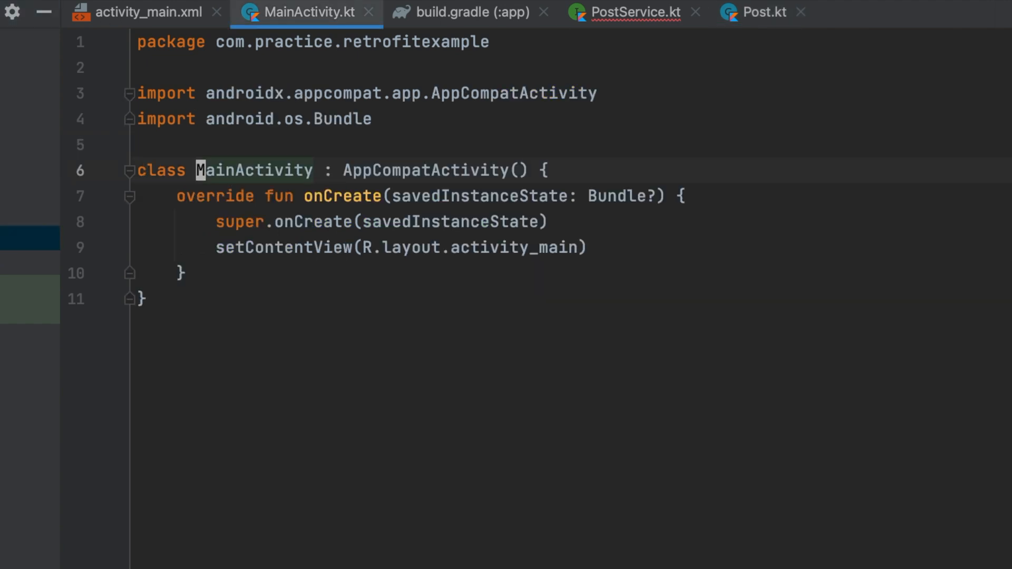
left_click(633, 13)
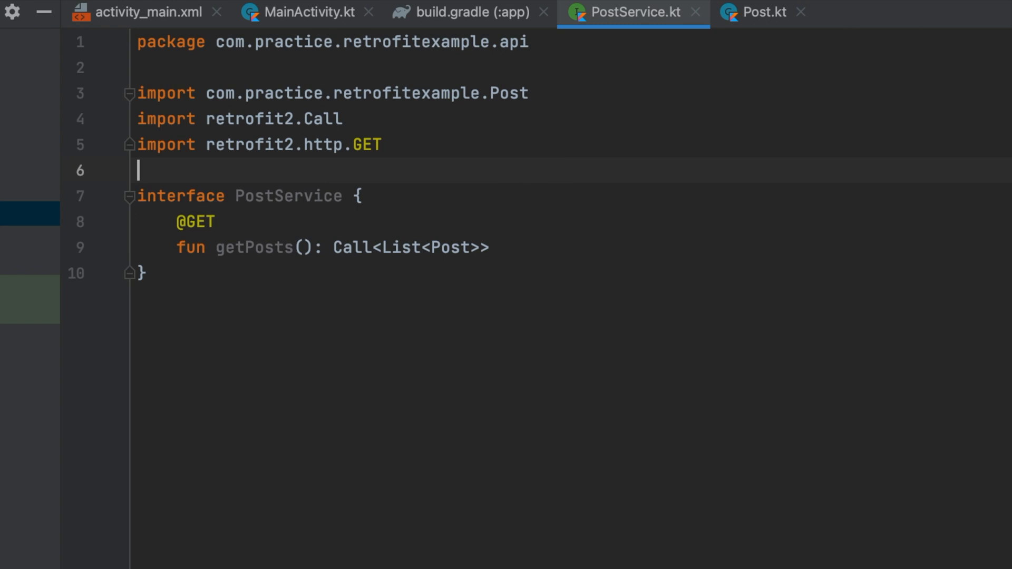
mouse_move(304, 189)
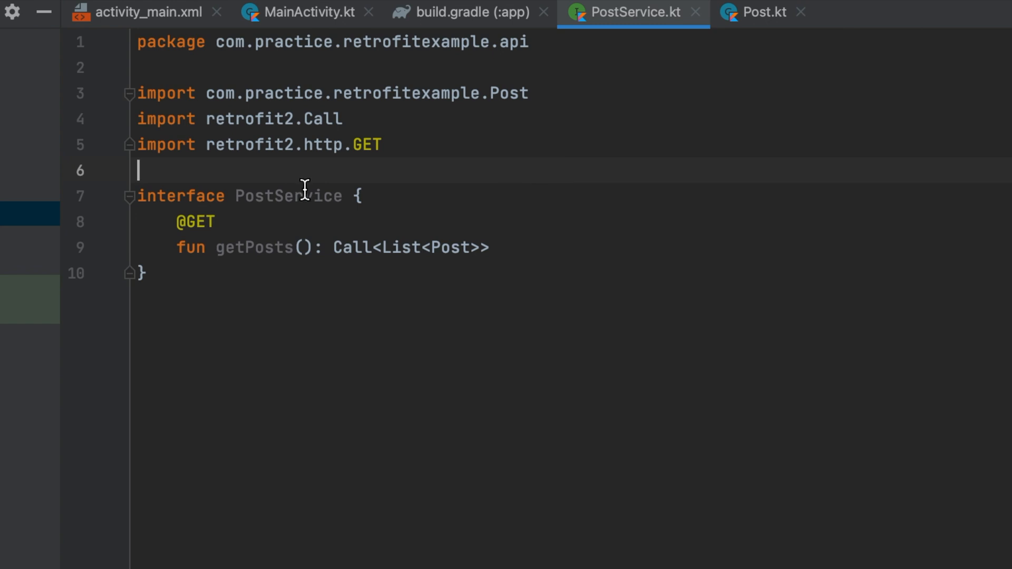
type("()")
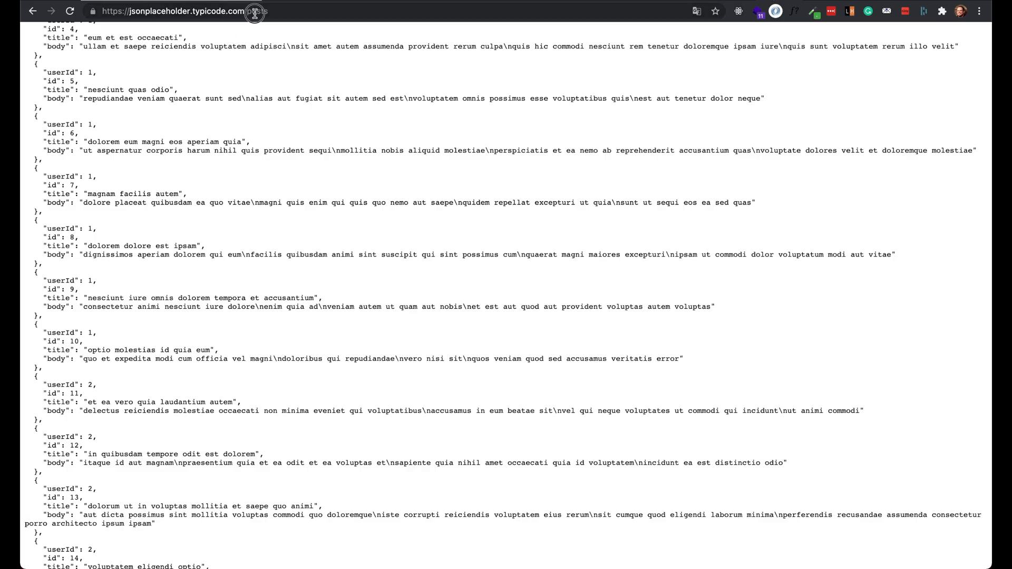
Switch back to the Android Studio project with its package structure shown.
left_click(187, 10)
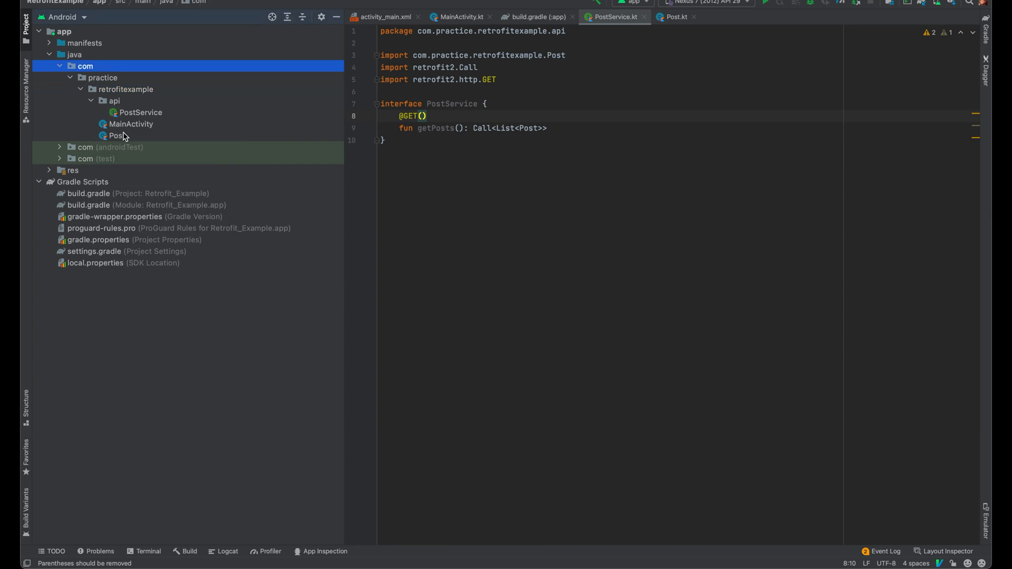
Create a 'data' package, refactor-move Post into it, and add a 'utils' package under retrofitexample.
left_click(140, 113)
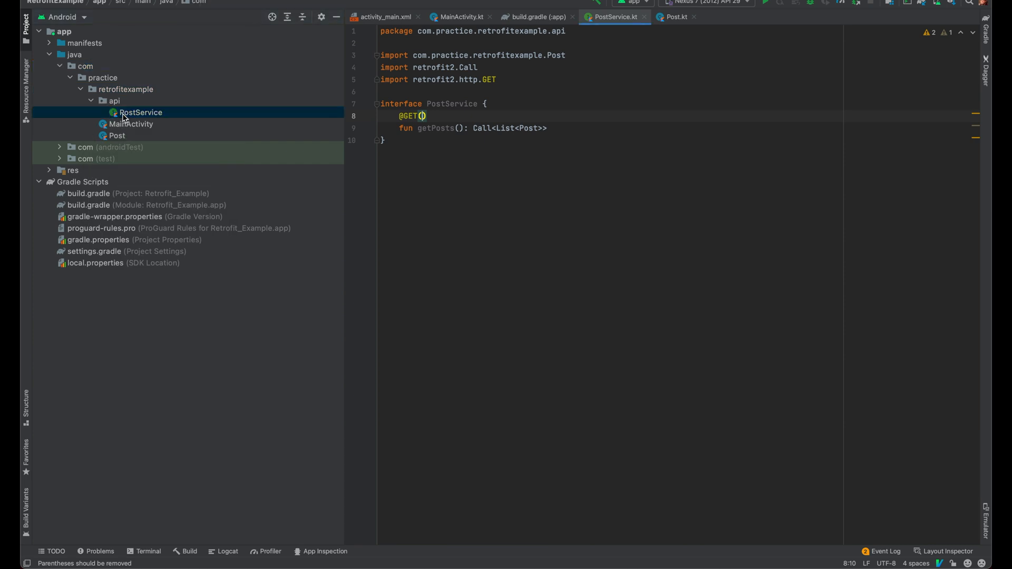
left_click(126, 88)
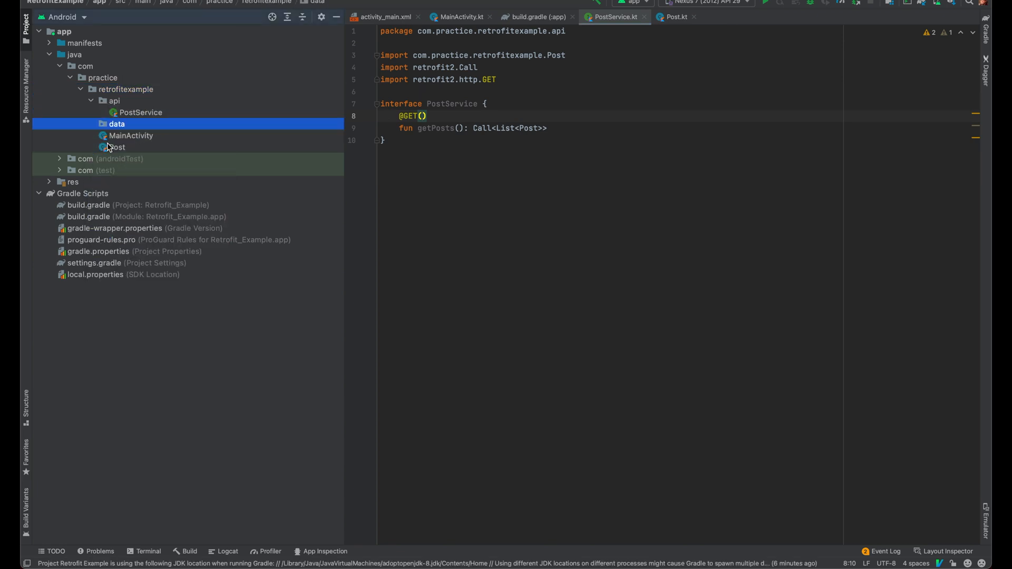
left_click(117, 147)
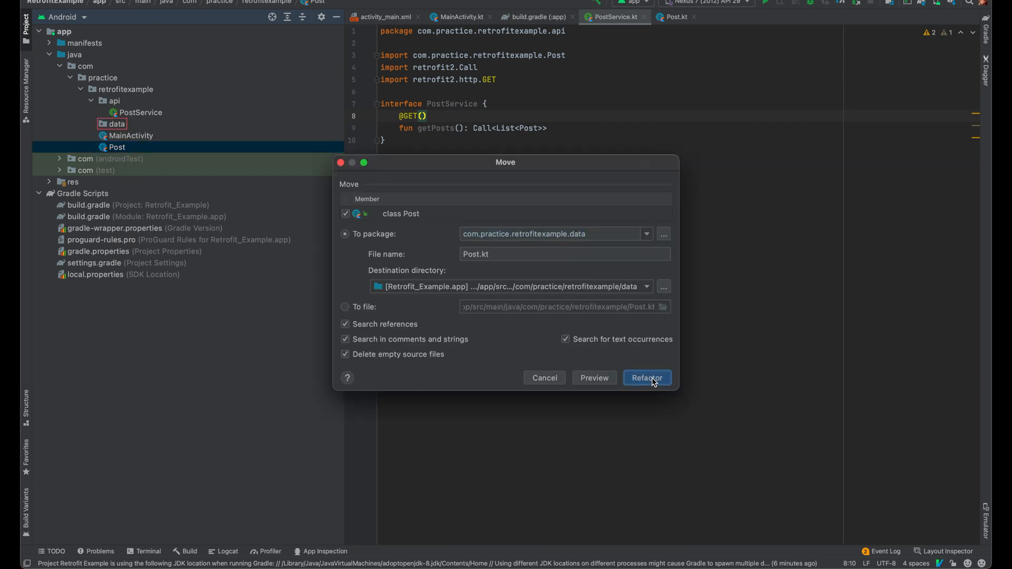
left_click(647, 377)
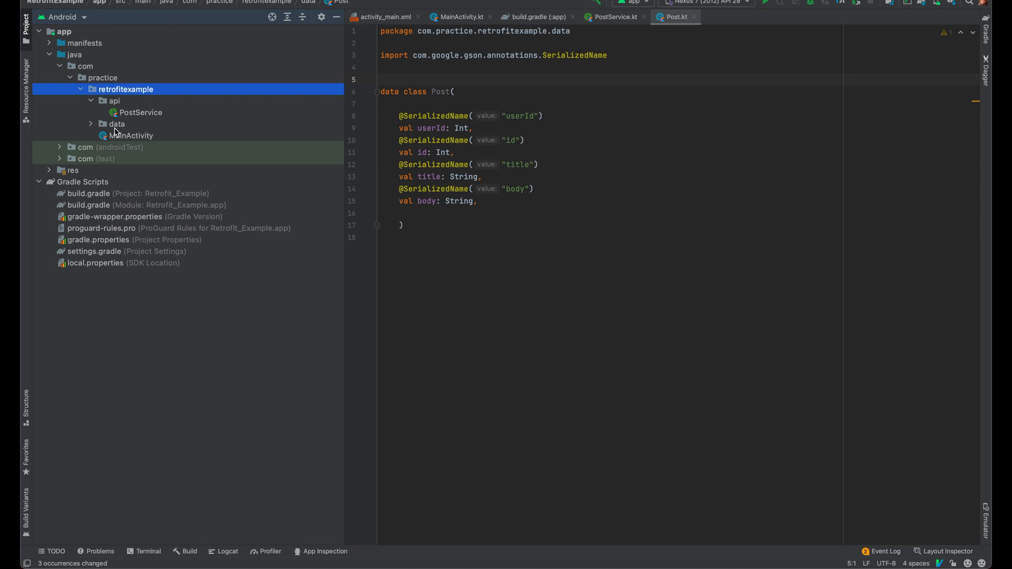
left_click(117, 123)
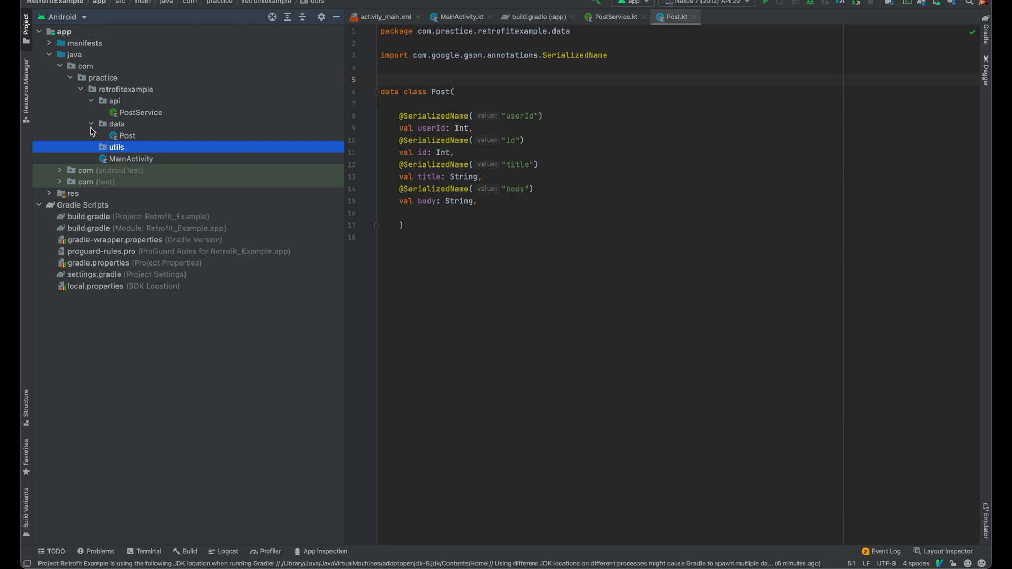
Create a new Kotlin class PostConstants in the utils package.
right_click(116, 147)
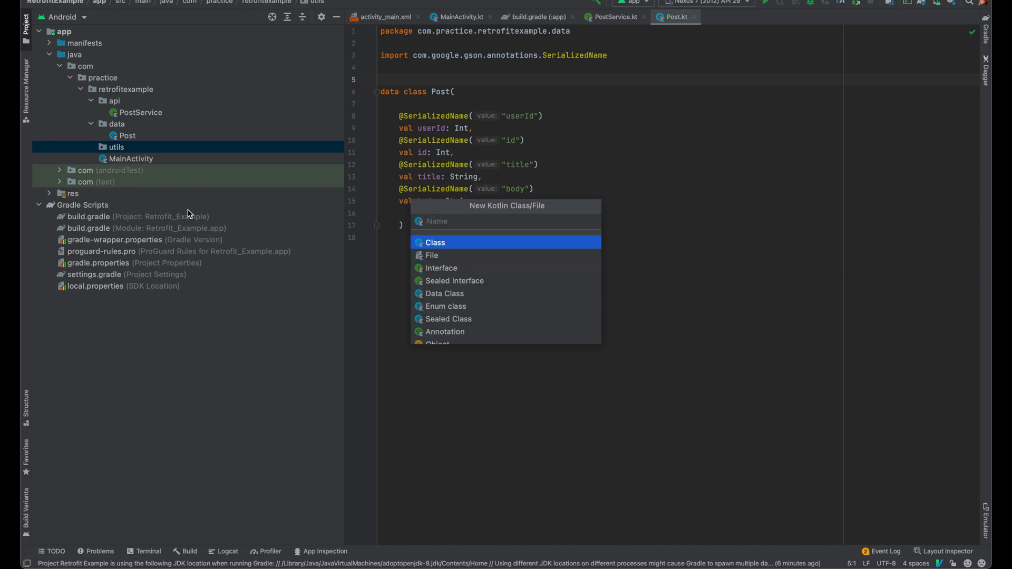
type("PostConst")
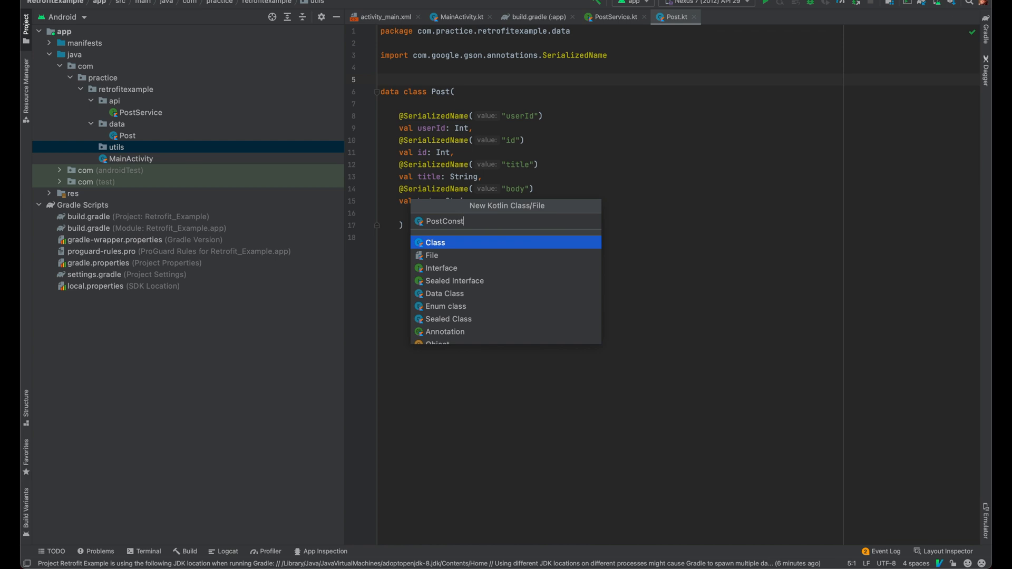
type("ants")
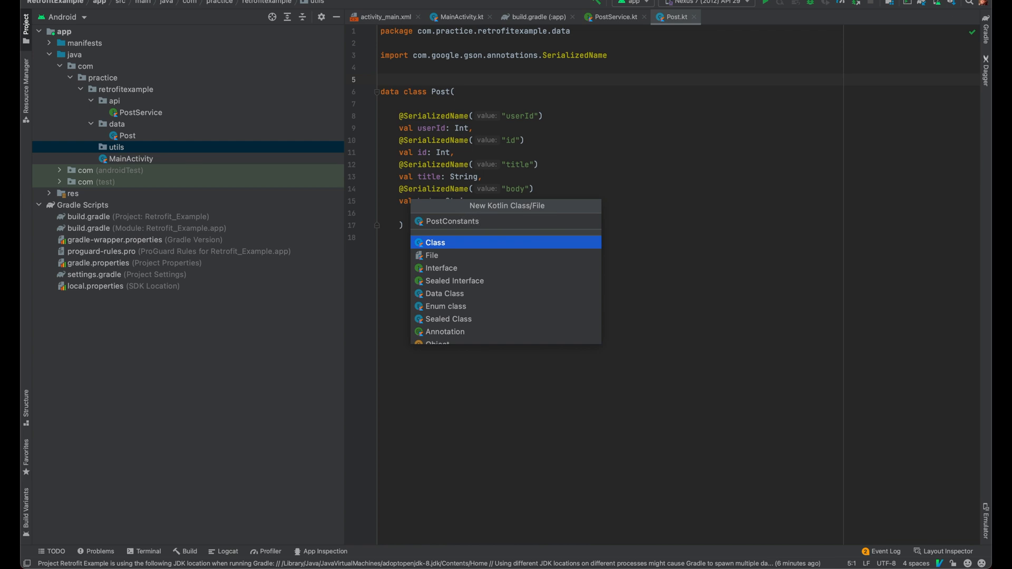
left_click(435, 243)
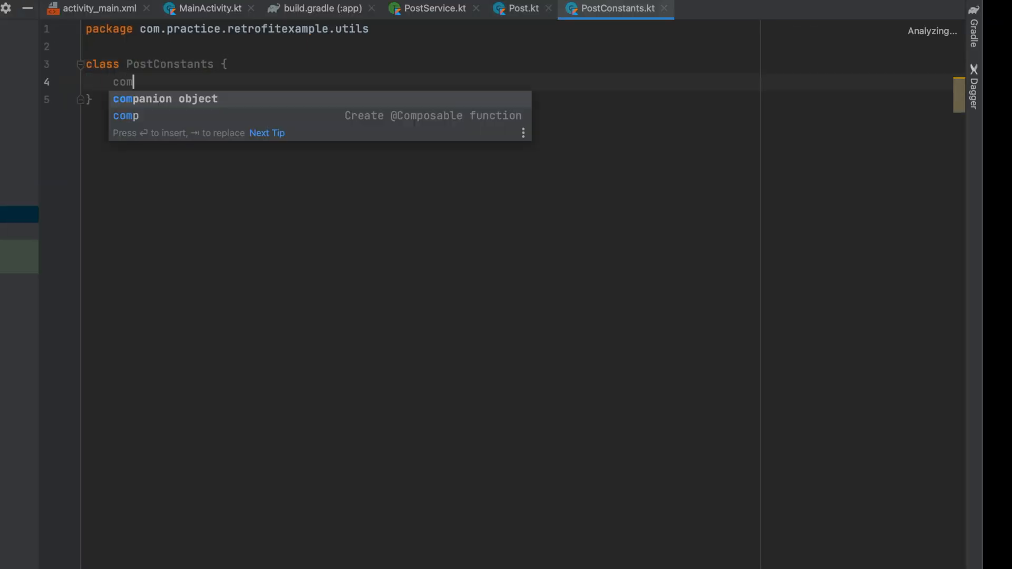
type("paj")
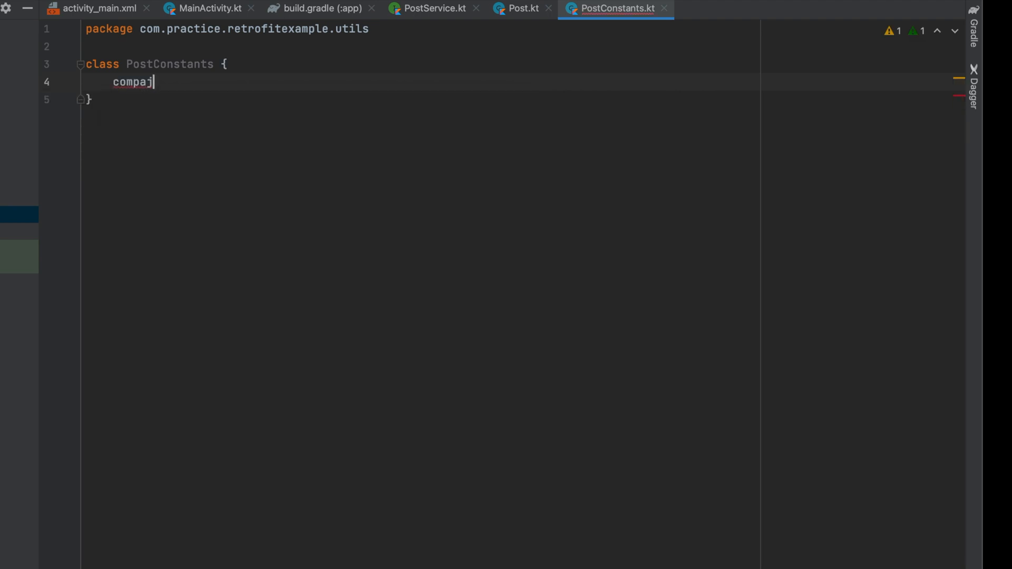
type("companion object{")
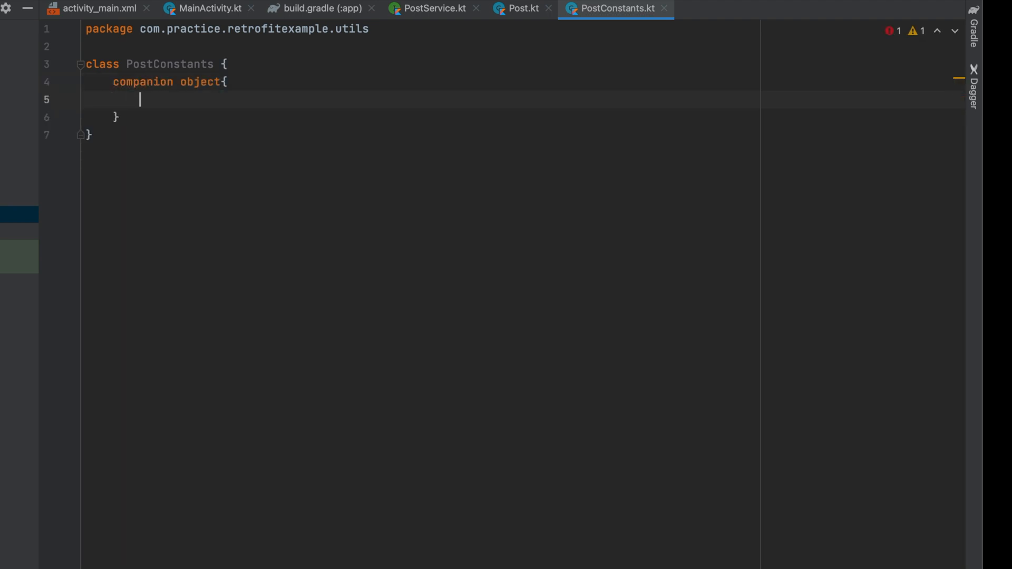
type("c")
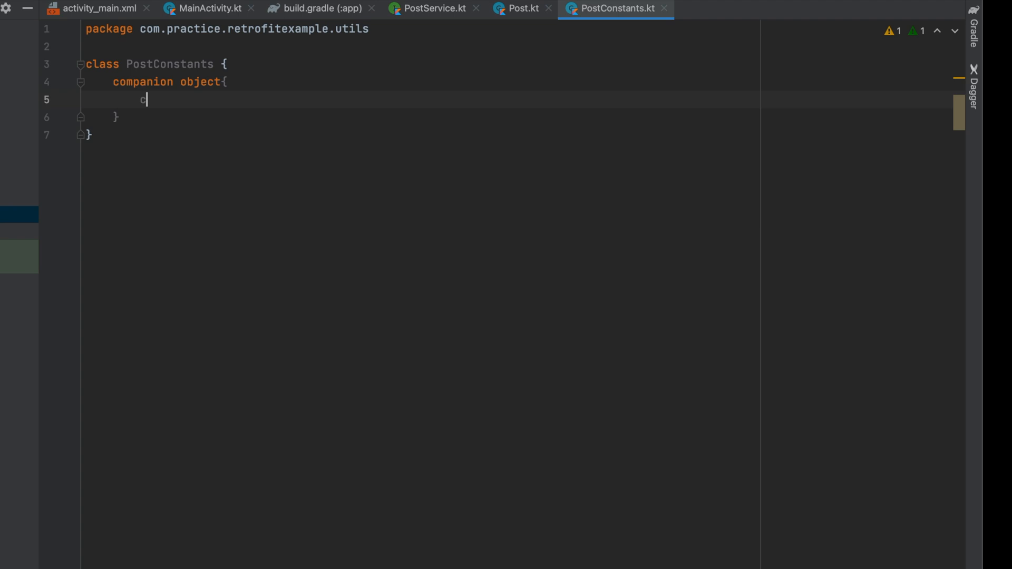
type("onst val")
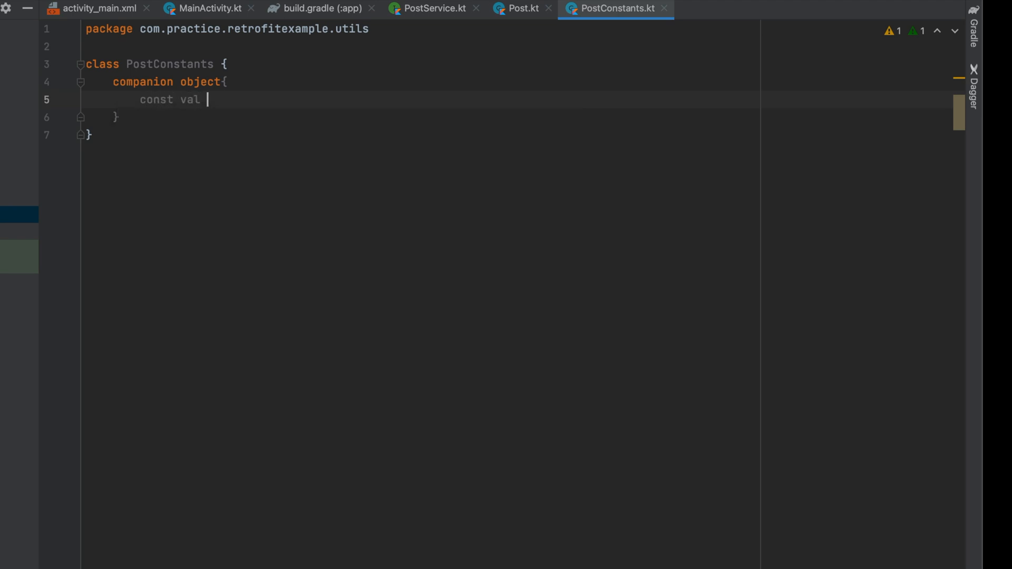
type("P")
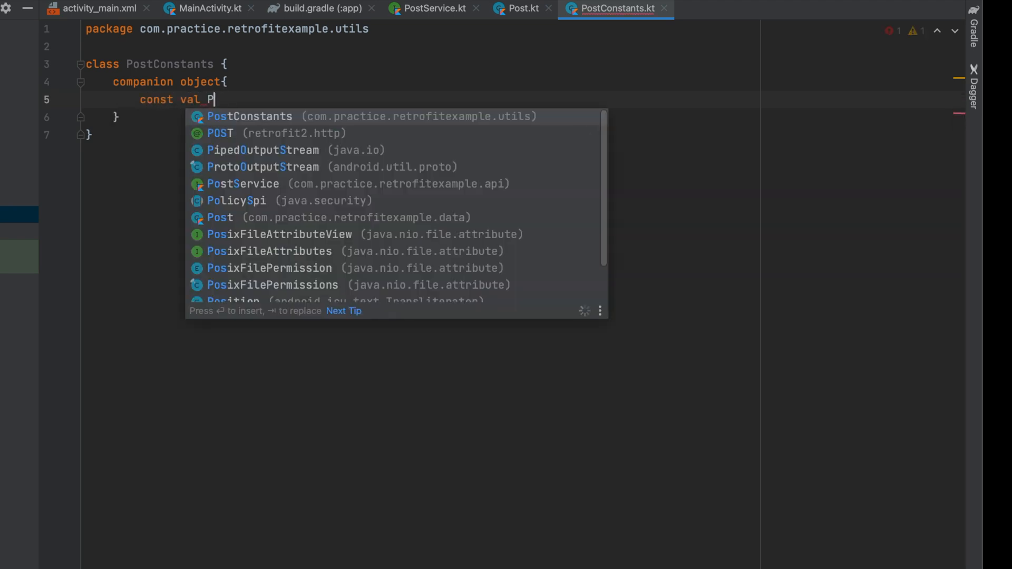
type("BASE_U")
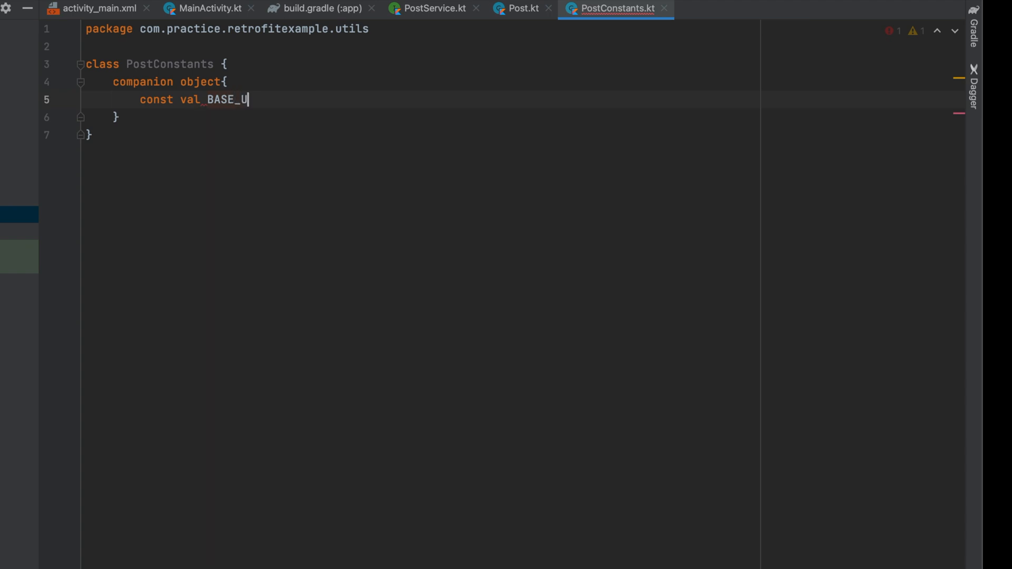
type("RL = \"\"")
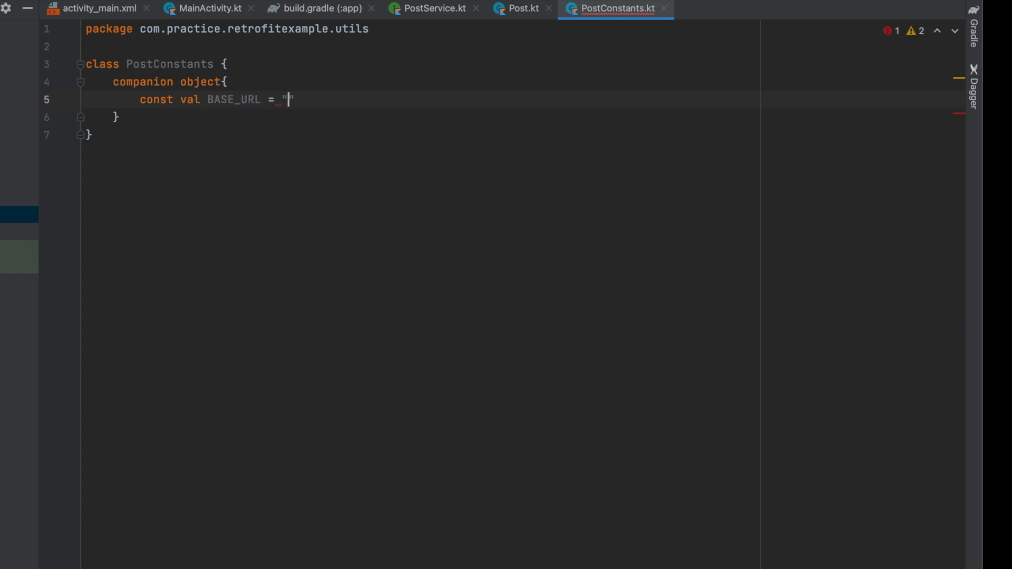
type("https://jsonplaceholder.typicode.com/")
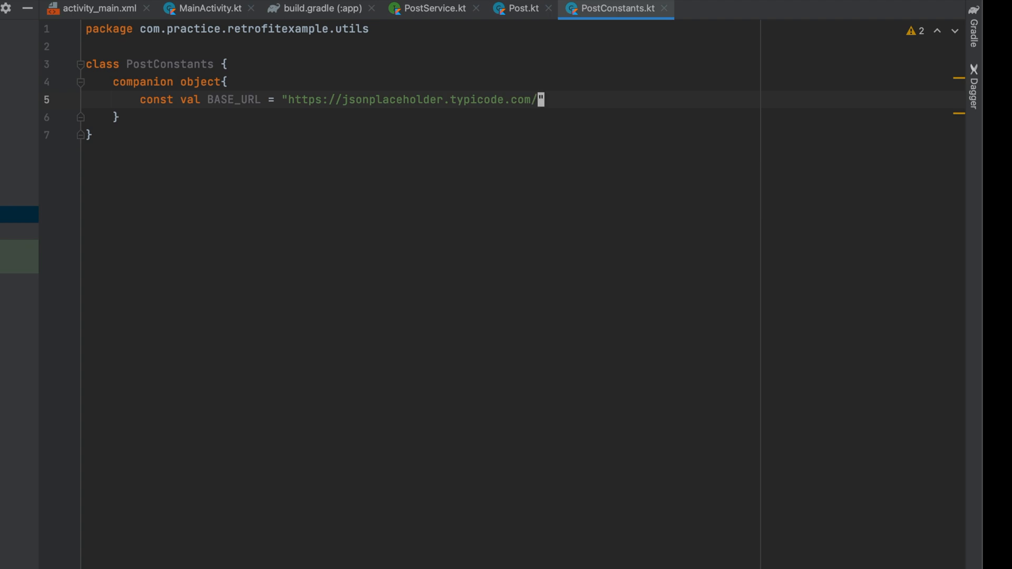
type("const val")
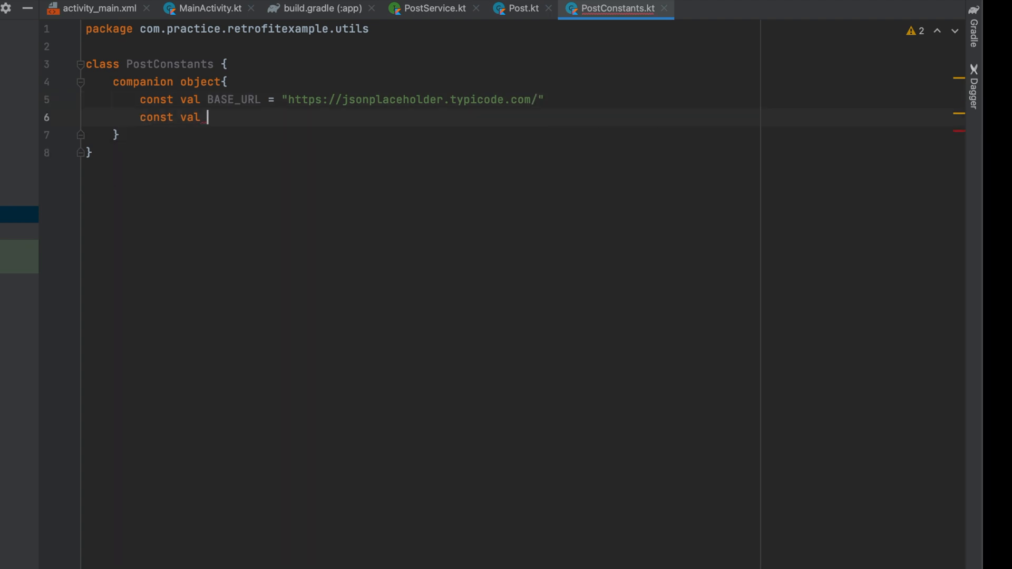
type("POST =")
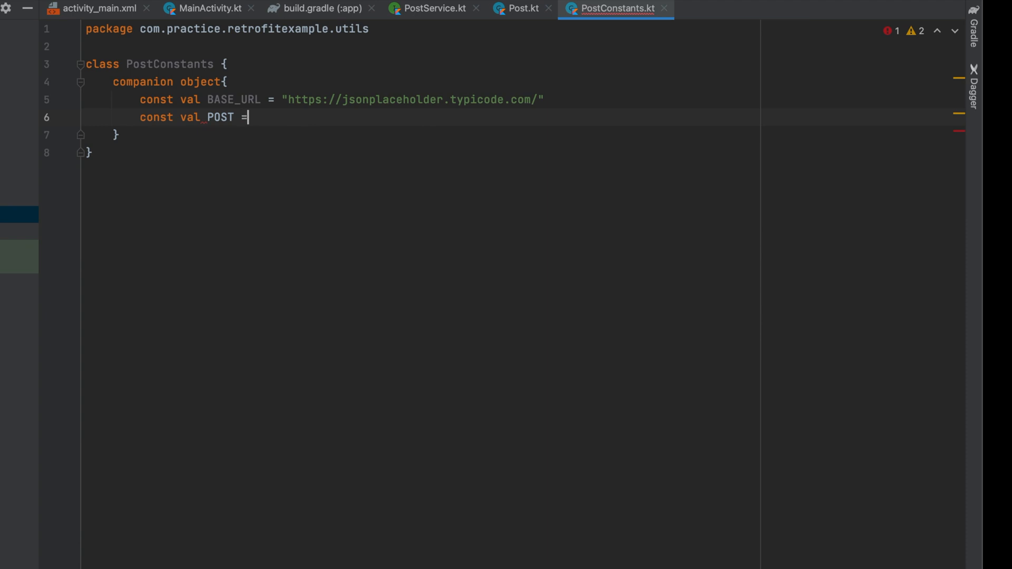
type("\"https://jsonplaceholder.typicode.com/posts\"")
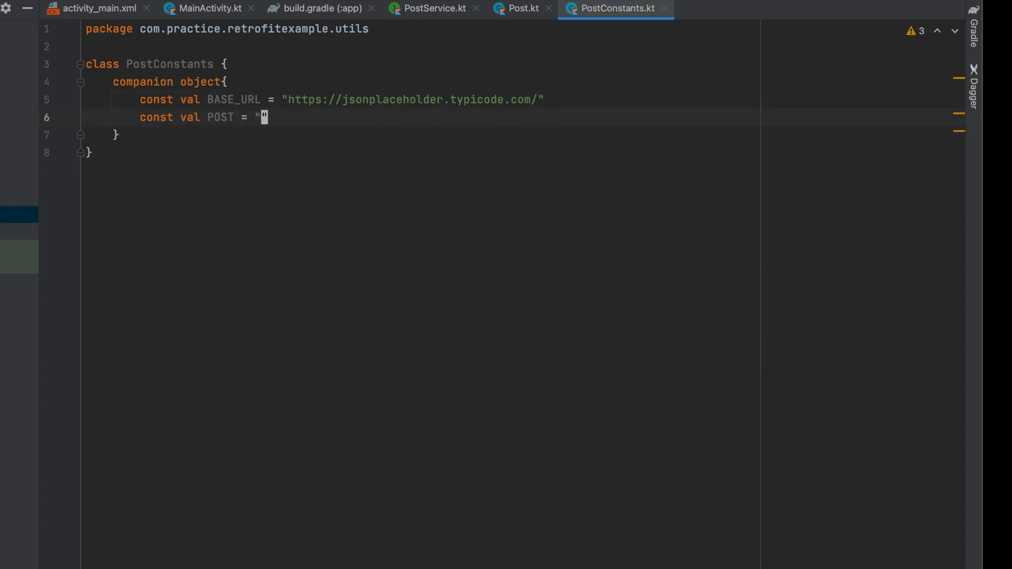
type("posts")
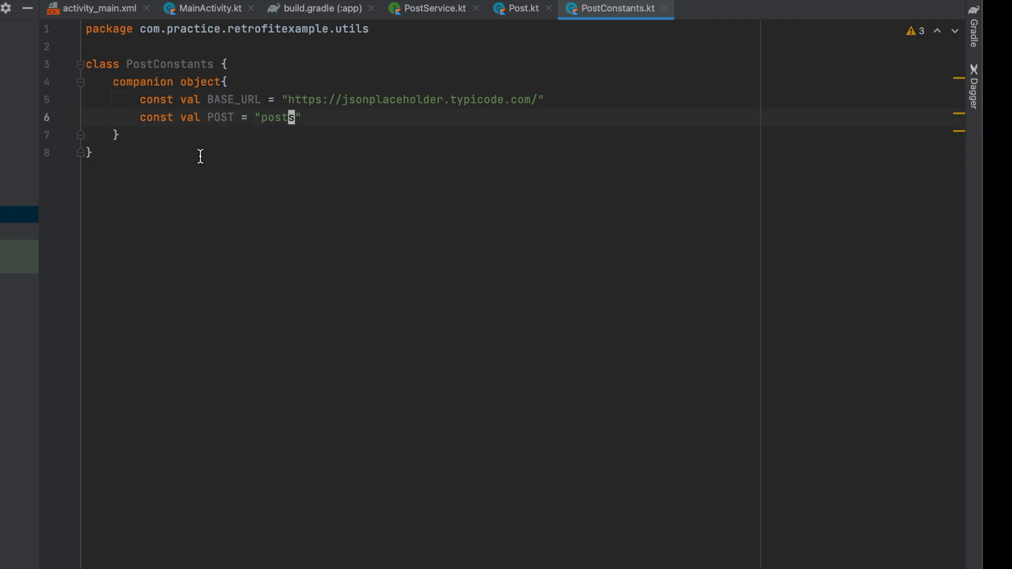
left_click(523, 8)
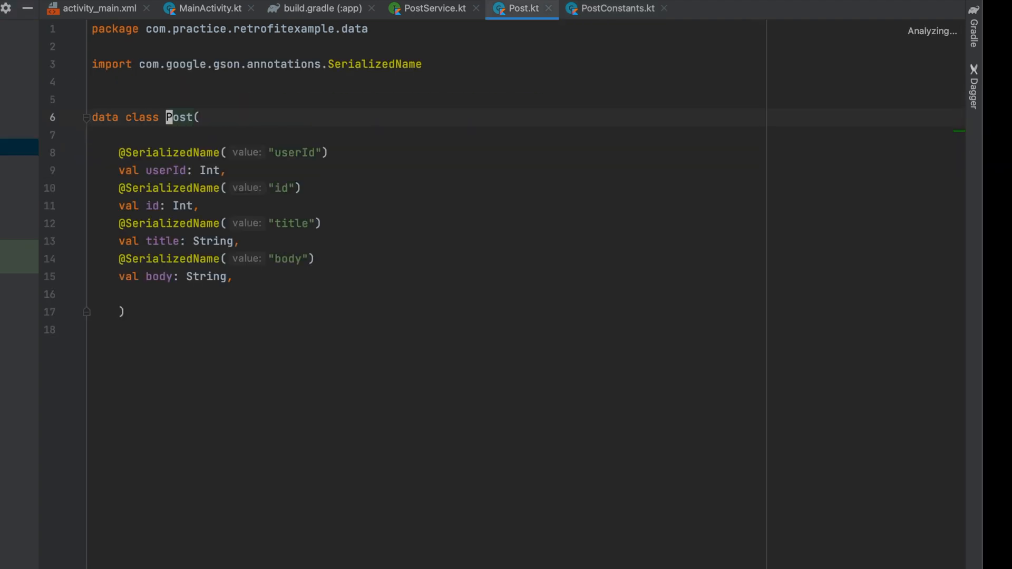
left_click(430, 7)
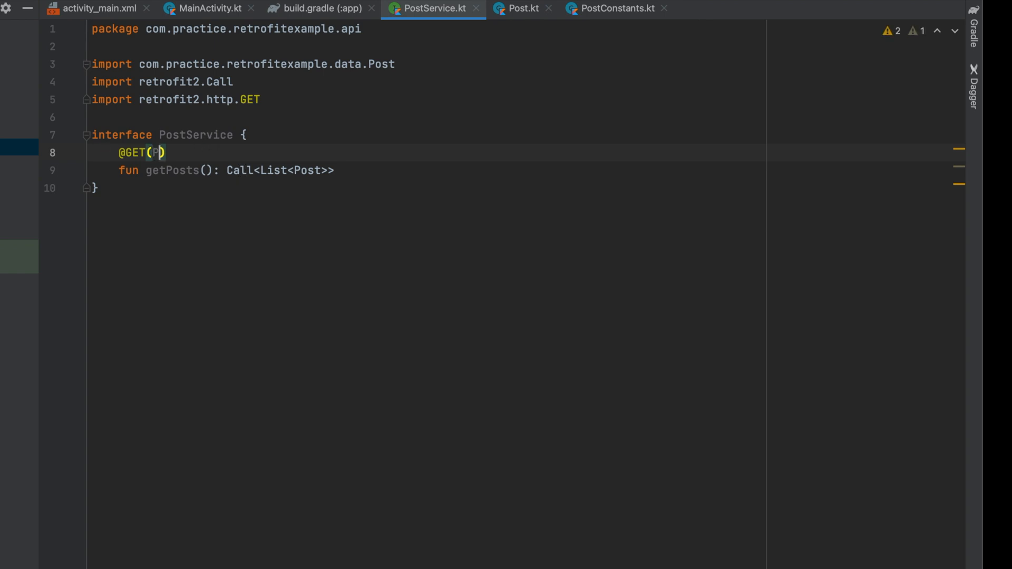
type("ostConst")
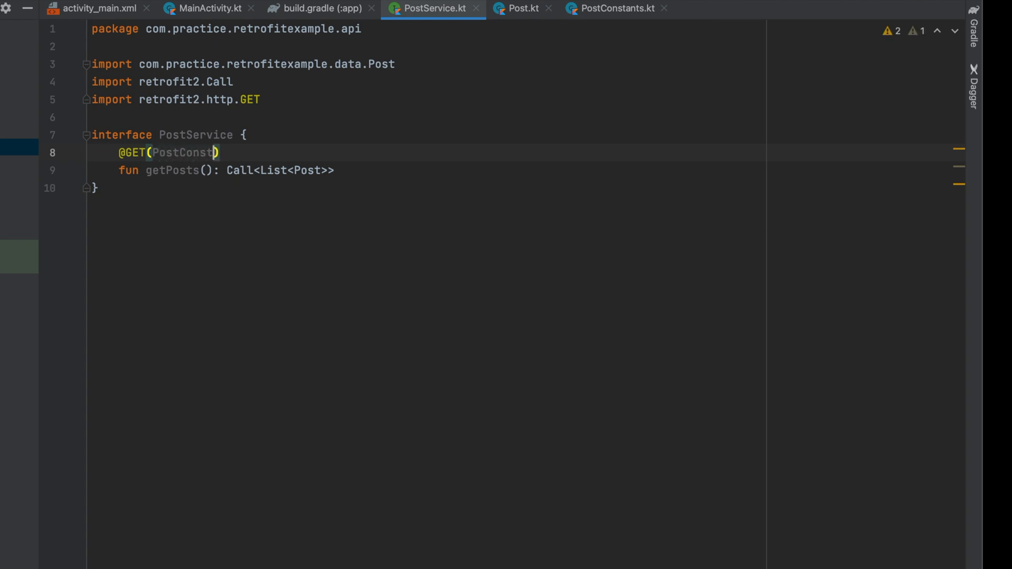
type("ants.BASE_URL")
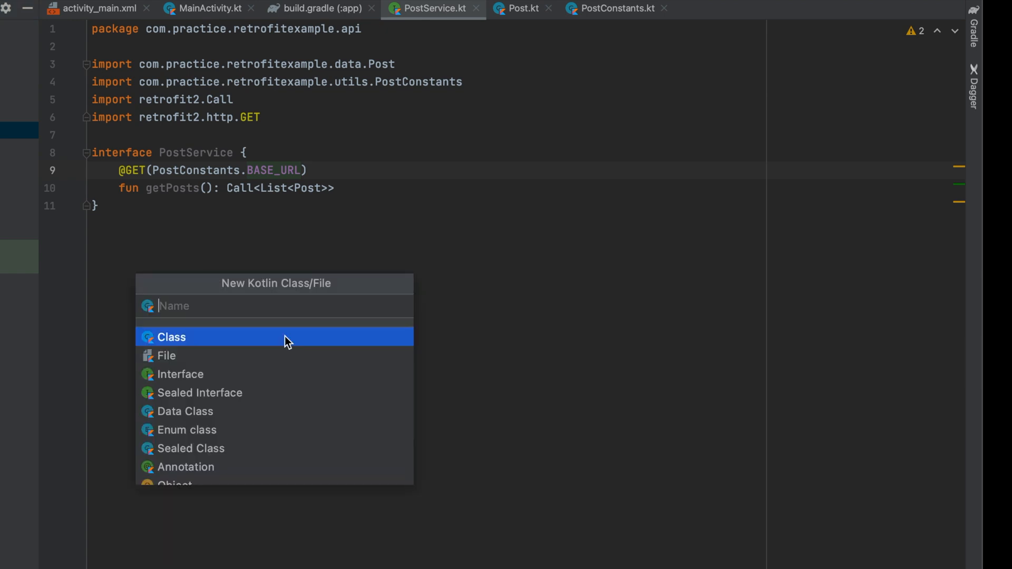
Create the PostClient class with a getApi() function returning Retrofit.Builder.
type("PostCli")
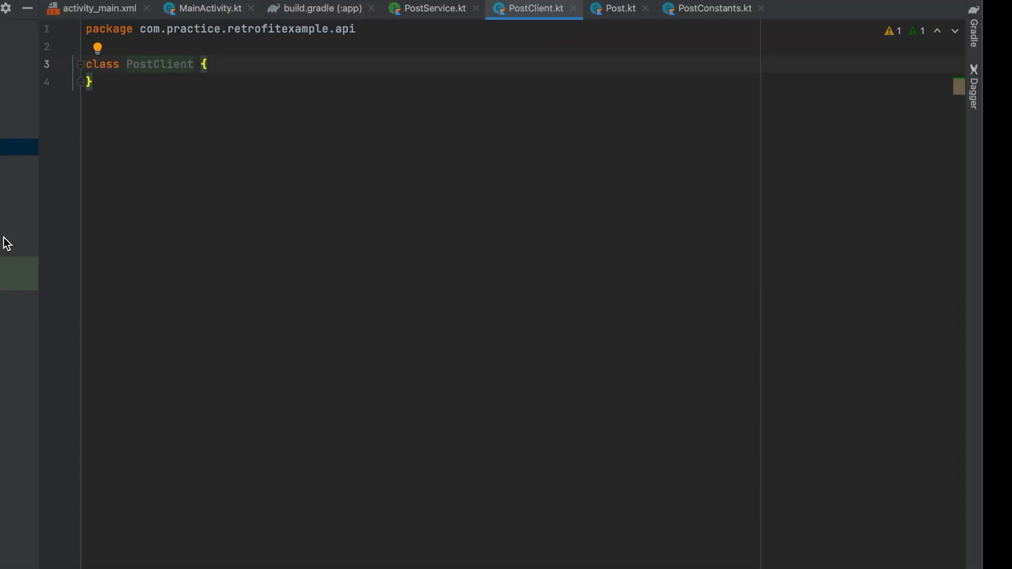
type("fun")
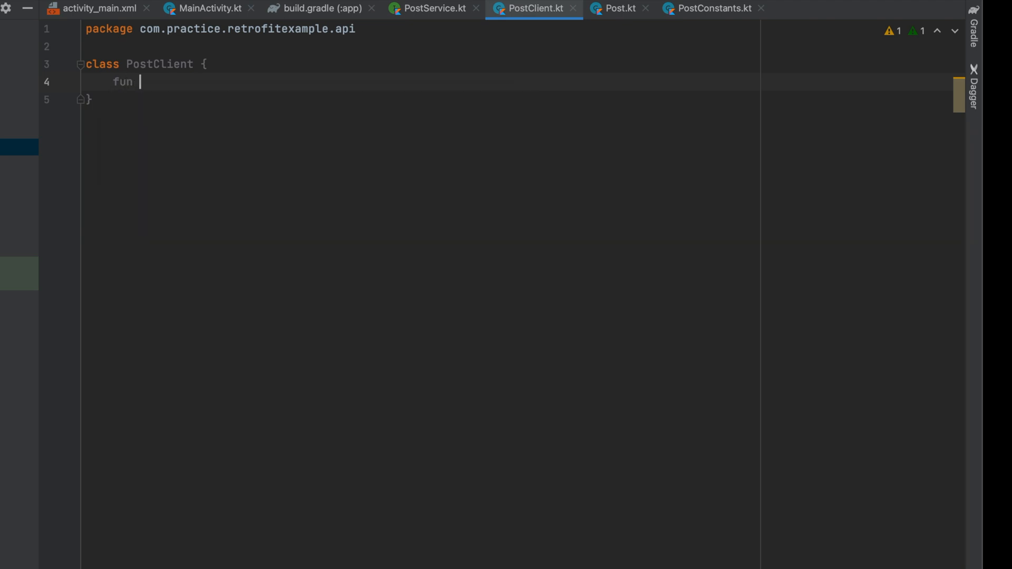
type("getP")
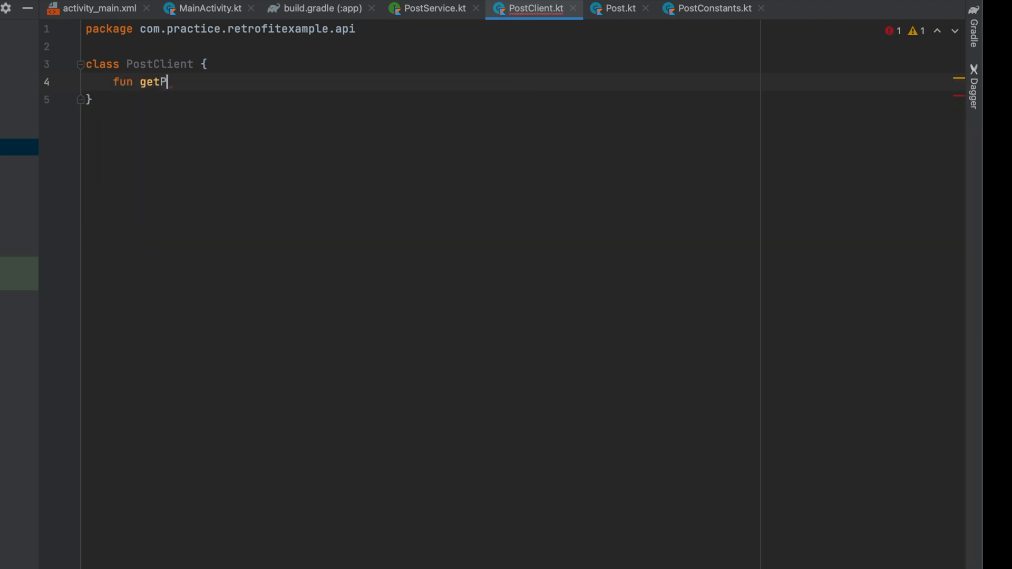
key("Backspace")
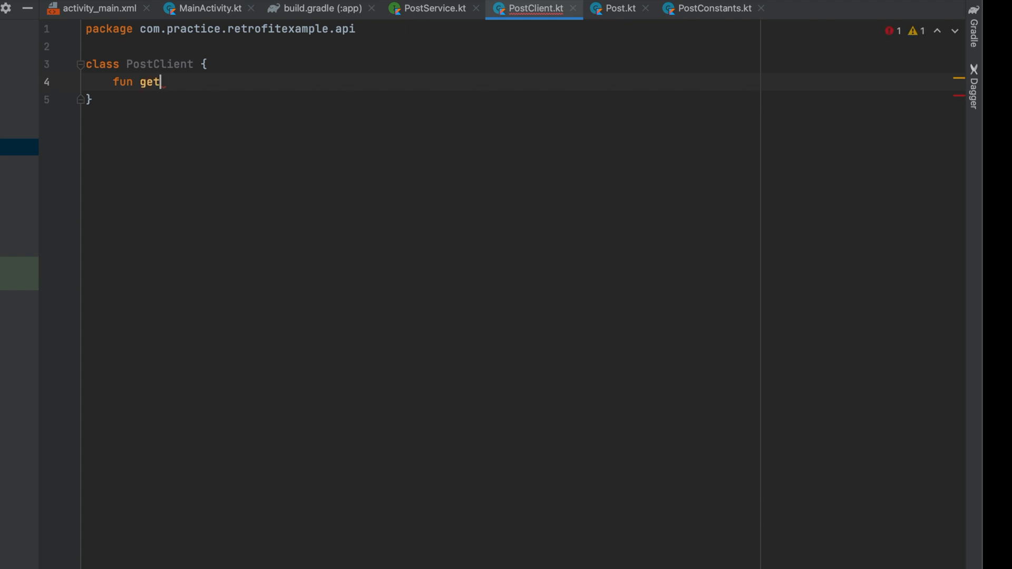
type("Api()")
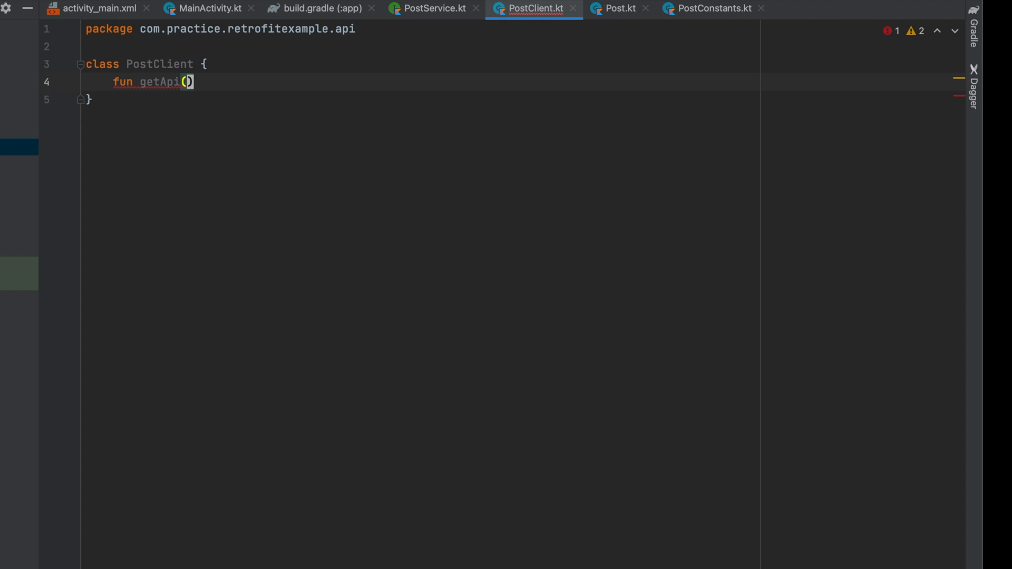
type(": Retrofit")
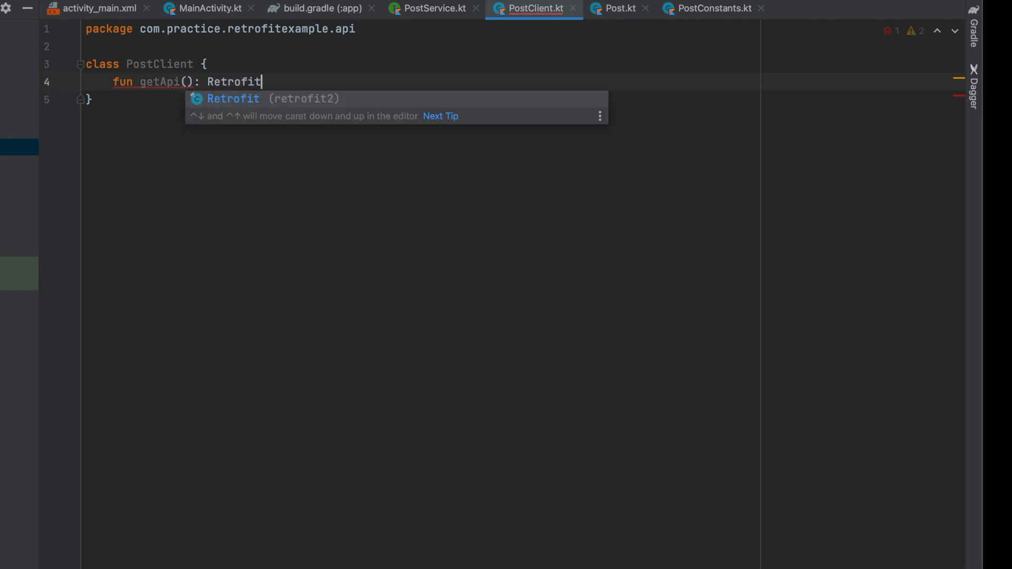
type(".Builde")
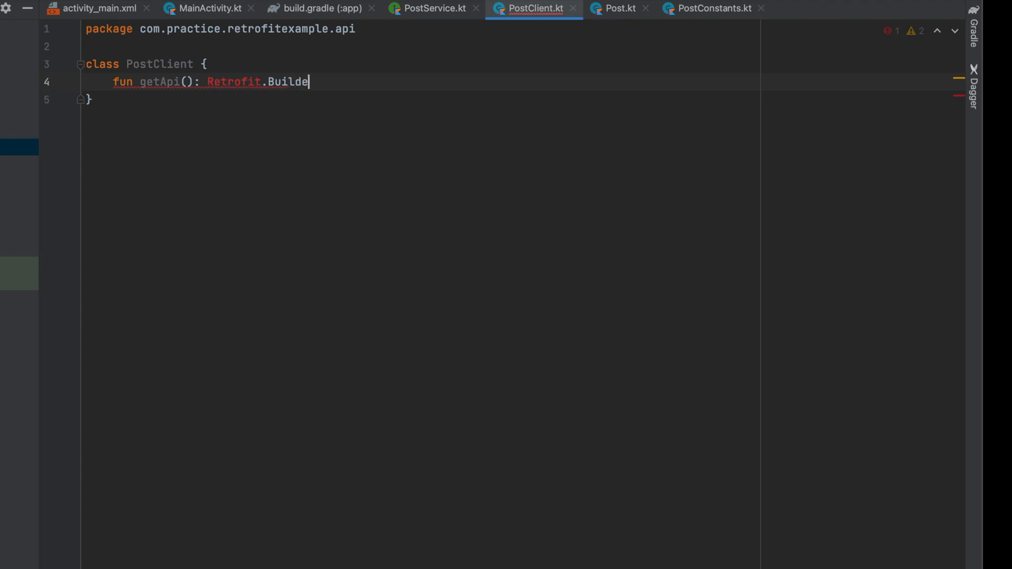
type("r{")
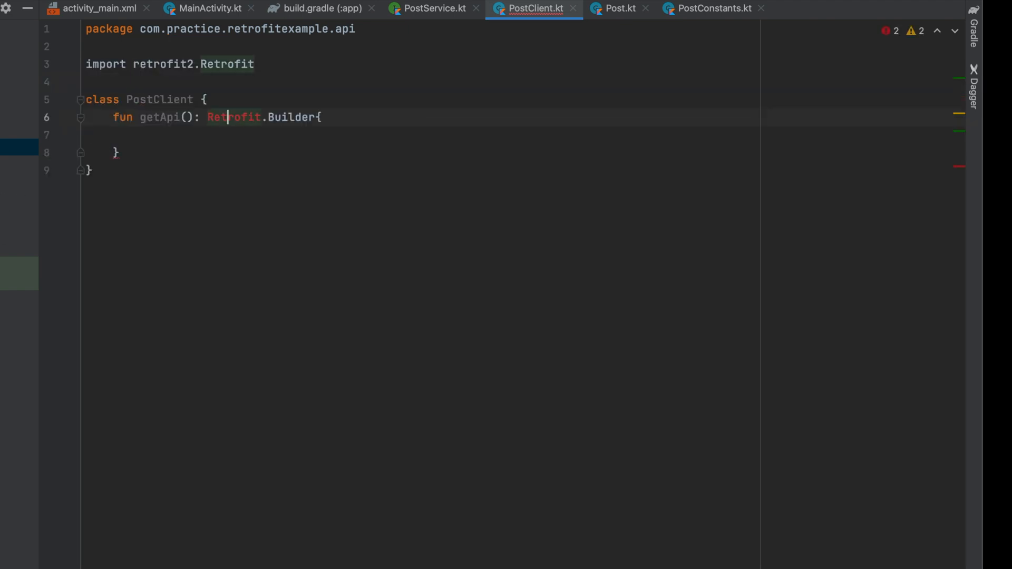
Return Retrofit.Builder().baseUrl(PostConstants.BASE_URL) from getApi().
type("return")
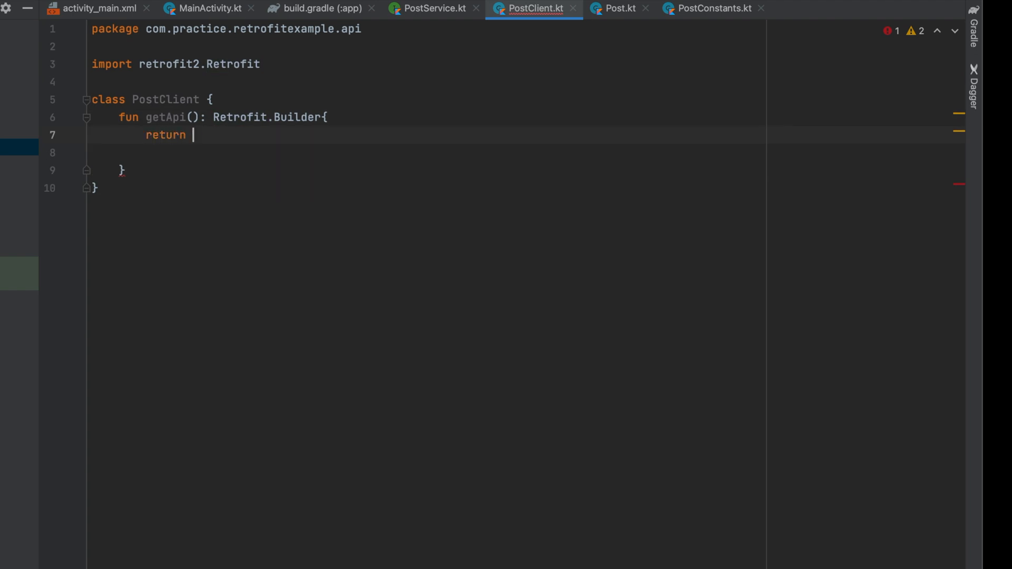
type("Retrofit")
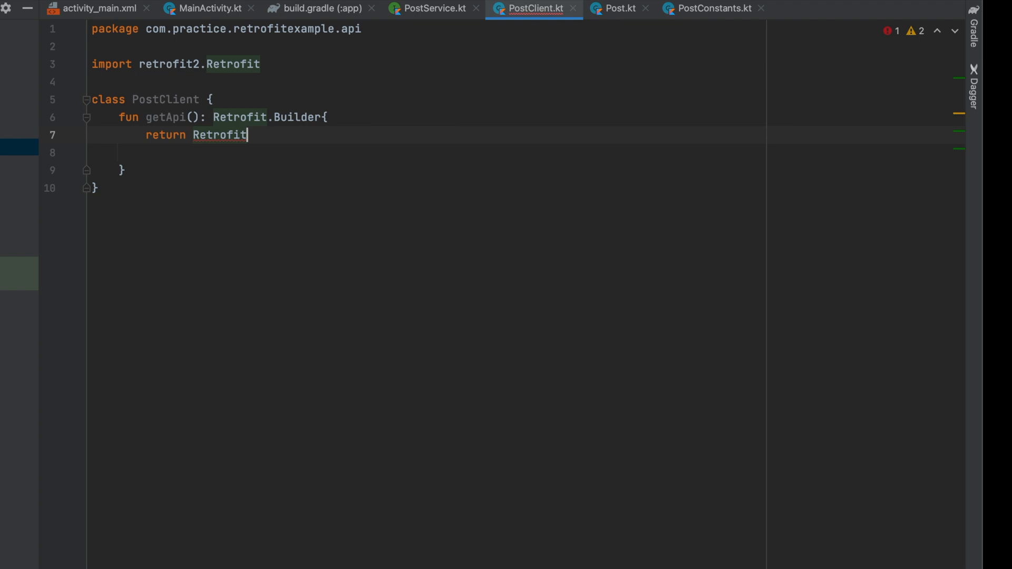
type(".Builder.")
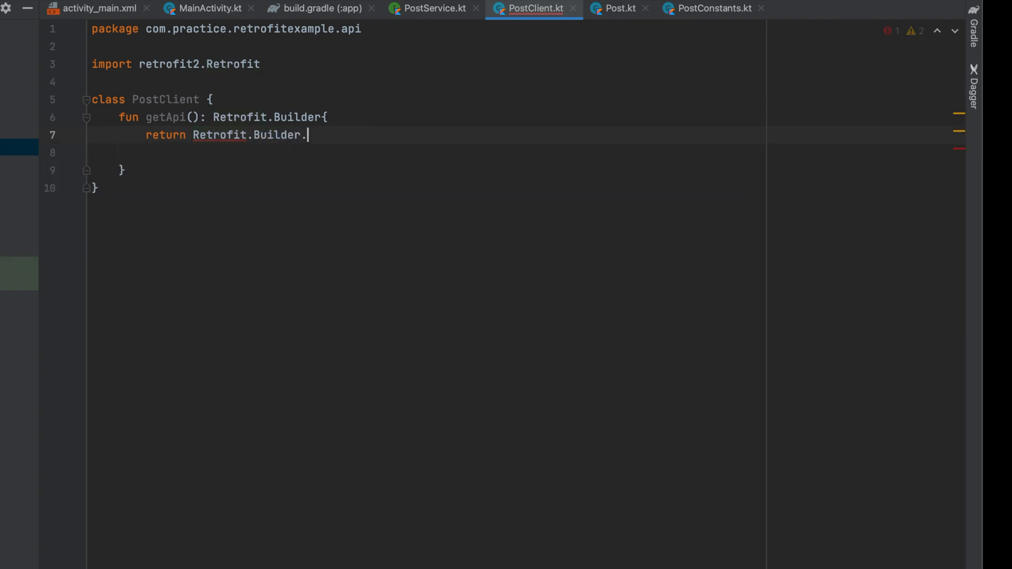
type("().")
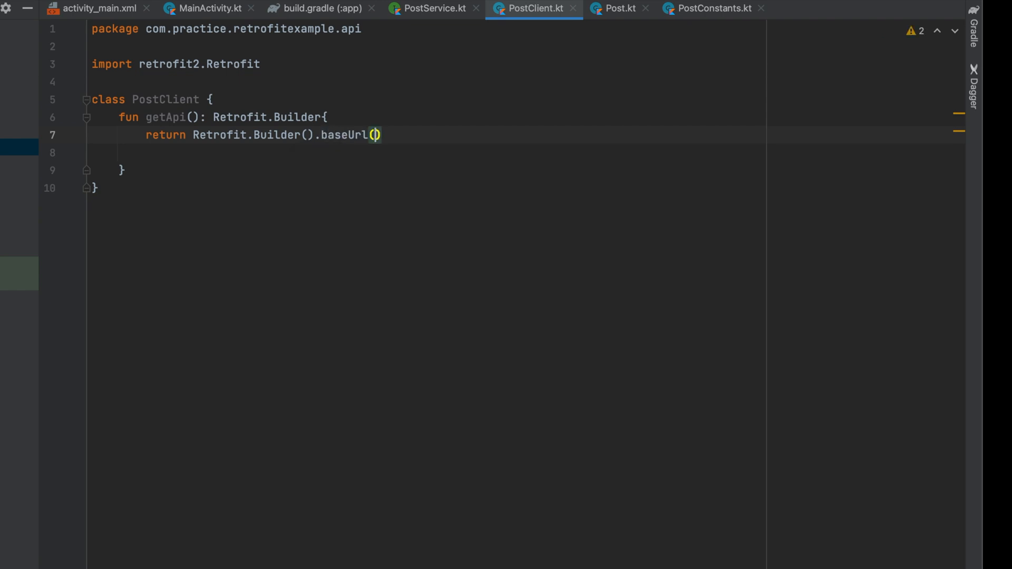
type("PostConstants.BASE_URL")
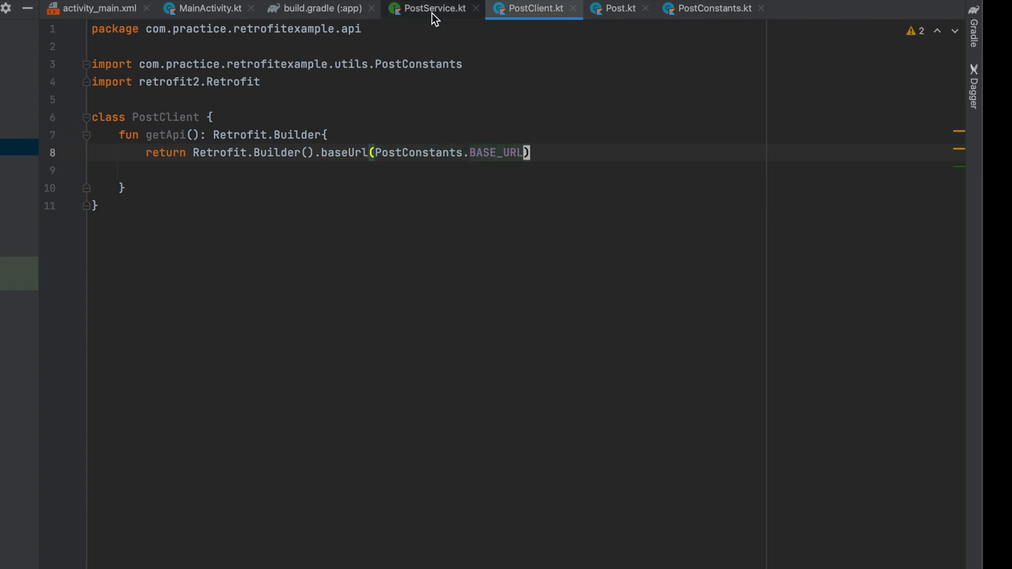
left_click(432, 8)
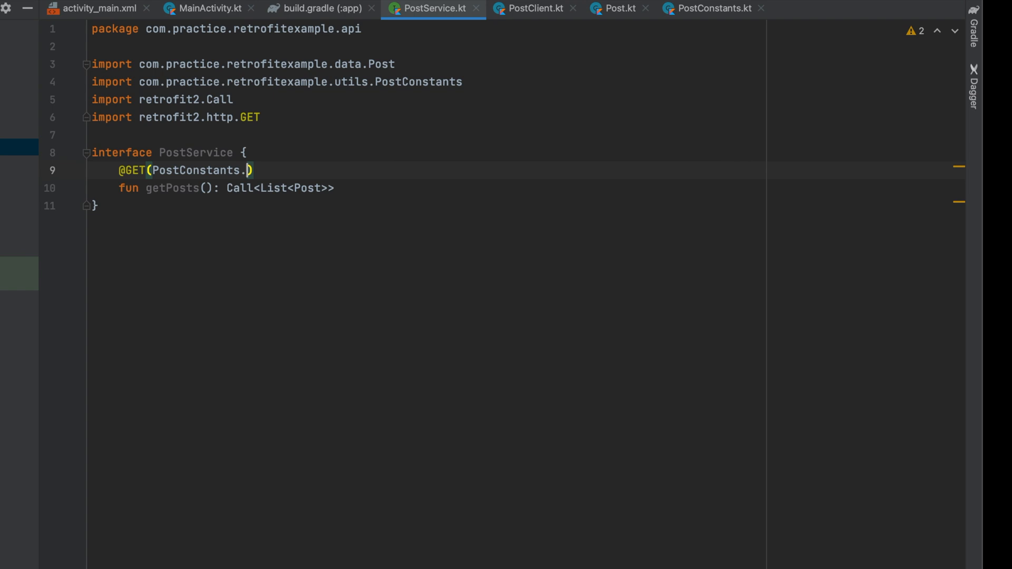
type("POST")
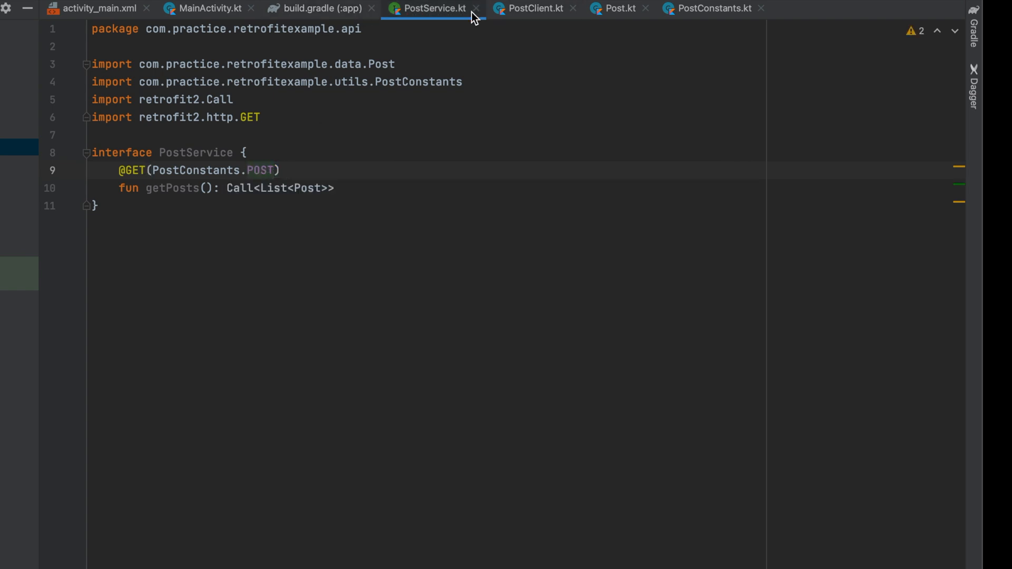
left_click(533, 7)
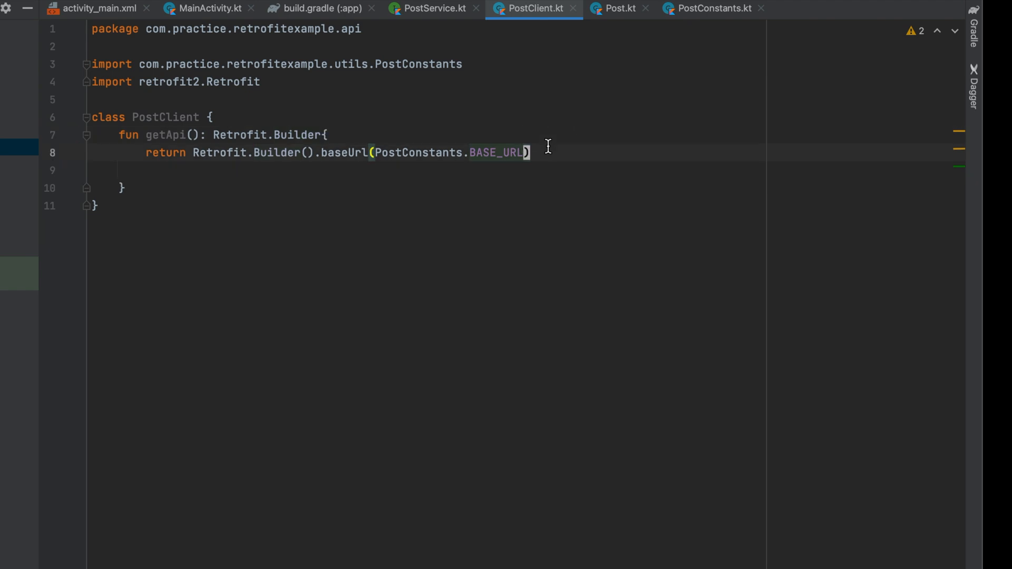
Append .addConverterFactory(GsonConverterFactory.create()) to PostClient's builder chain.
type(".addConverterFactory(")
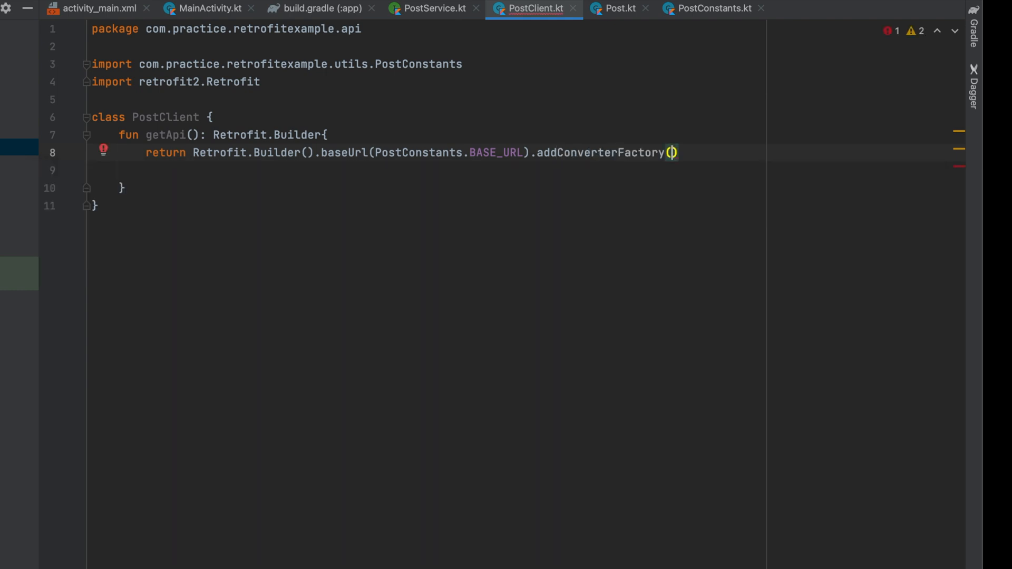
type("GSON")
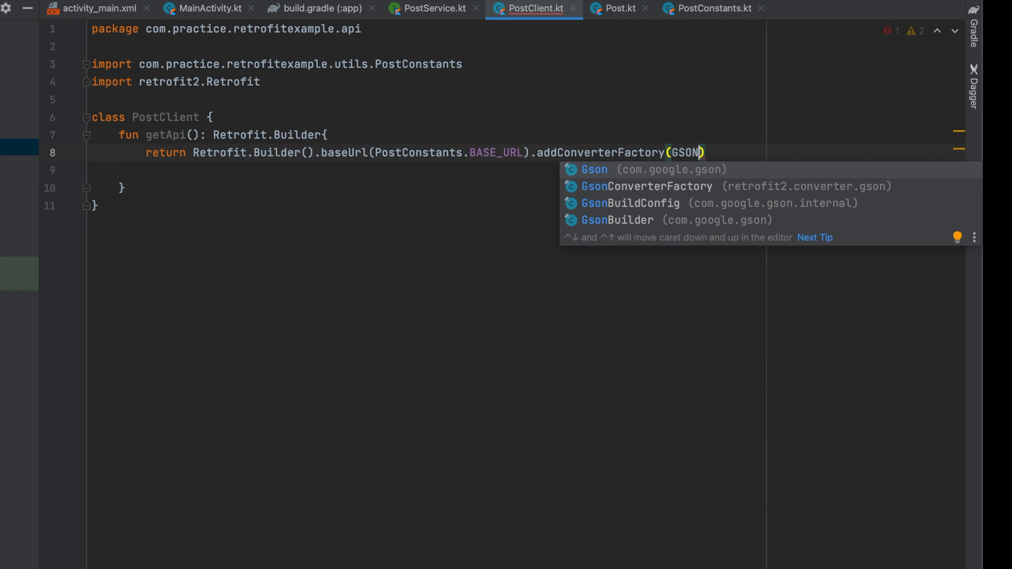
left_click(645, 186)
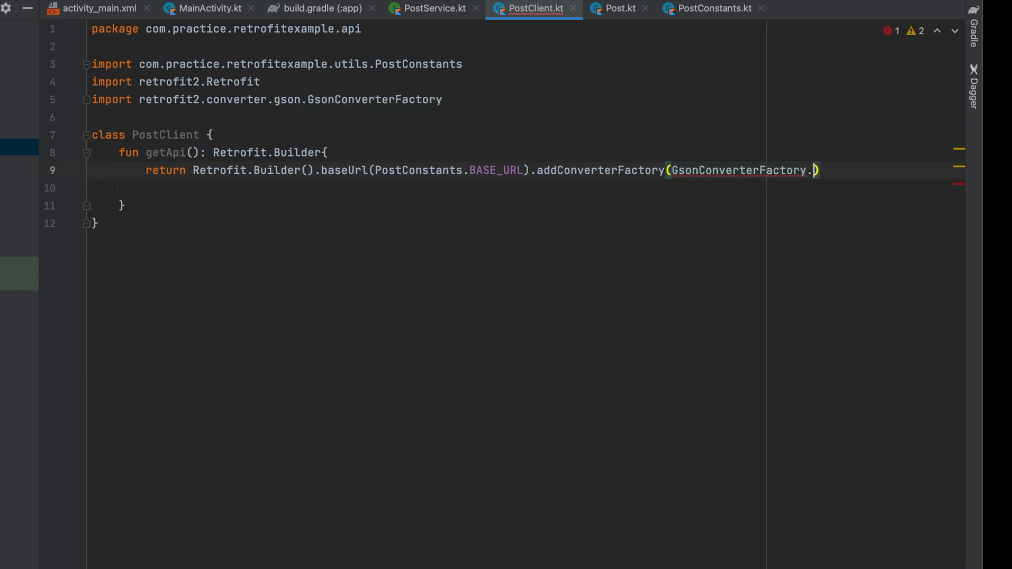
type("create())")
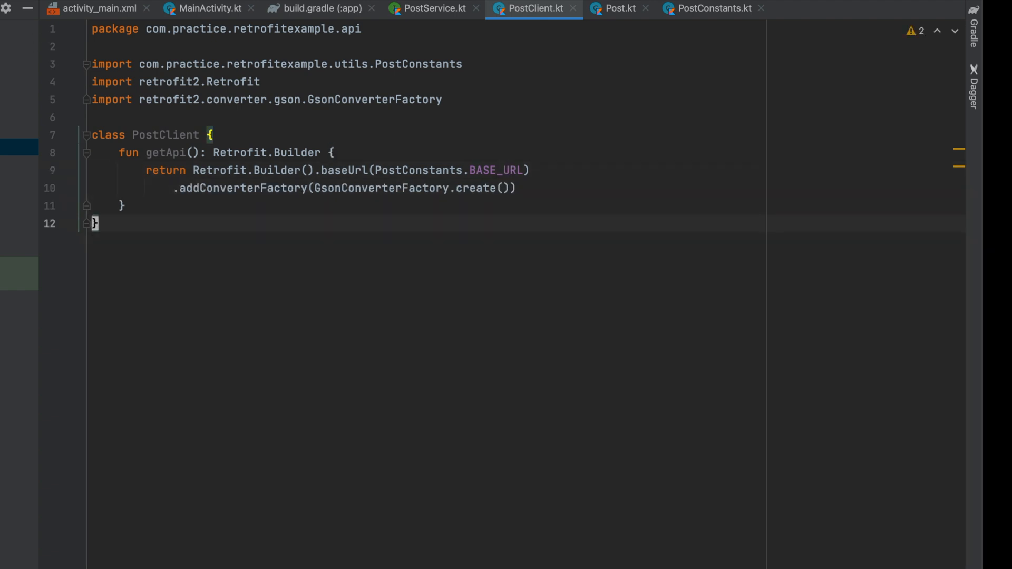
left_click(208, 7)
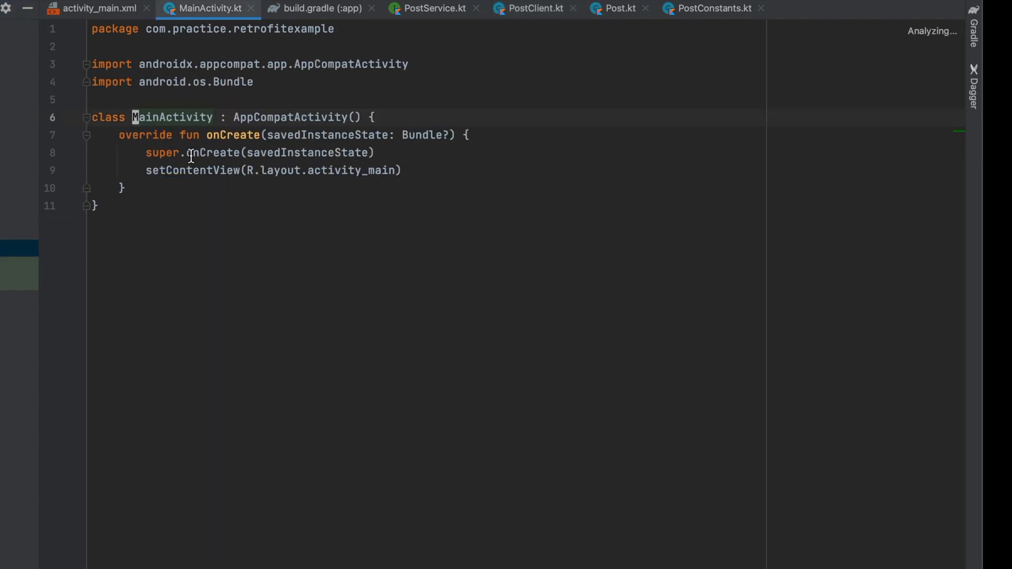
Declare an empty fun getData() {} in MainActivity.
type("fun")
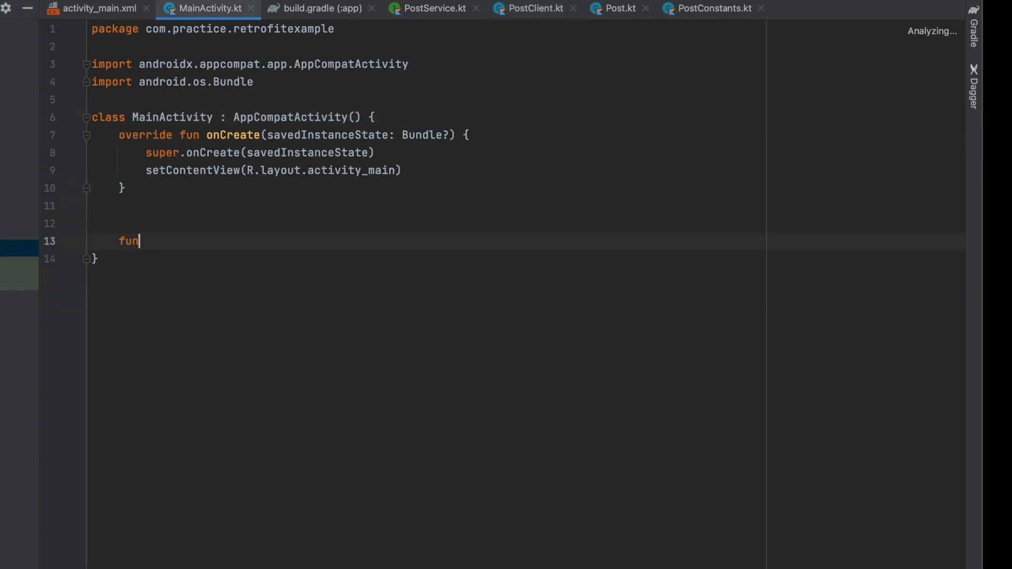
type("getData")
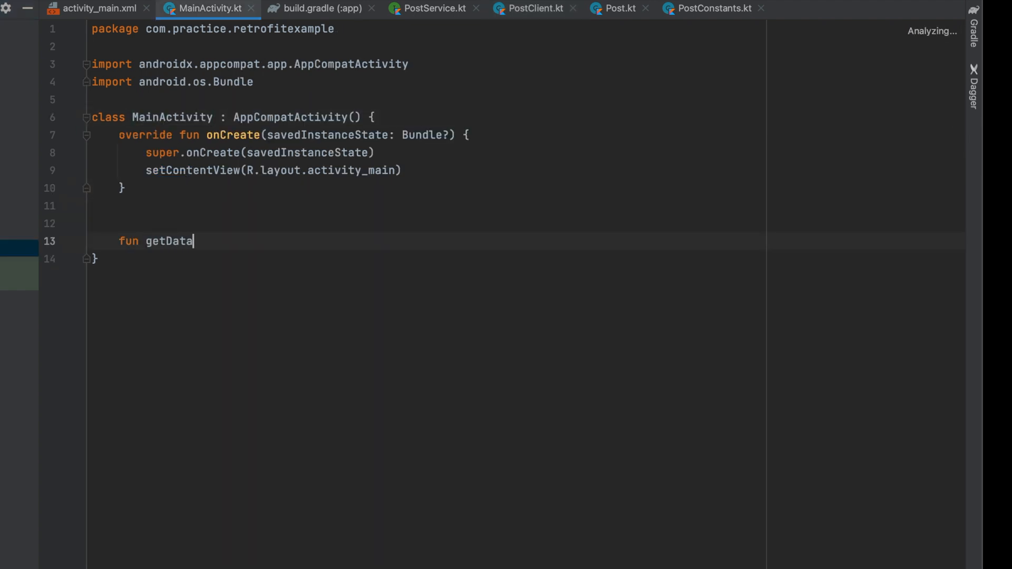
type("()")
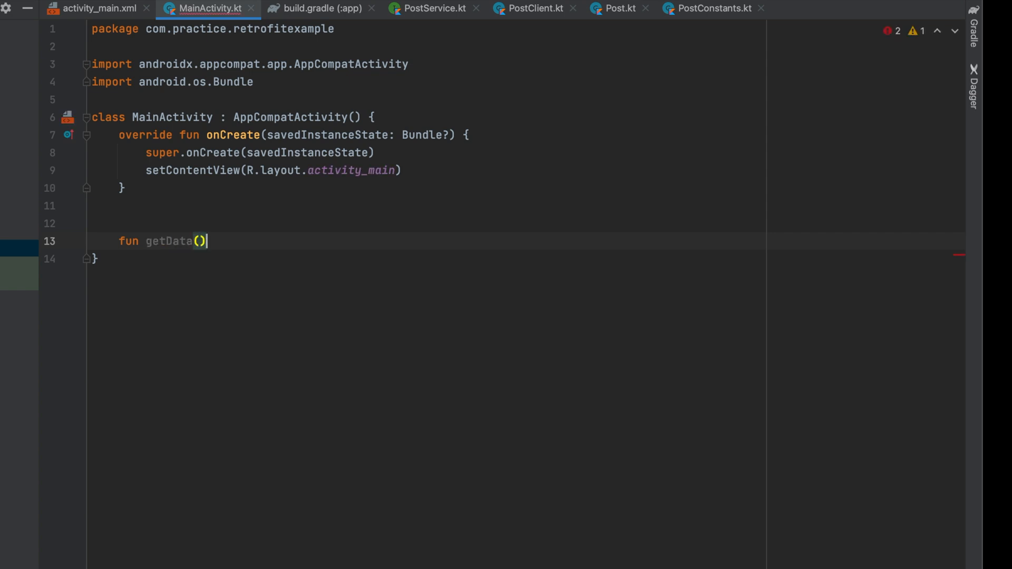
type("{}")
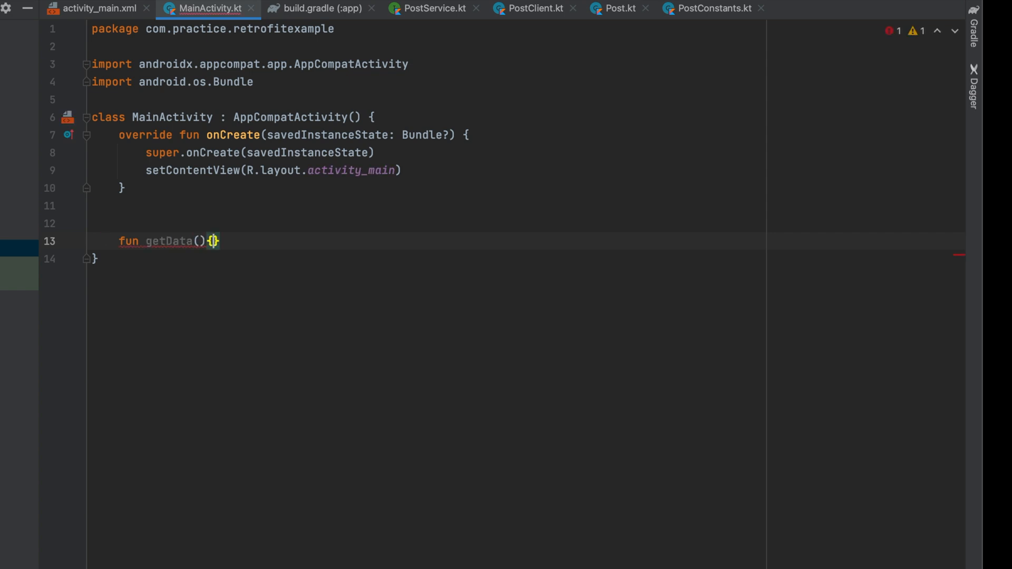
Create val client = PostClient().getApi().build().create(PostService::class.java).
type("P")
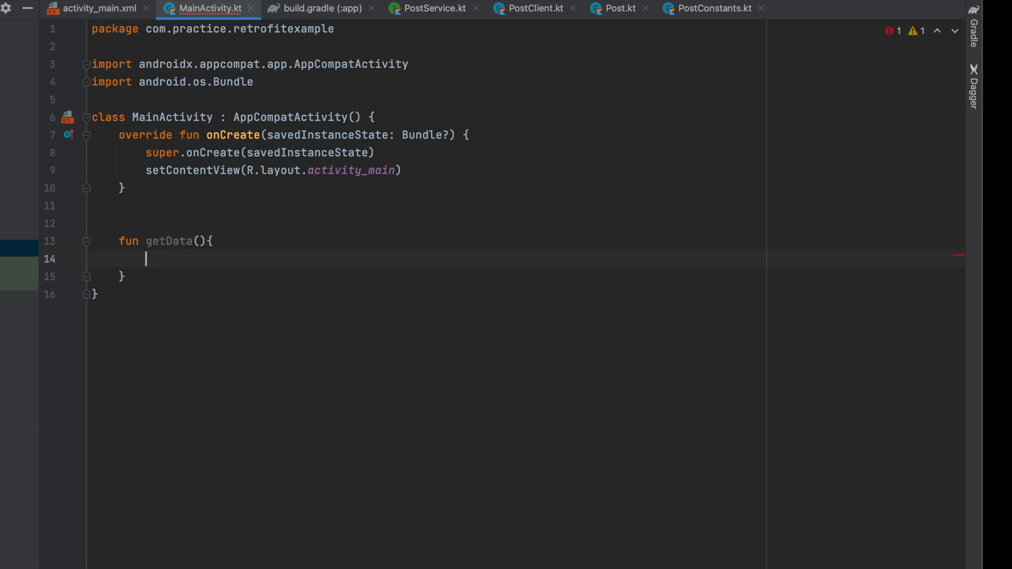
type("vla")
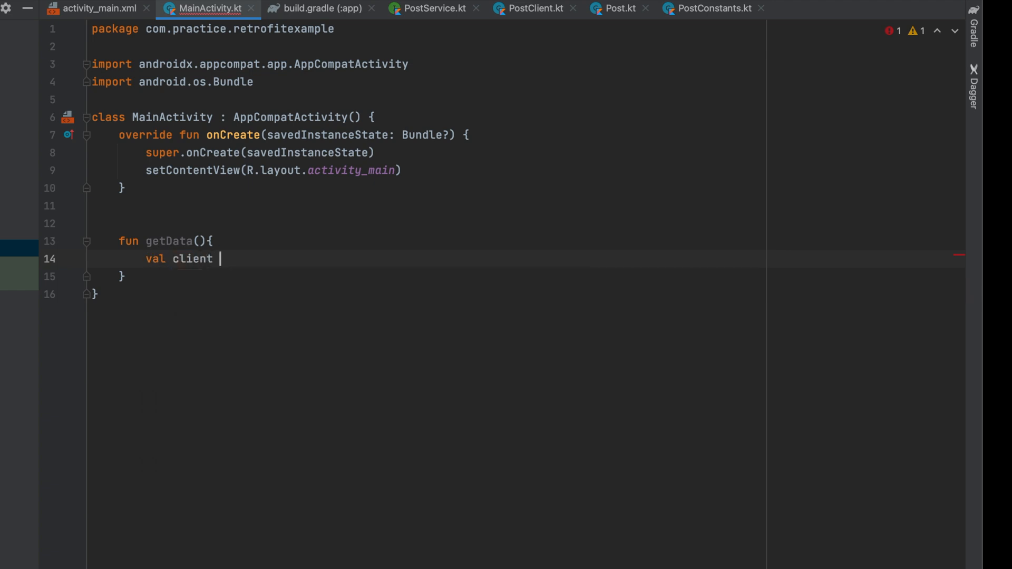
type("= PPos")
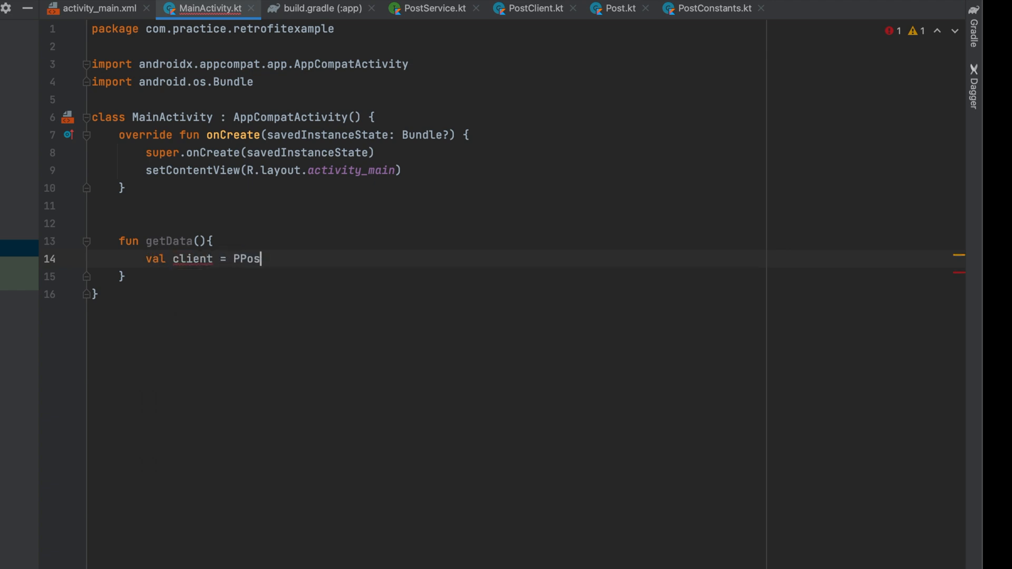
type("ostClient().getApi().")
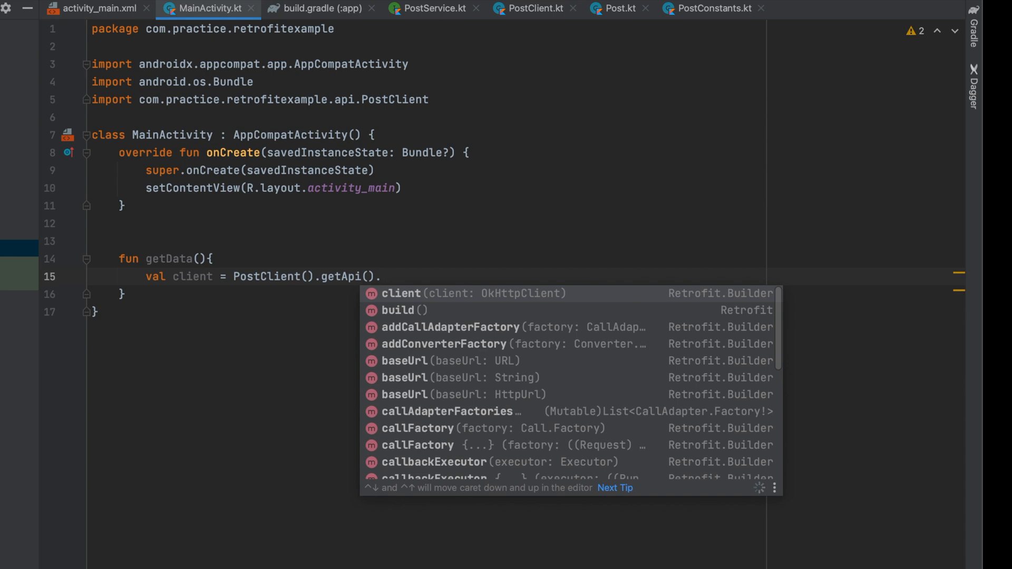
type("bui")
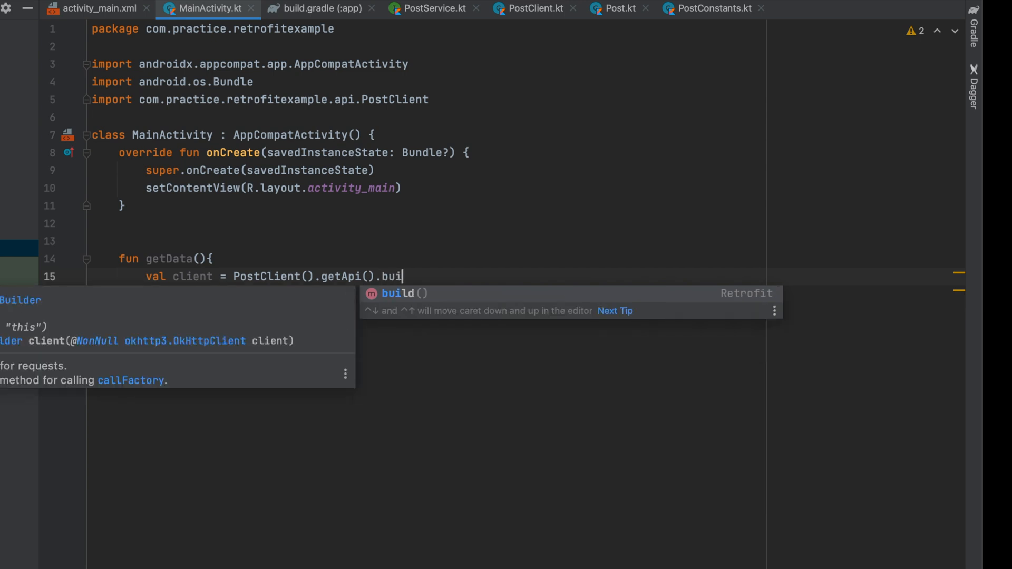
type("ld().cr")
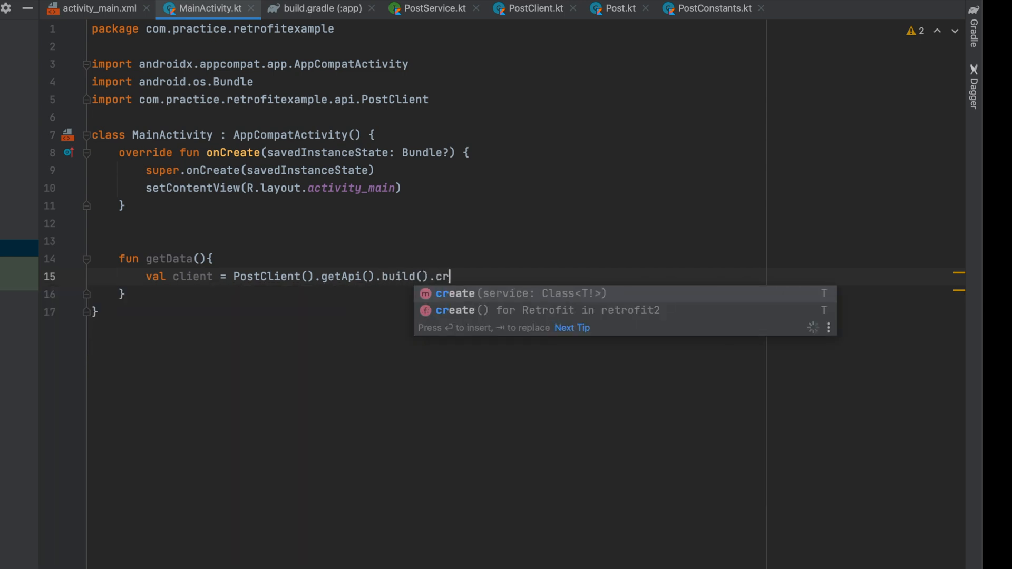
key("Enter")
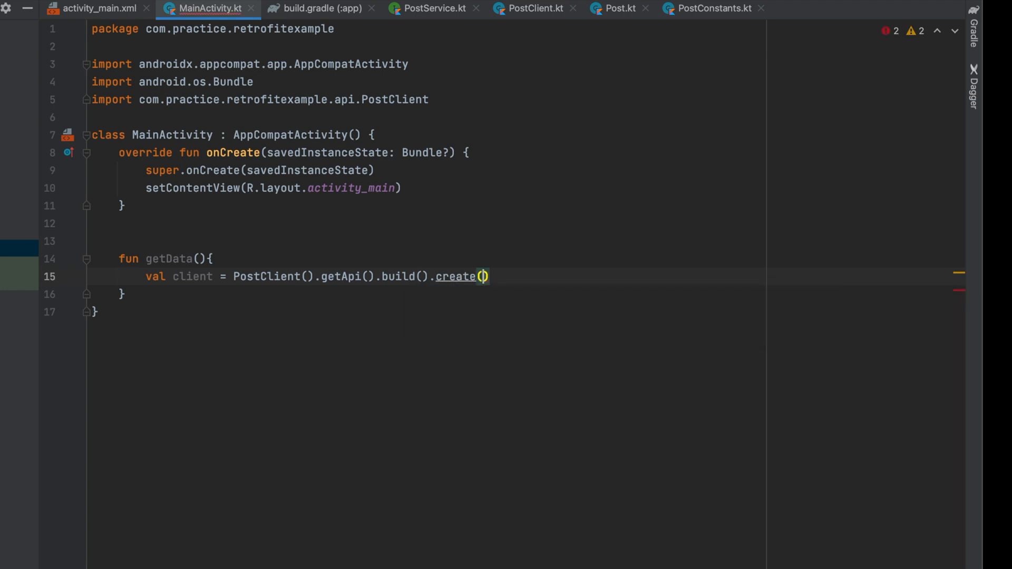
type("PostService::")
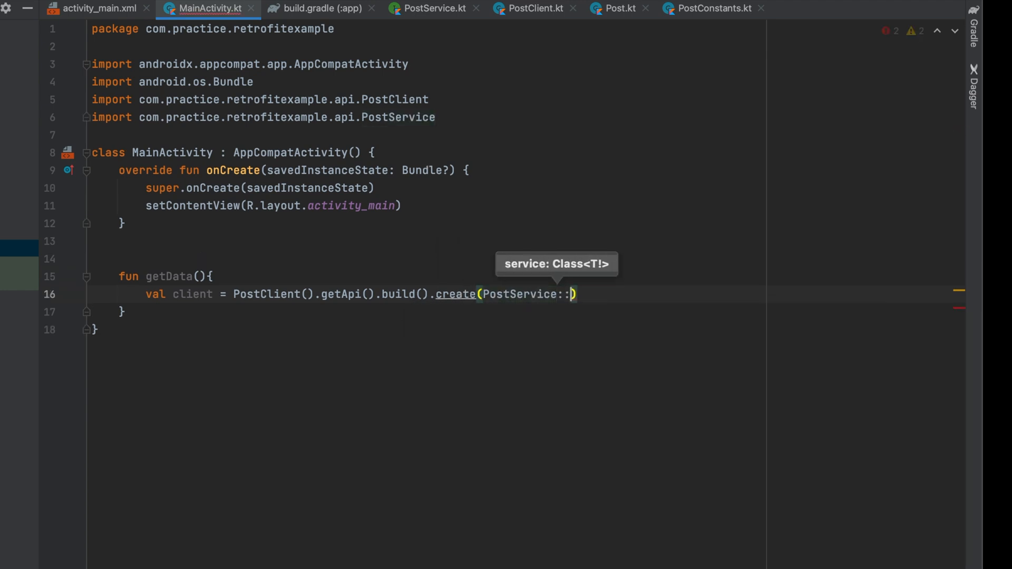
type("class.java")
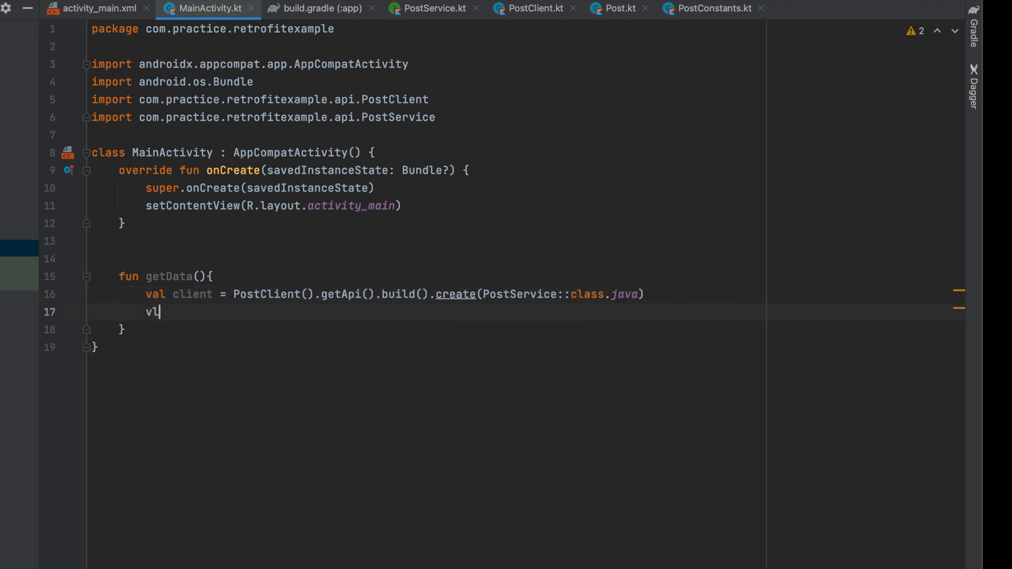
Call client.getPosts().enqueue with an object: Callback<List<Post>> block.
type("client.getPosts().")
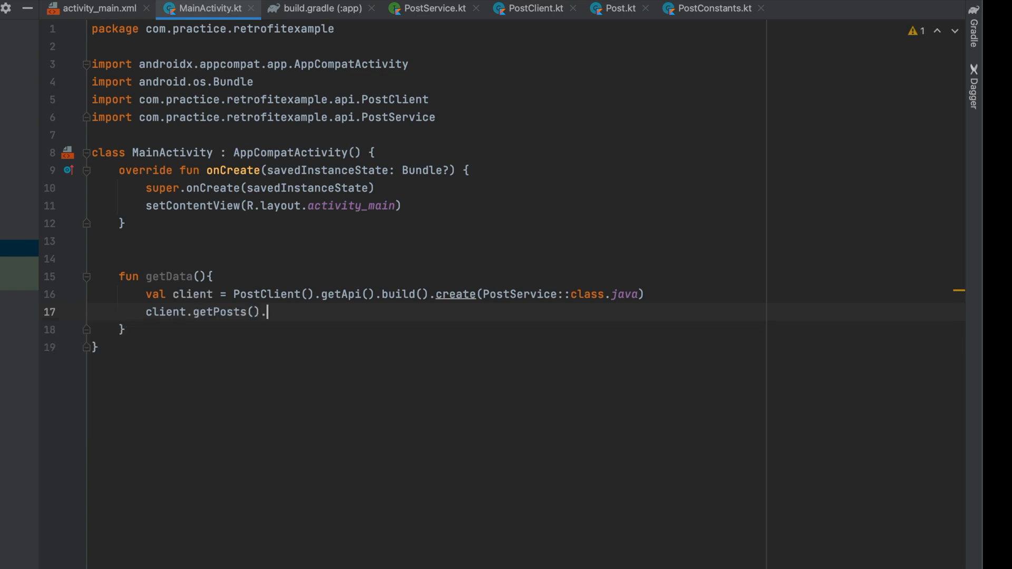
type("ex")
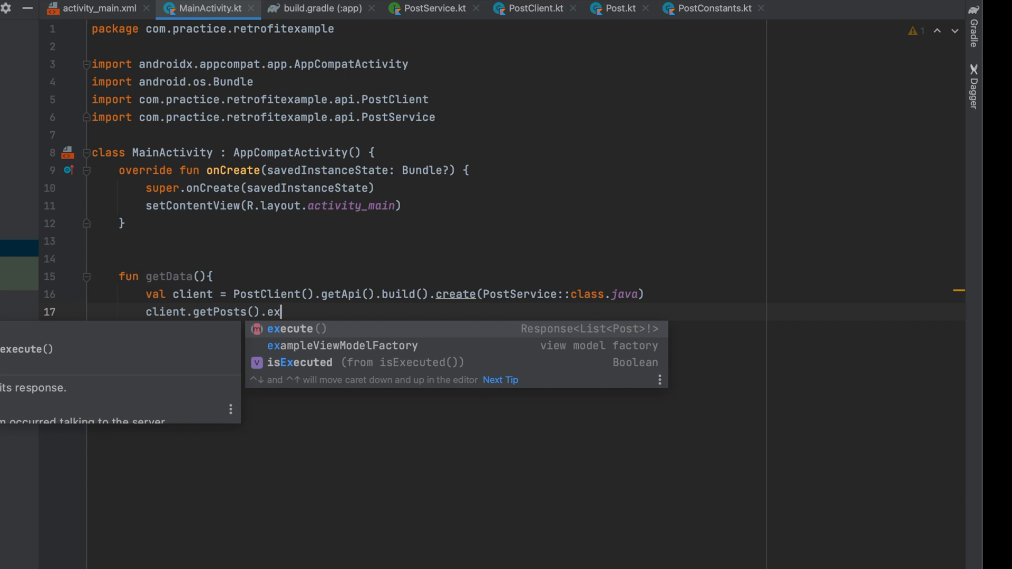
type("nq")
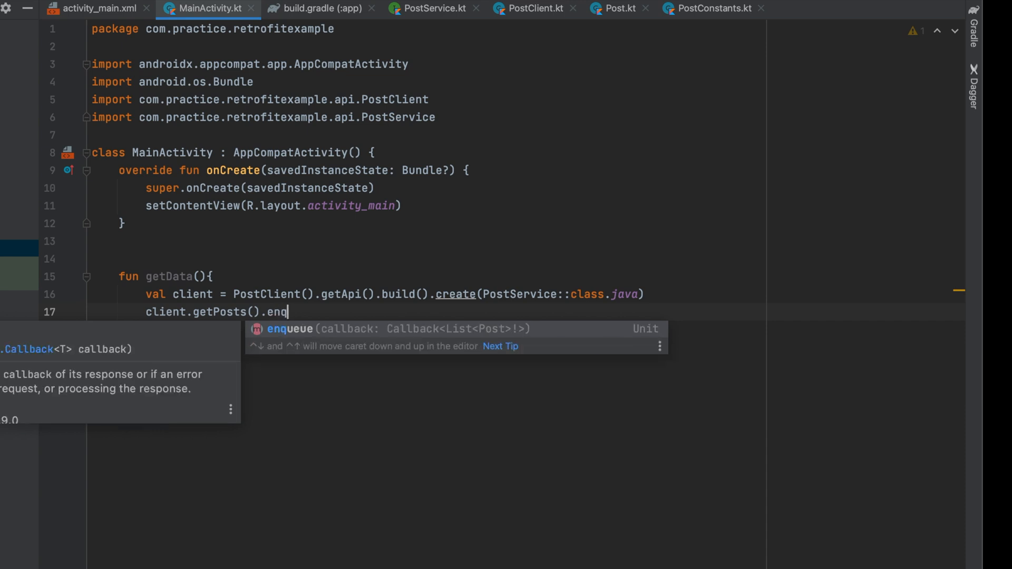
mouse_move(40, 386)
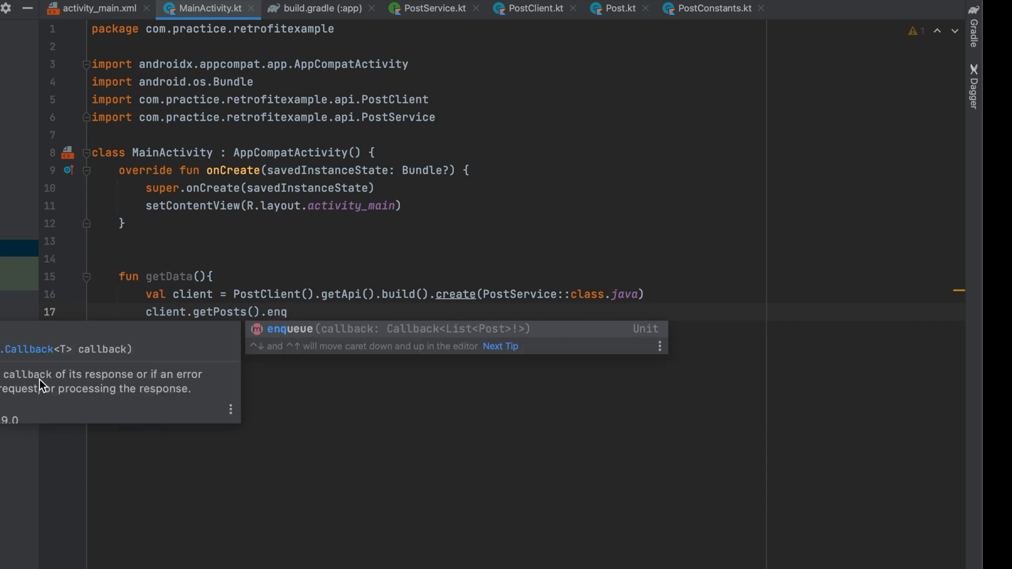
mouse_move(146, 394)
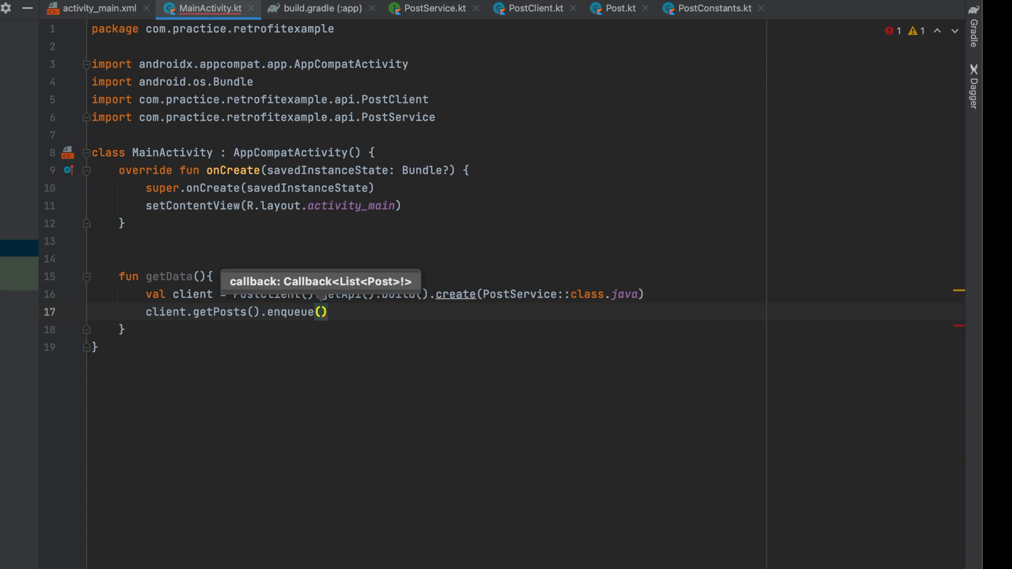
type("pb")
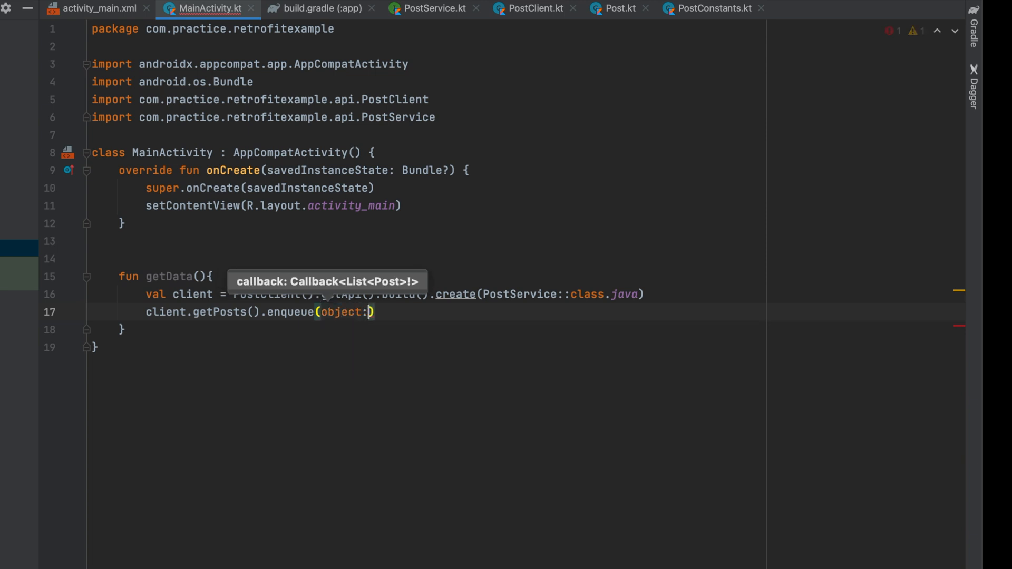
type("callba")
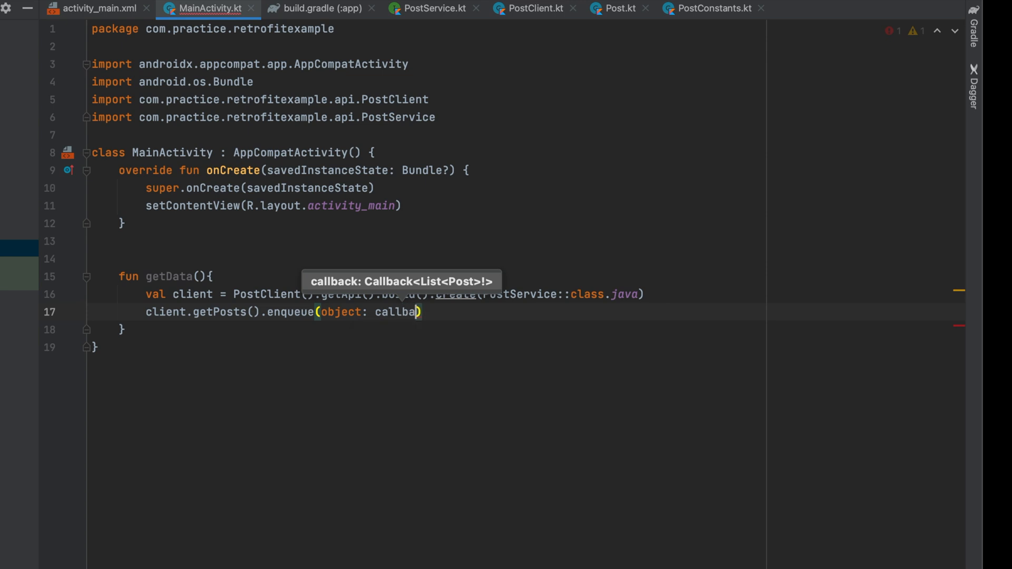
key("Backspace")
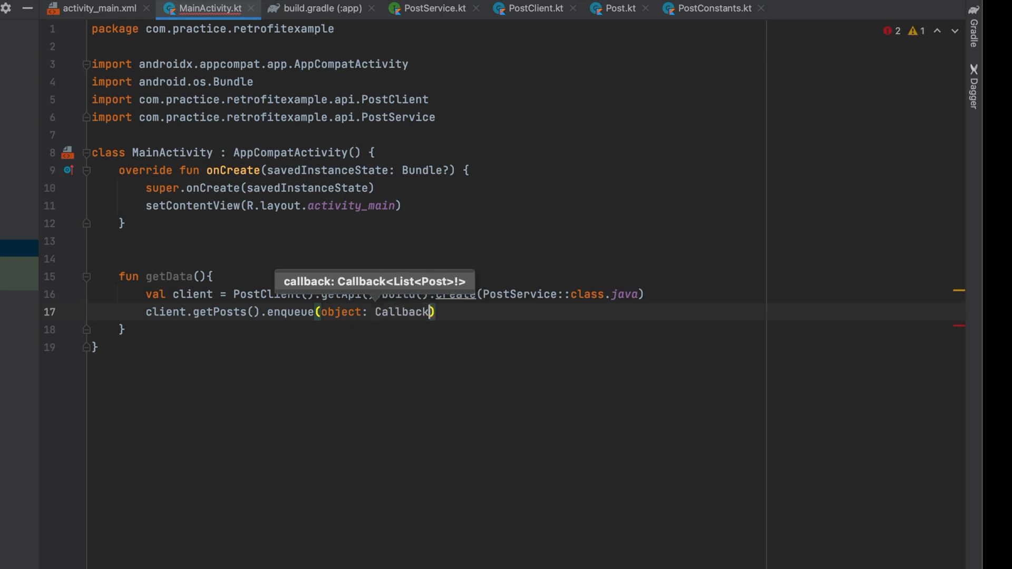
type("<List>")
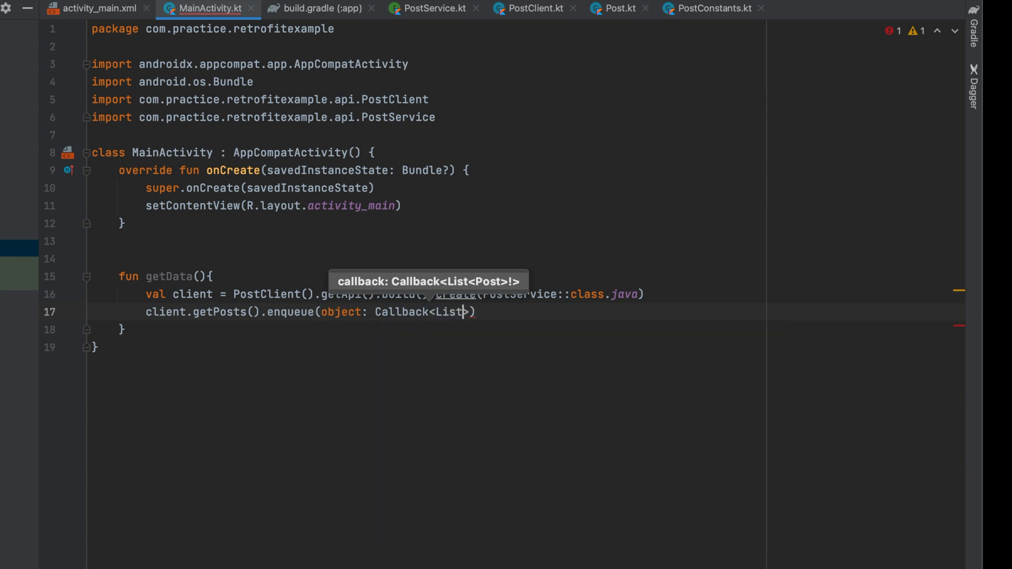
type("Post>")
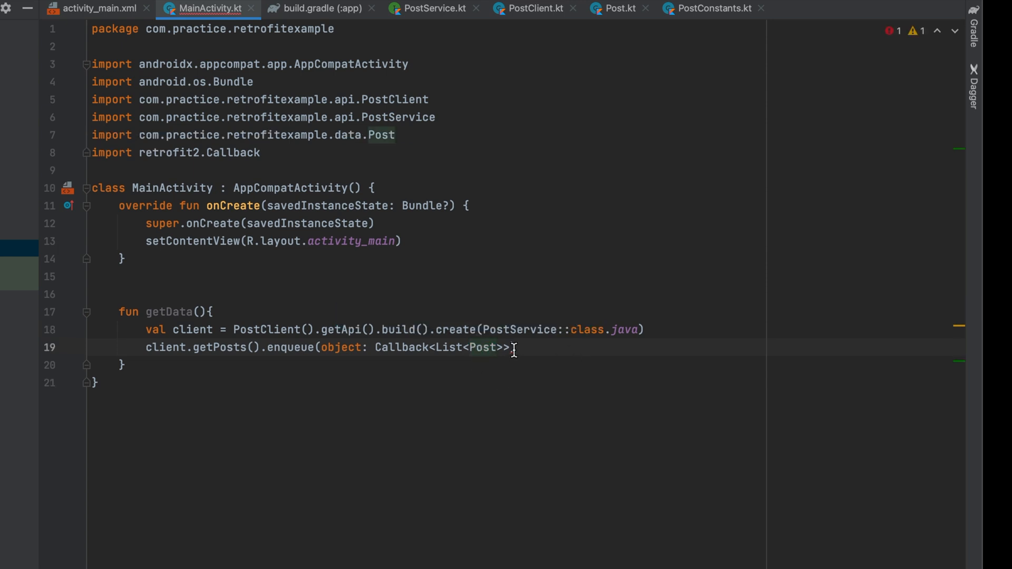
type("{")
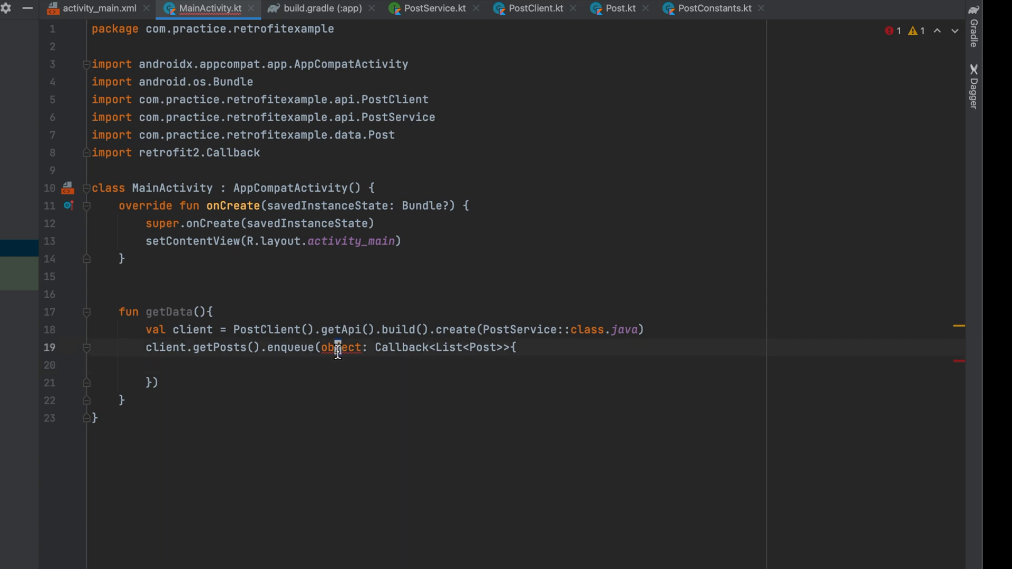
left_click(341, 347)
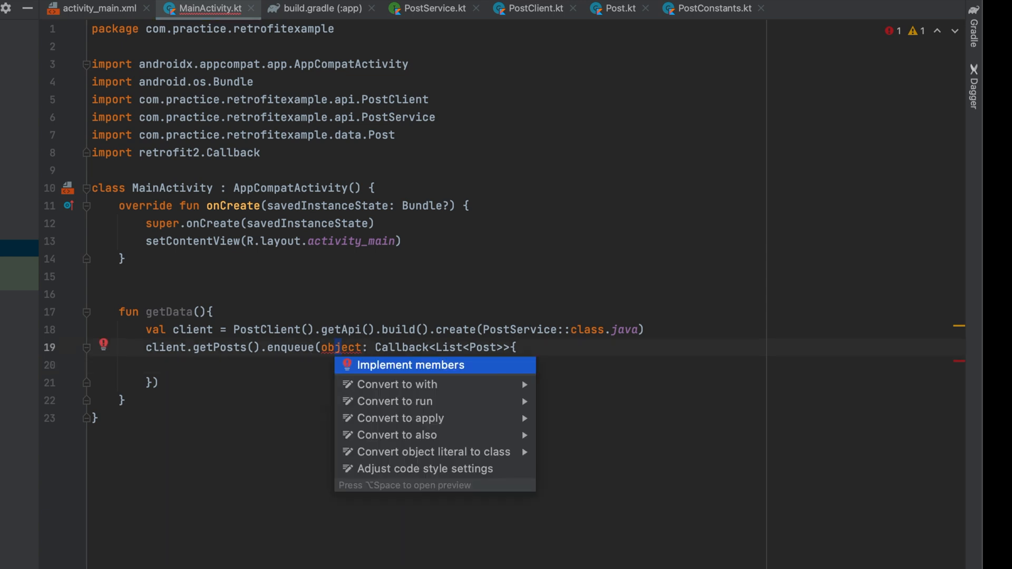
Implement the onResponse and onFailure members of the Callback object.
left_click(410, 365)
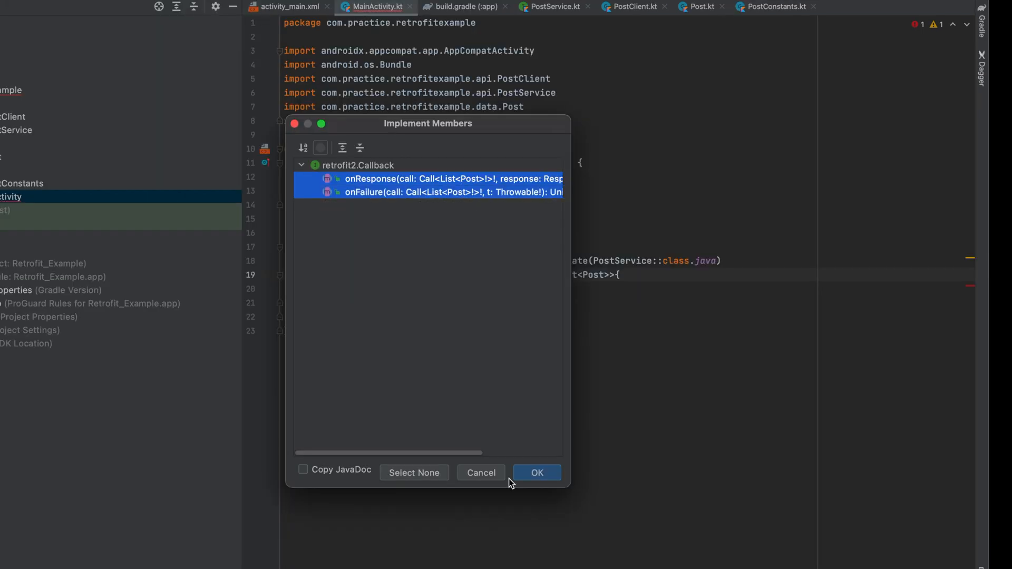
left_click(536, 472)
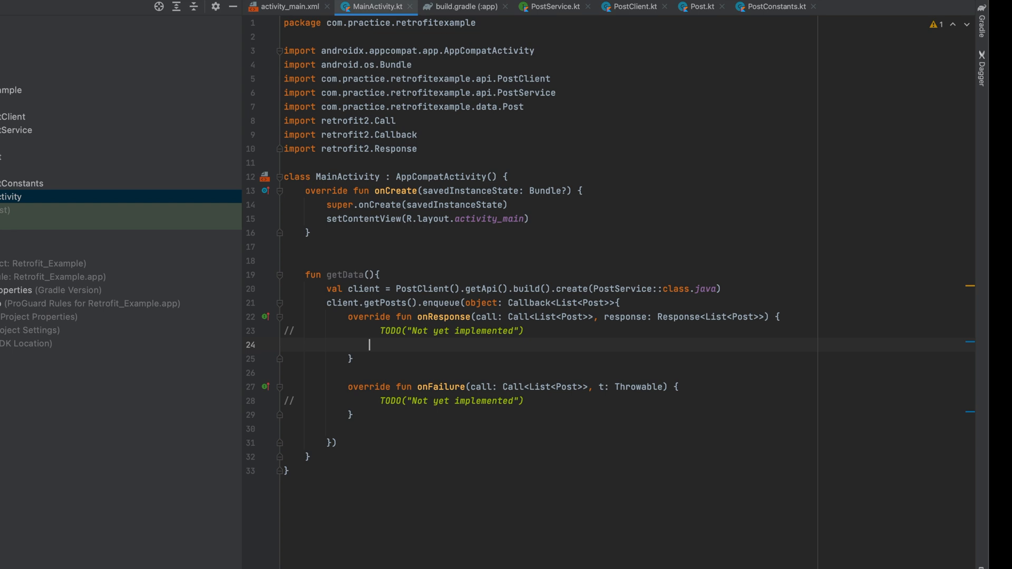
type("val")
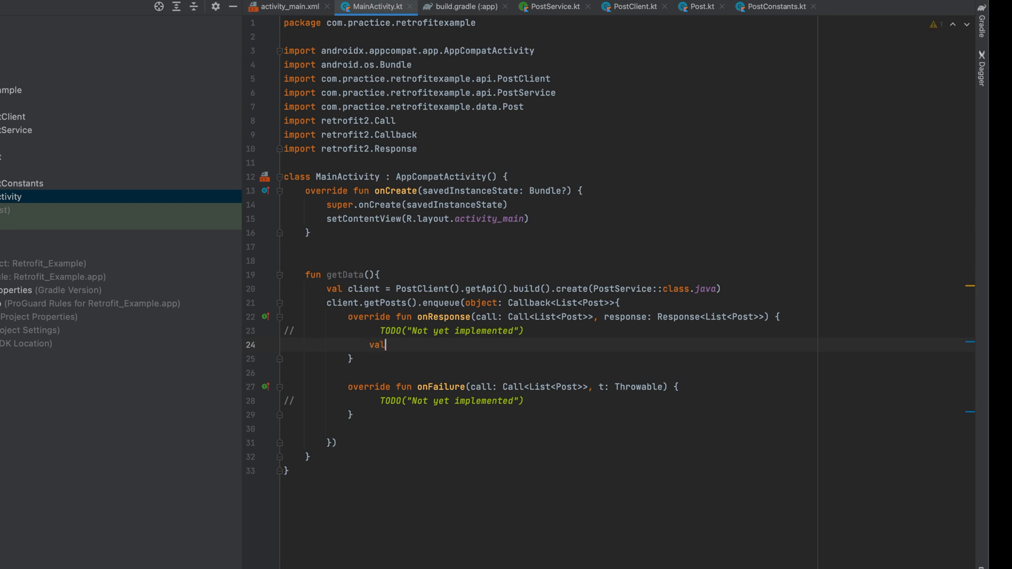
In onResponse take val posts = response.body() and start a Log.d(TAG, ...) line.
type("posts = r")
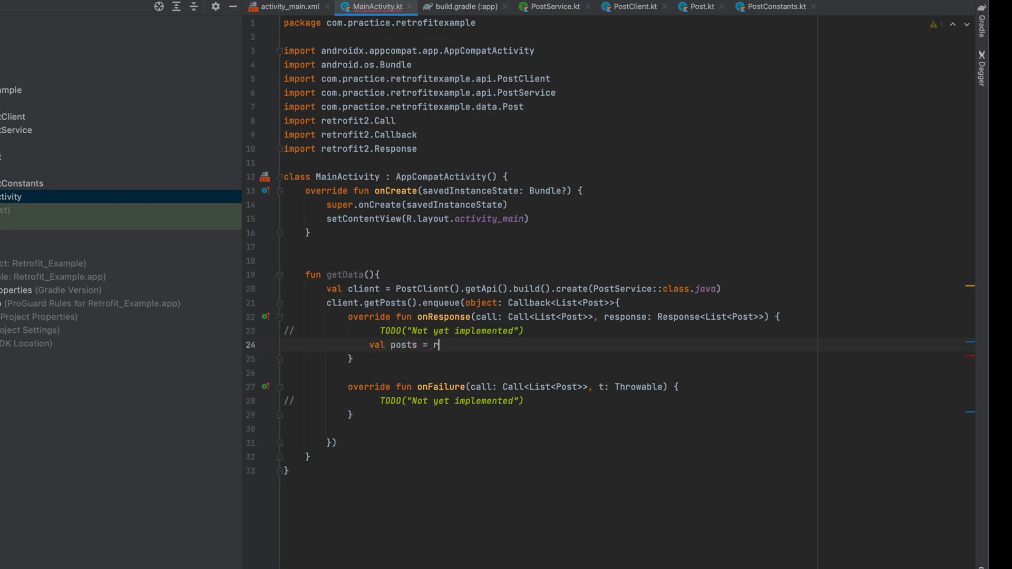
type("esponse.body(")
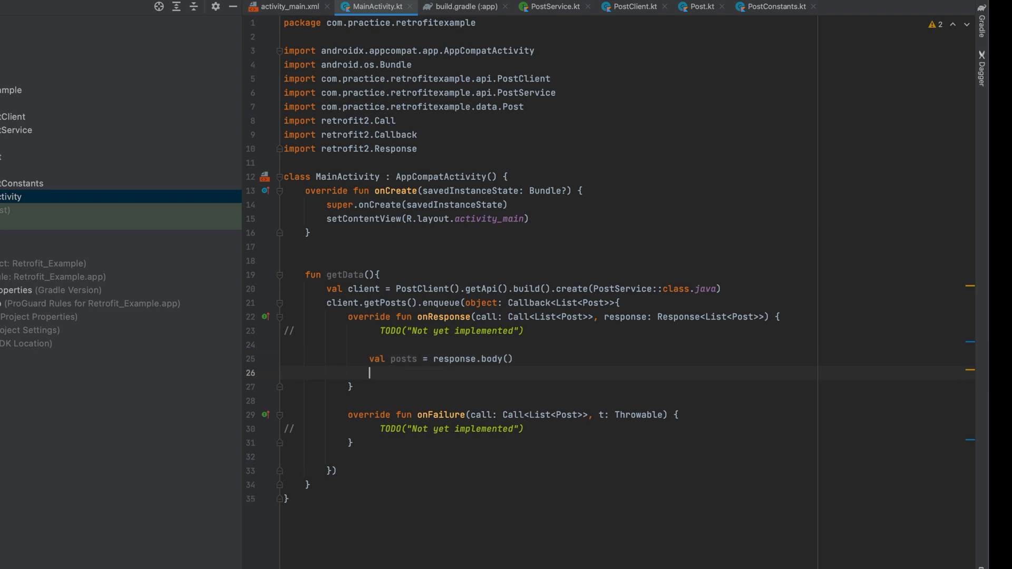
type("Logd")
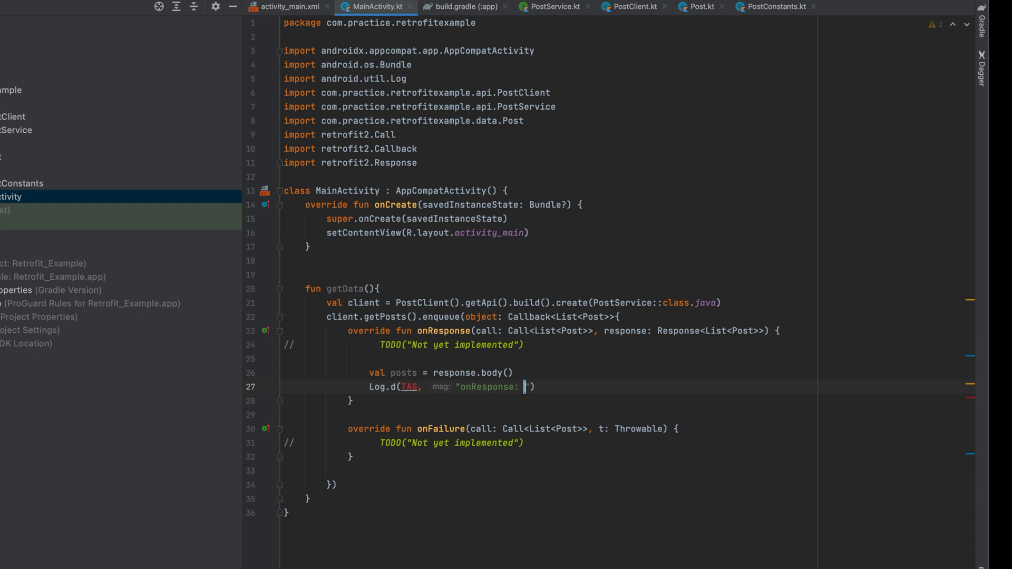
type("$p")
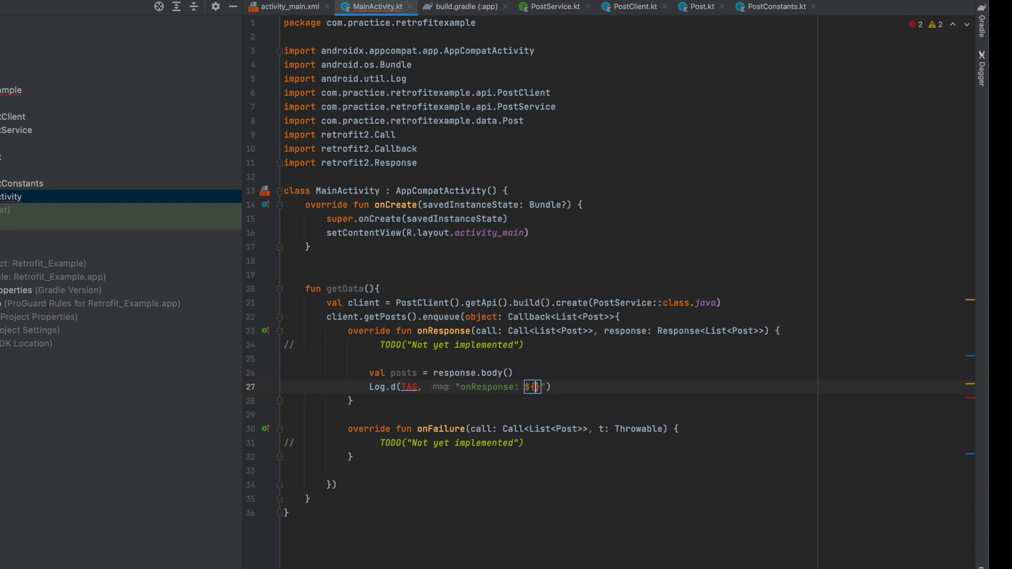
type("po")
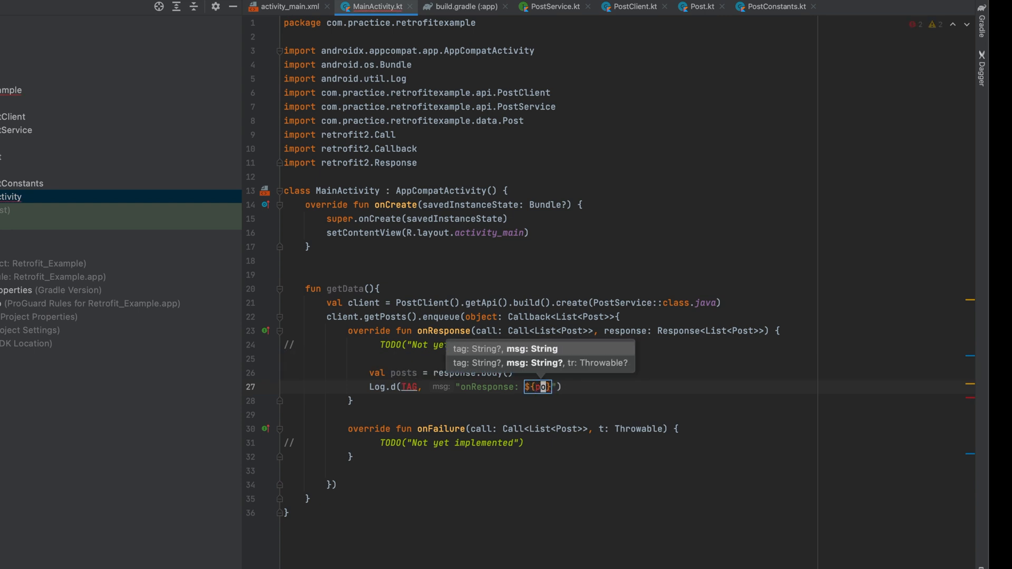
Wrap the logging in posts?.let with a for loop logging each post.title.
type("fo")
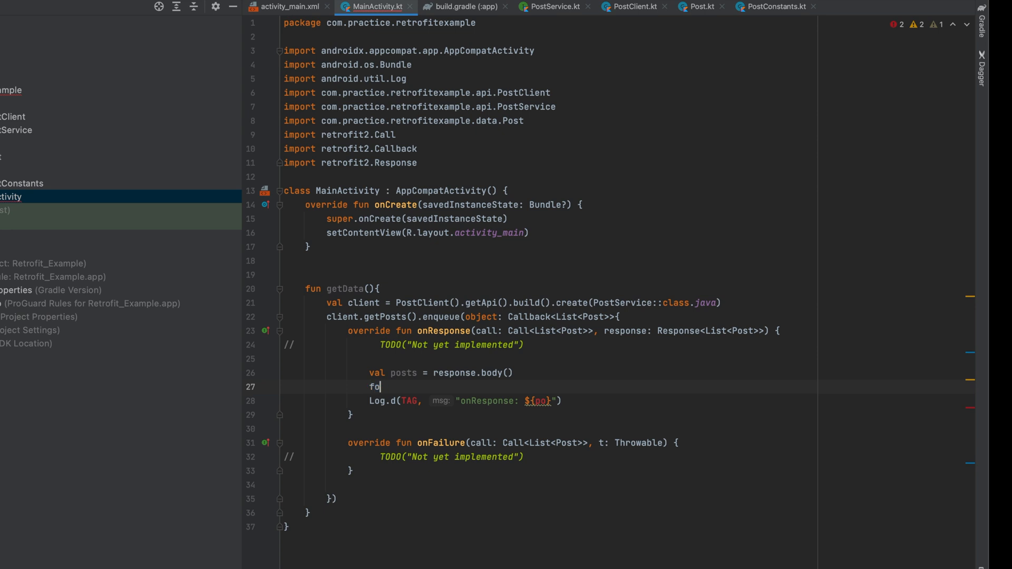
type("posts?.l")
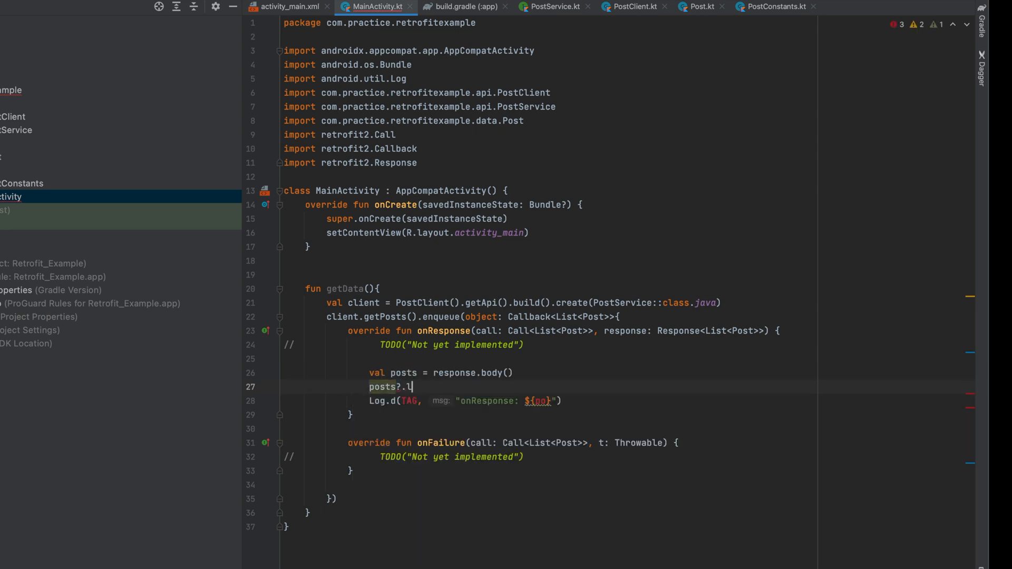
type("et{")
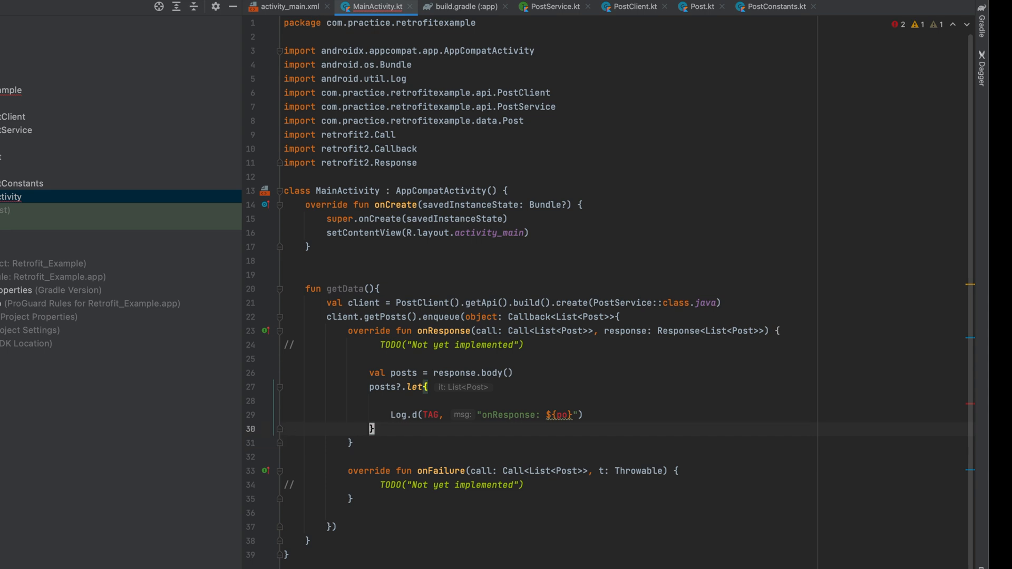
type("for(")
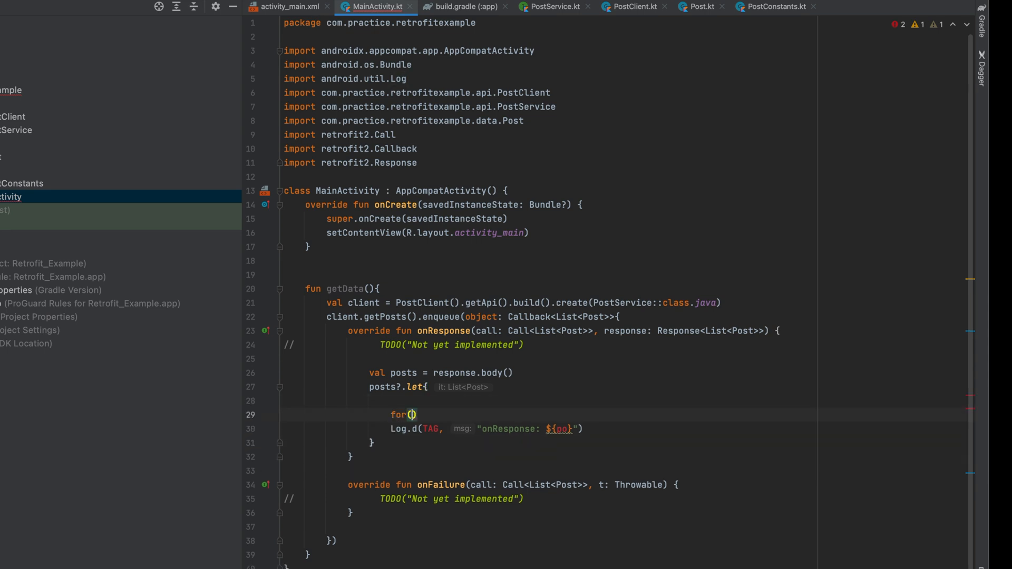
type("post in posts")
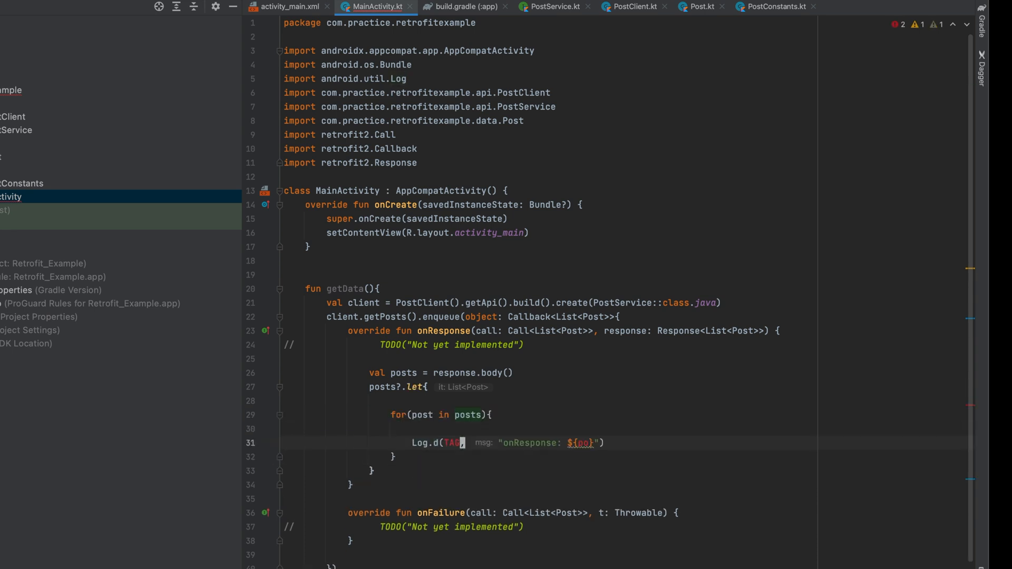
type("pos")
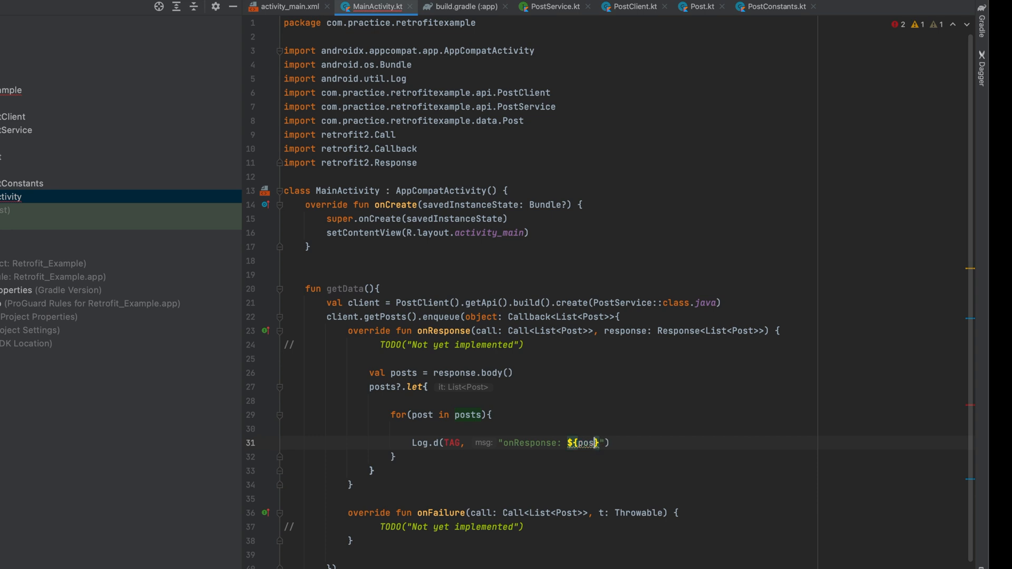
type(".body")
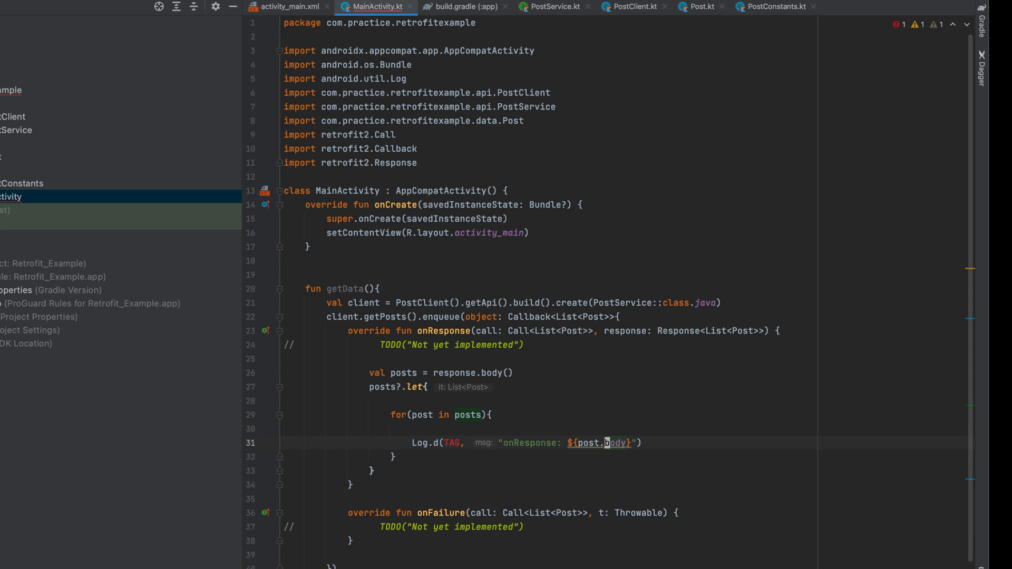
type("title")
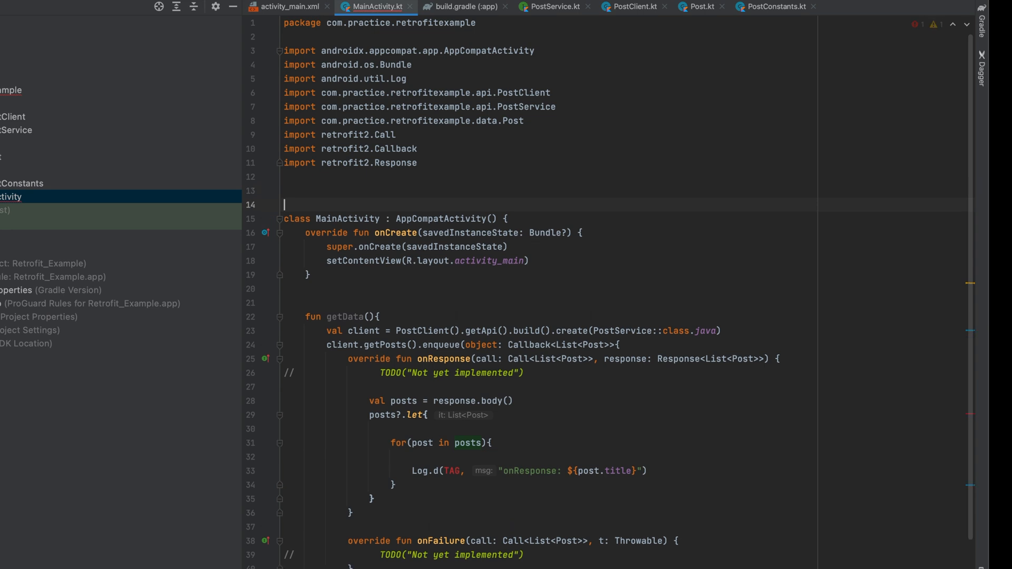
Define private const val TAG = "MainActivity", call getData() in onCreate, and run the app.
type("private const val TAG = \"MainActivity\"")
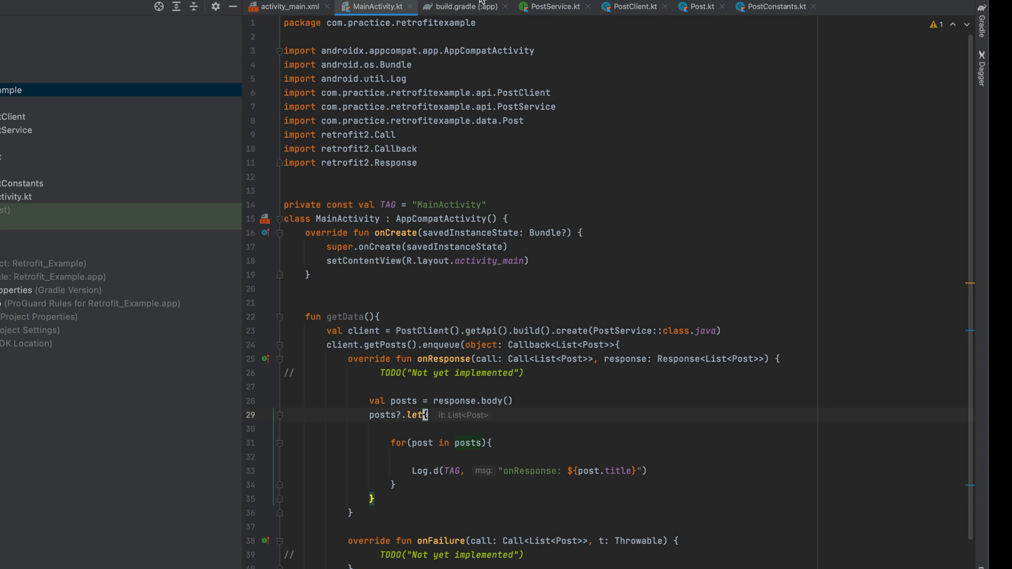
left_click(415, 162)
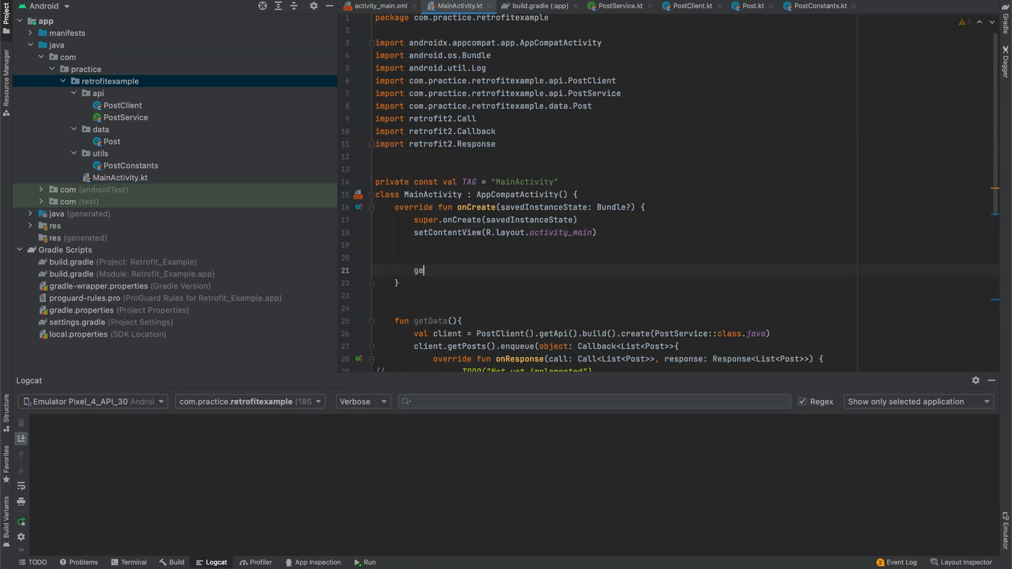
type("tData()")
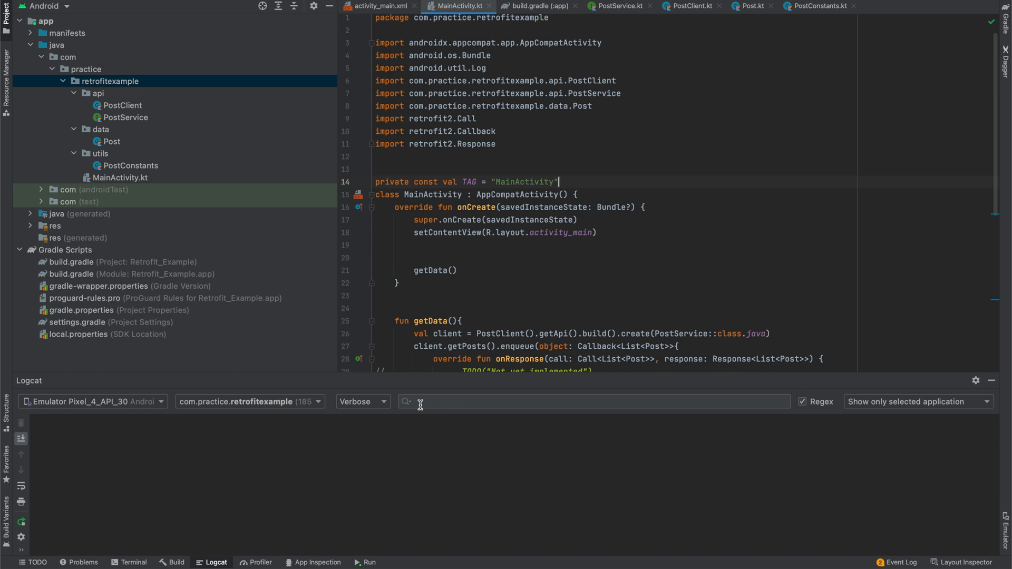
left_click(357, 561)
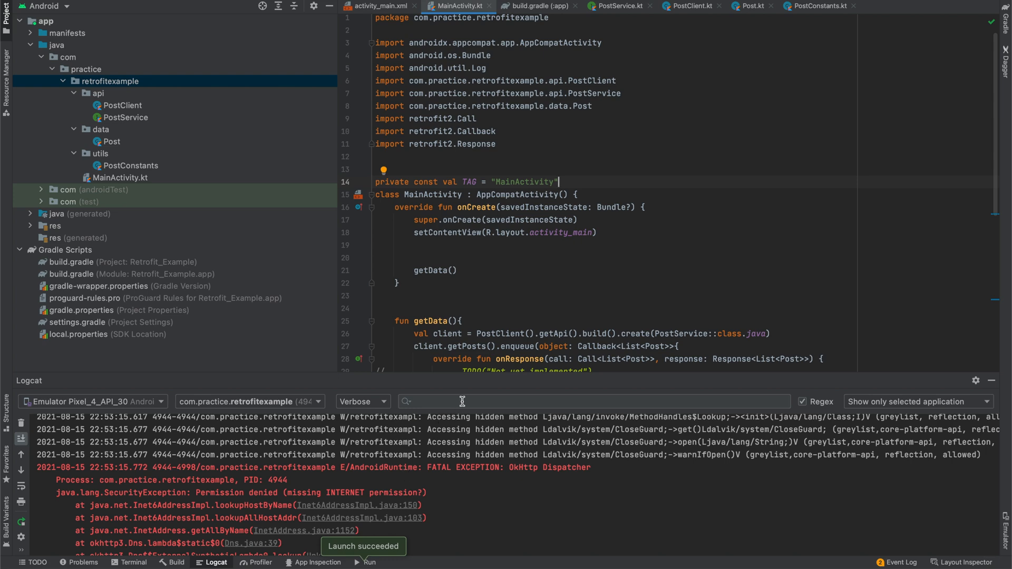
Declare uses-permission android.permission.INTERNET in AndroidManifest.xml.
left_click(31, 32)
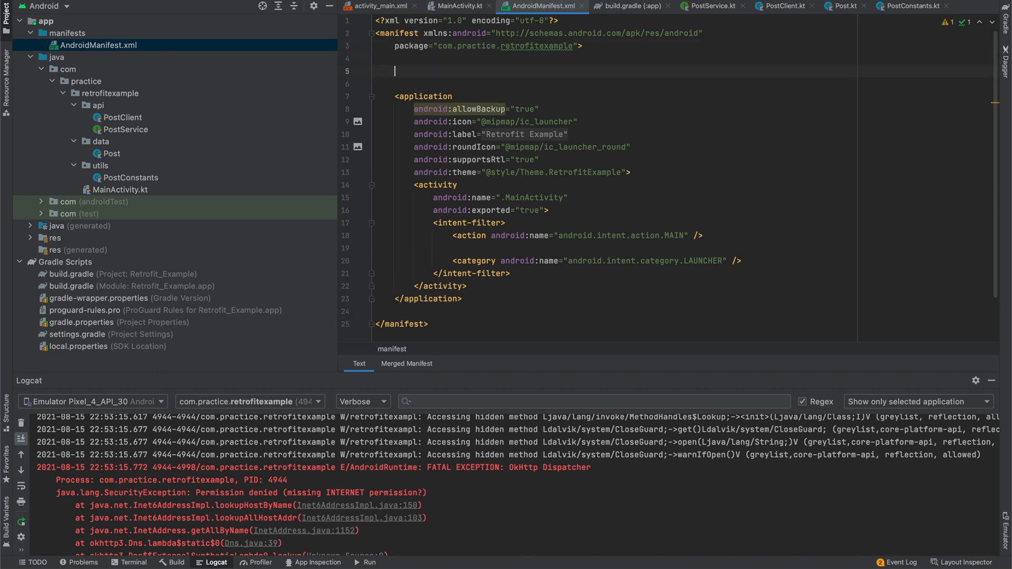
type("<uses-permission android:name=\"")
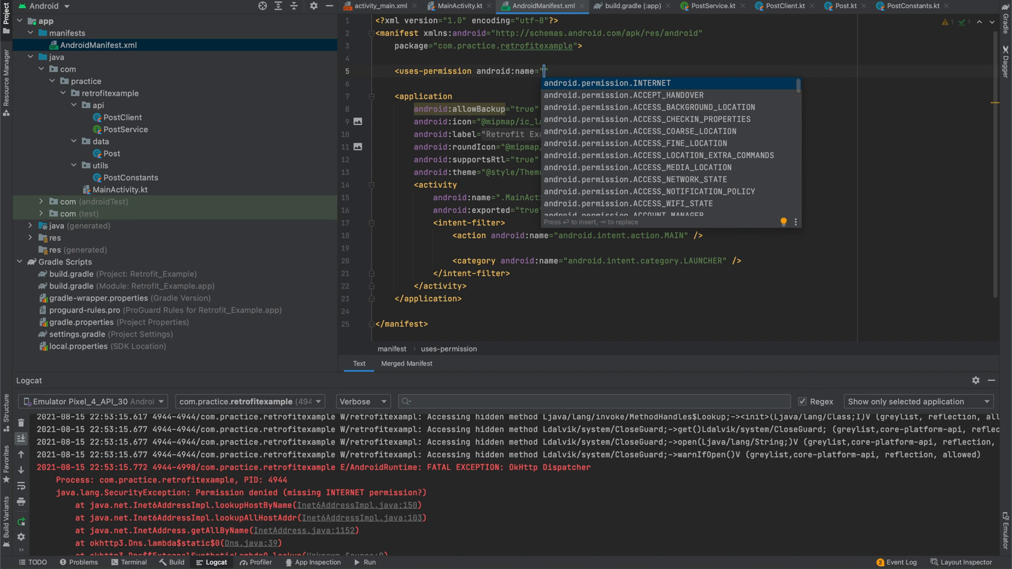
key("Enter")
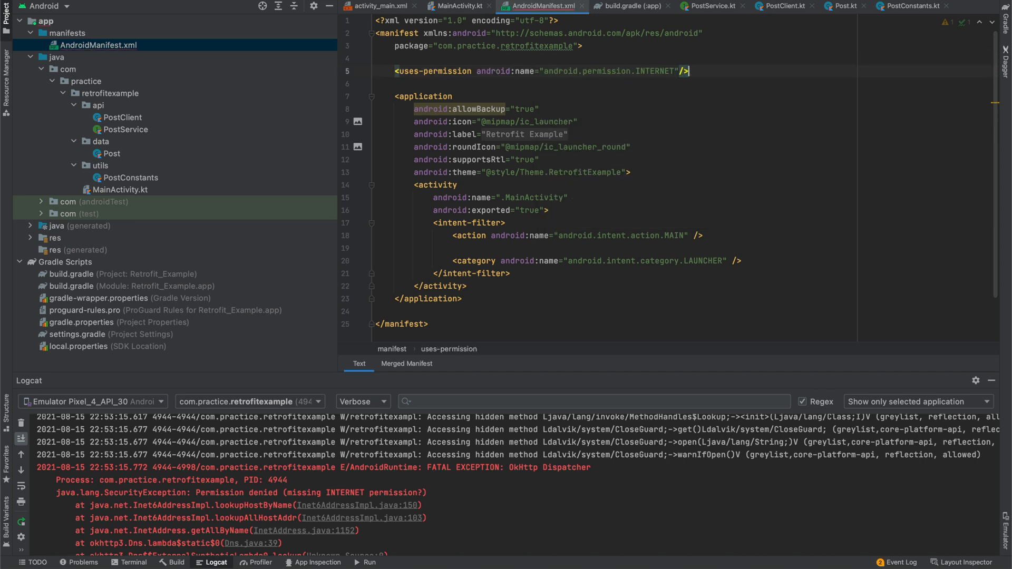
mouse_move(553, 233)
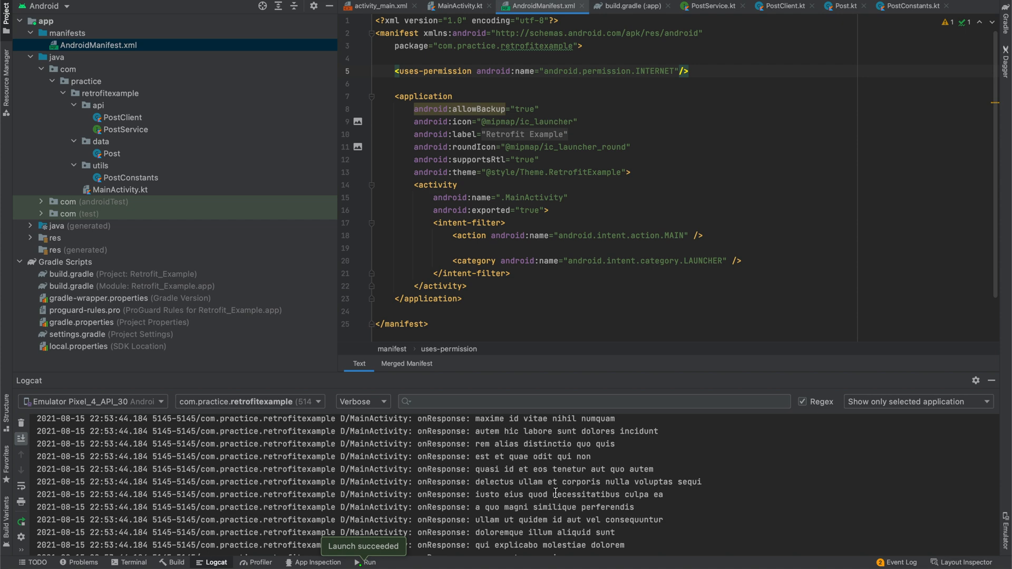
mouse_move(677, 264)
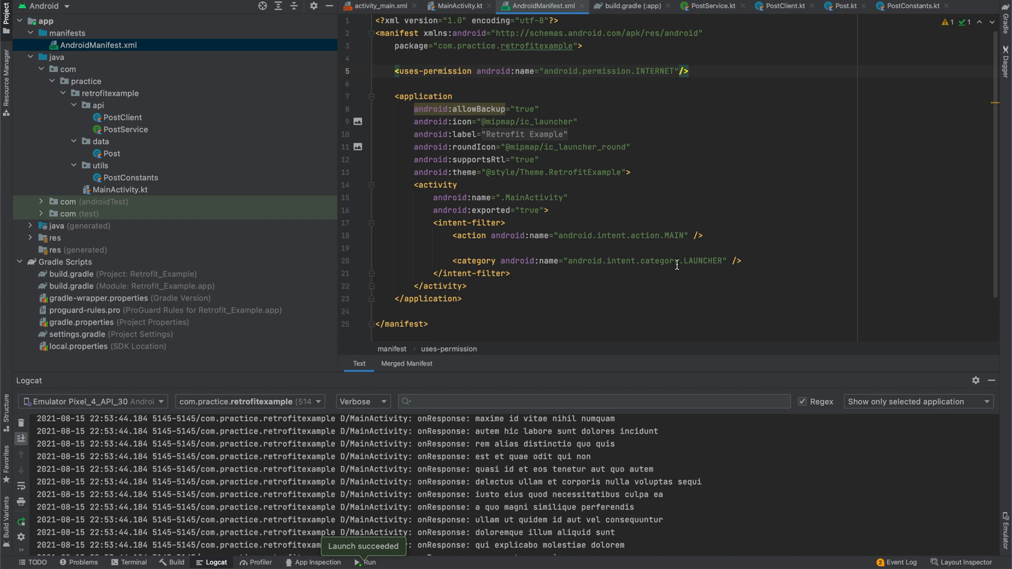
Change the onResponse loop header to for(post in it), iterating over the let block's value.
left_click(458, 6)
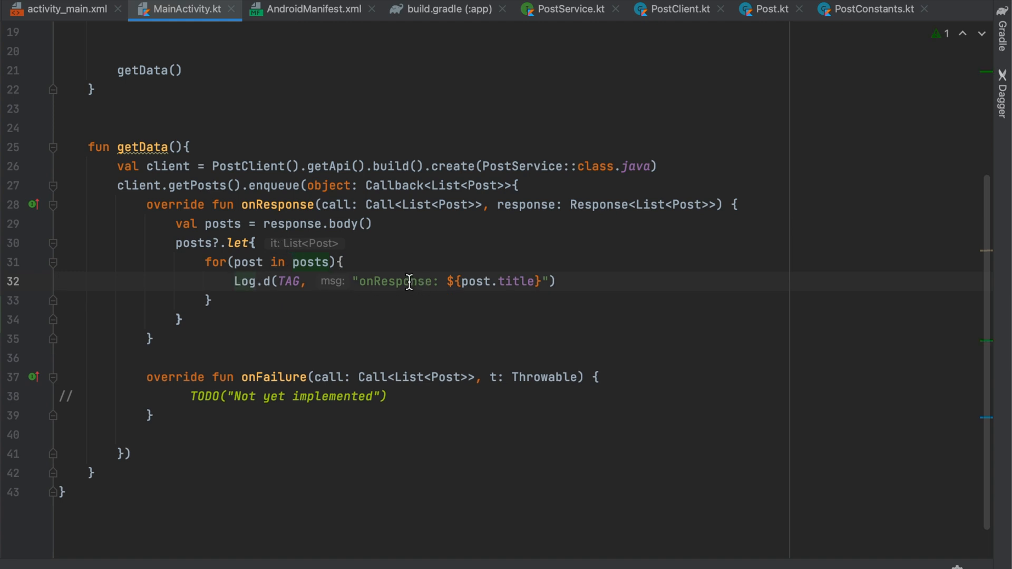
left_click(304, 262)
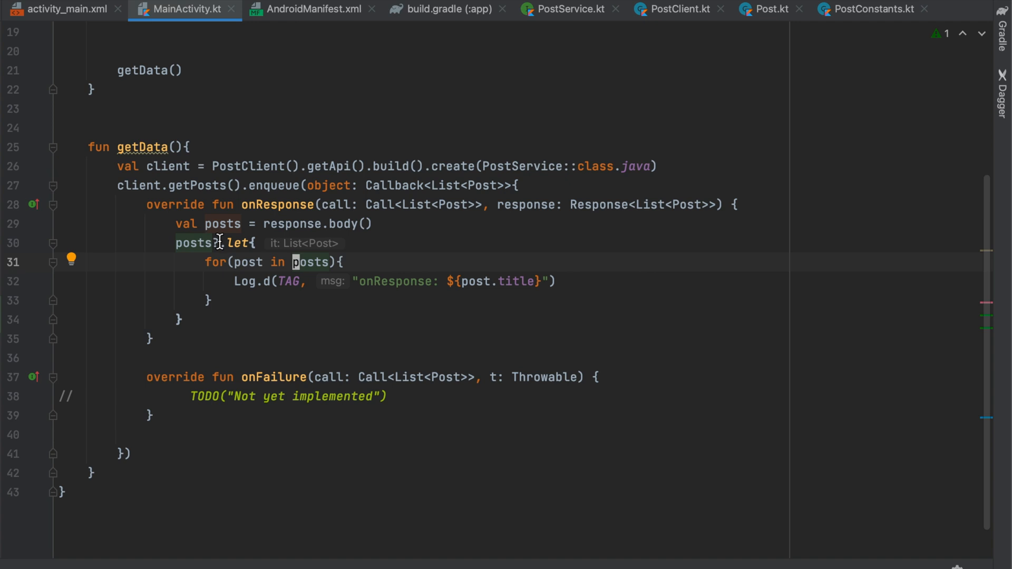
type("?")
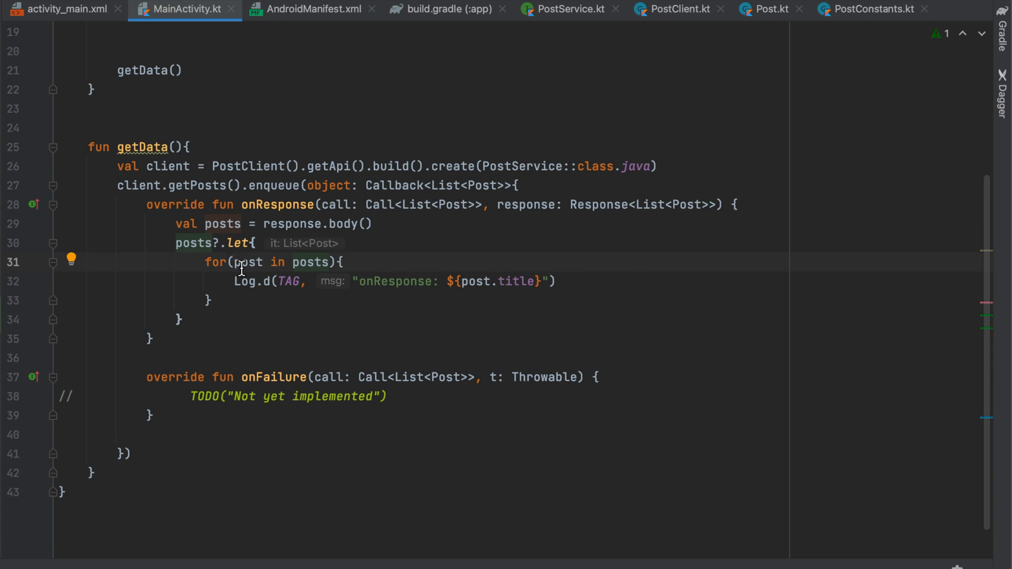
type("it")
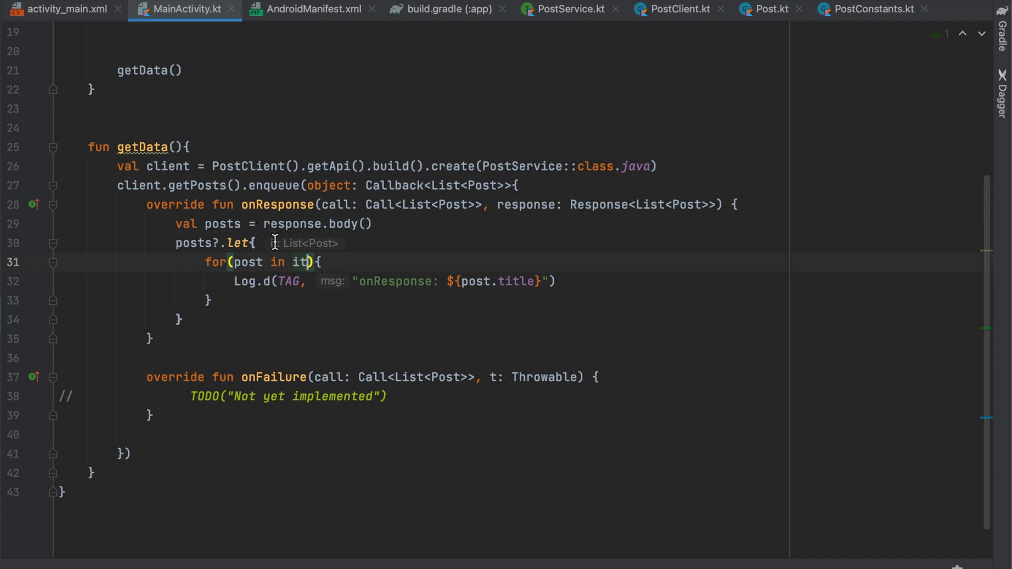
mouse_move(329, 314)
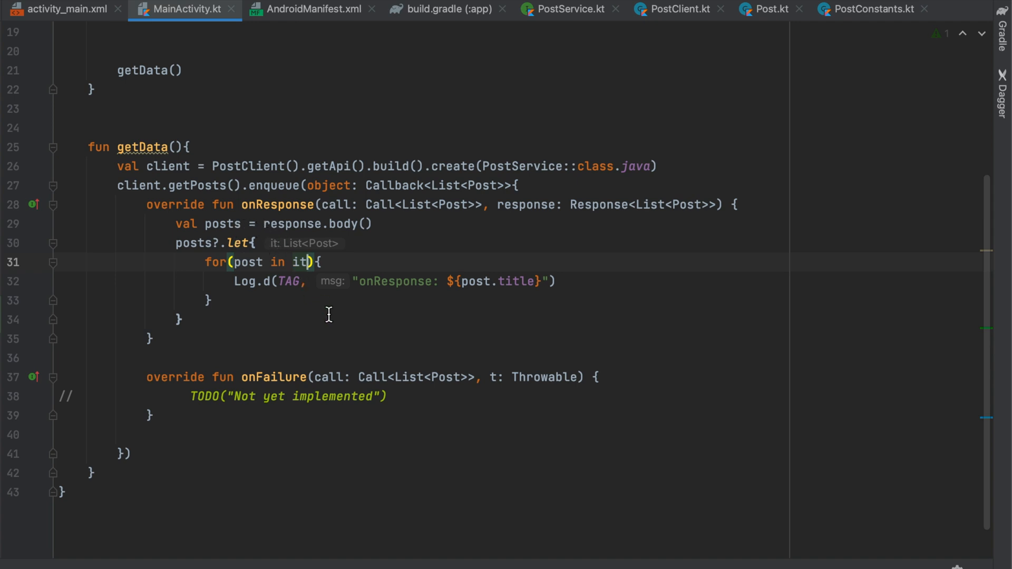
mouse_move(319, 324)
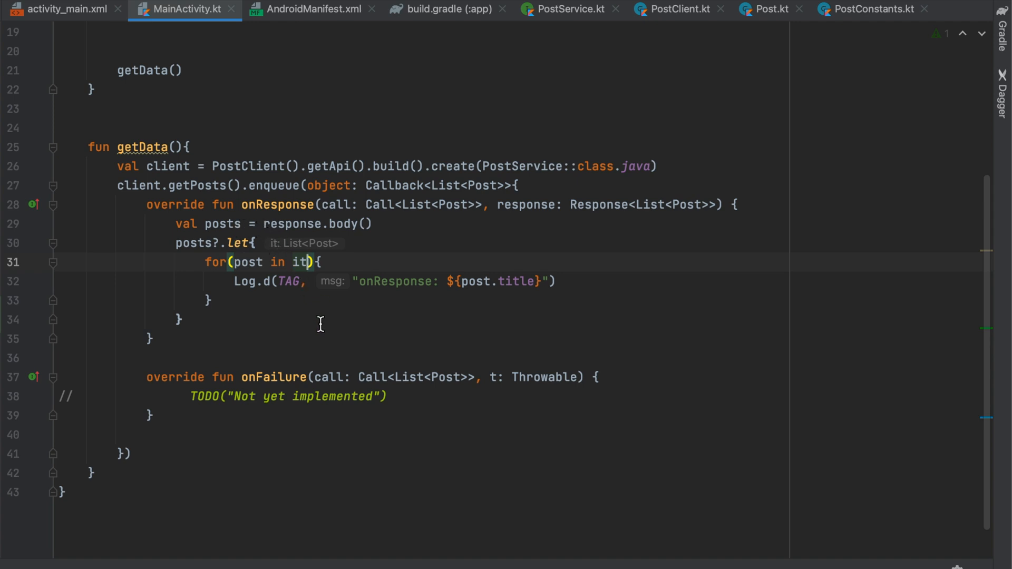